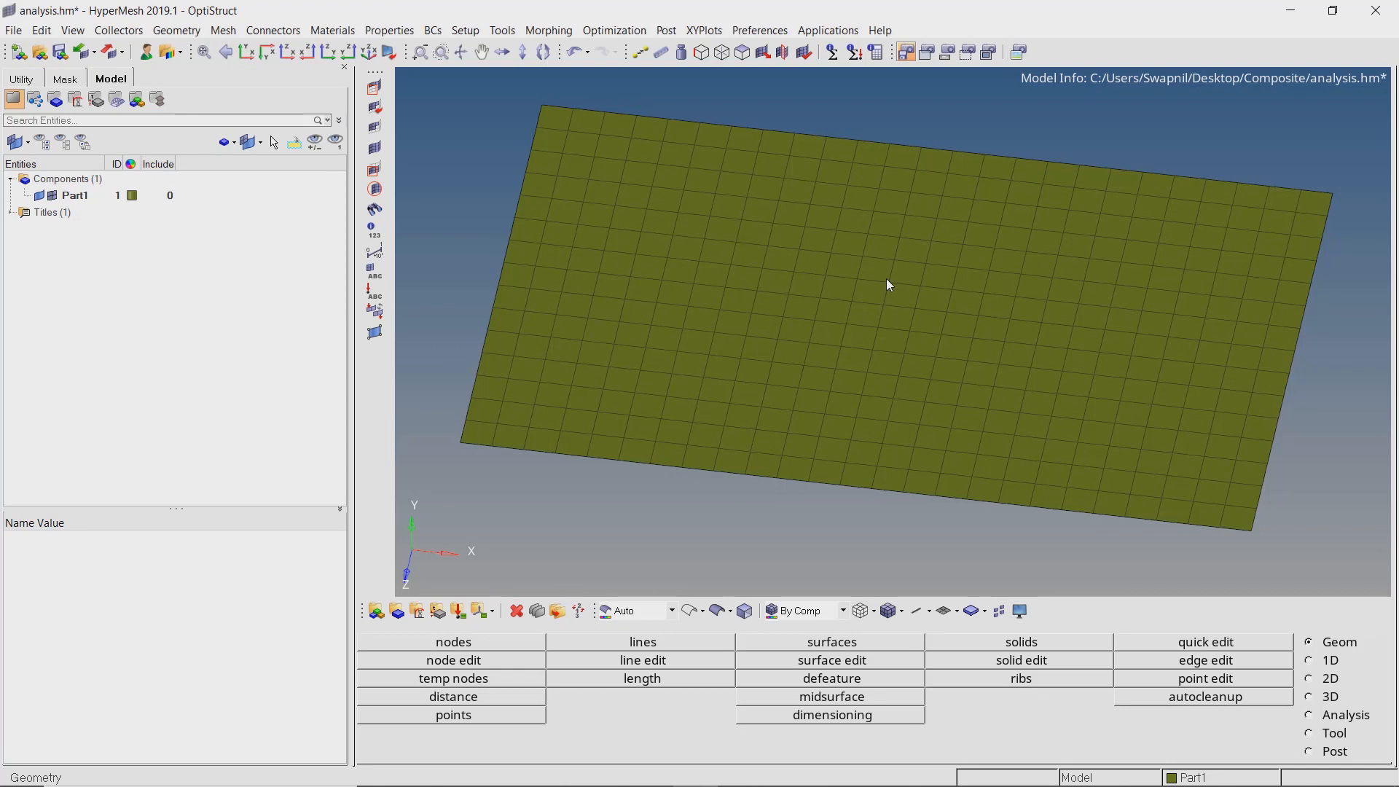
Switch to the Tool page showing normals, translate and element check utilities.
left_click(74, 195)
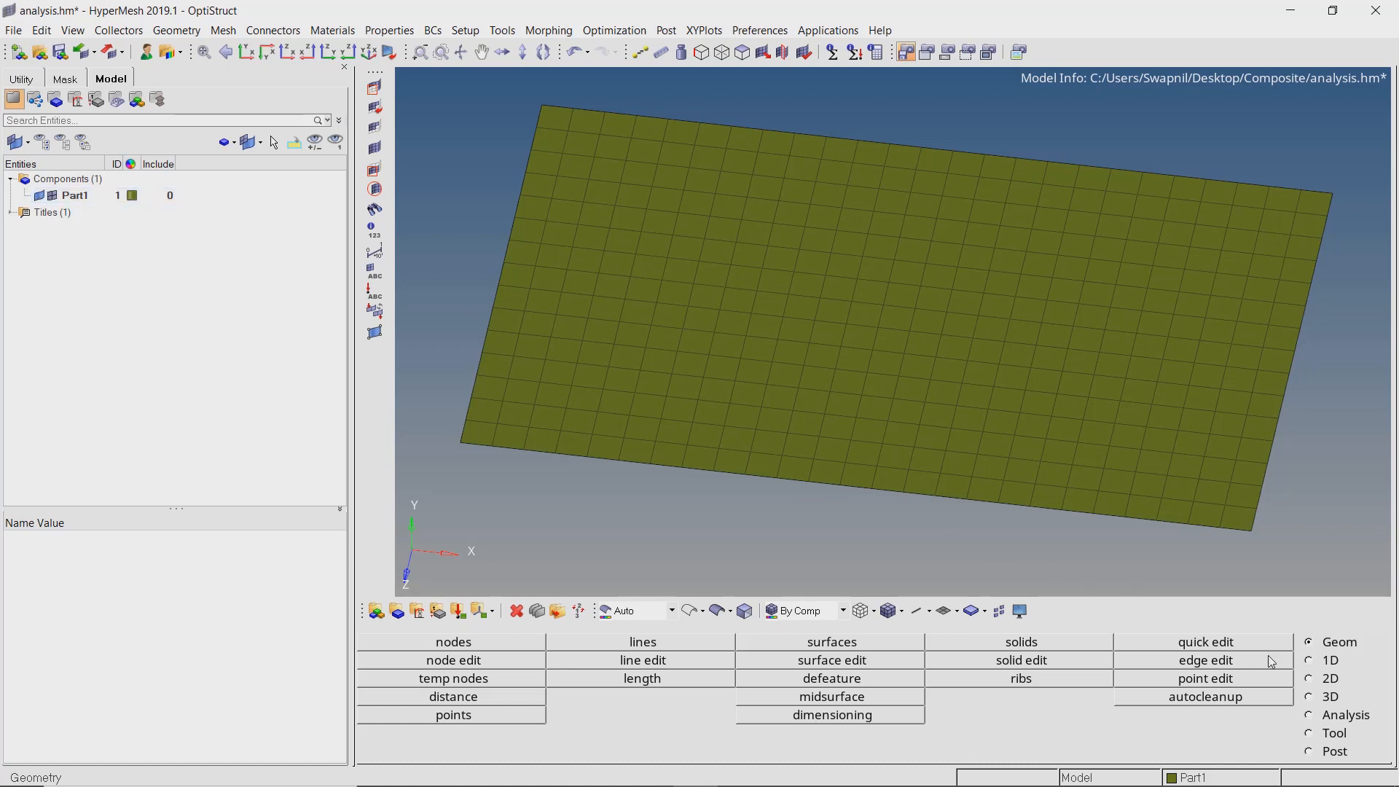
left_click(1309, 733)
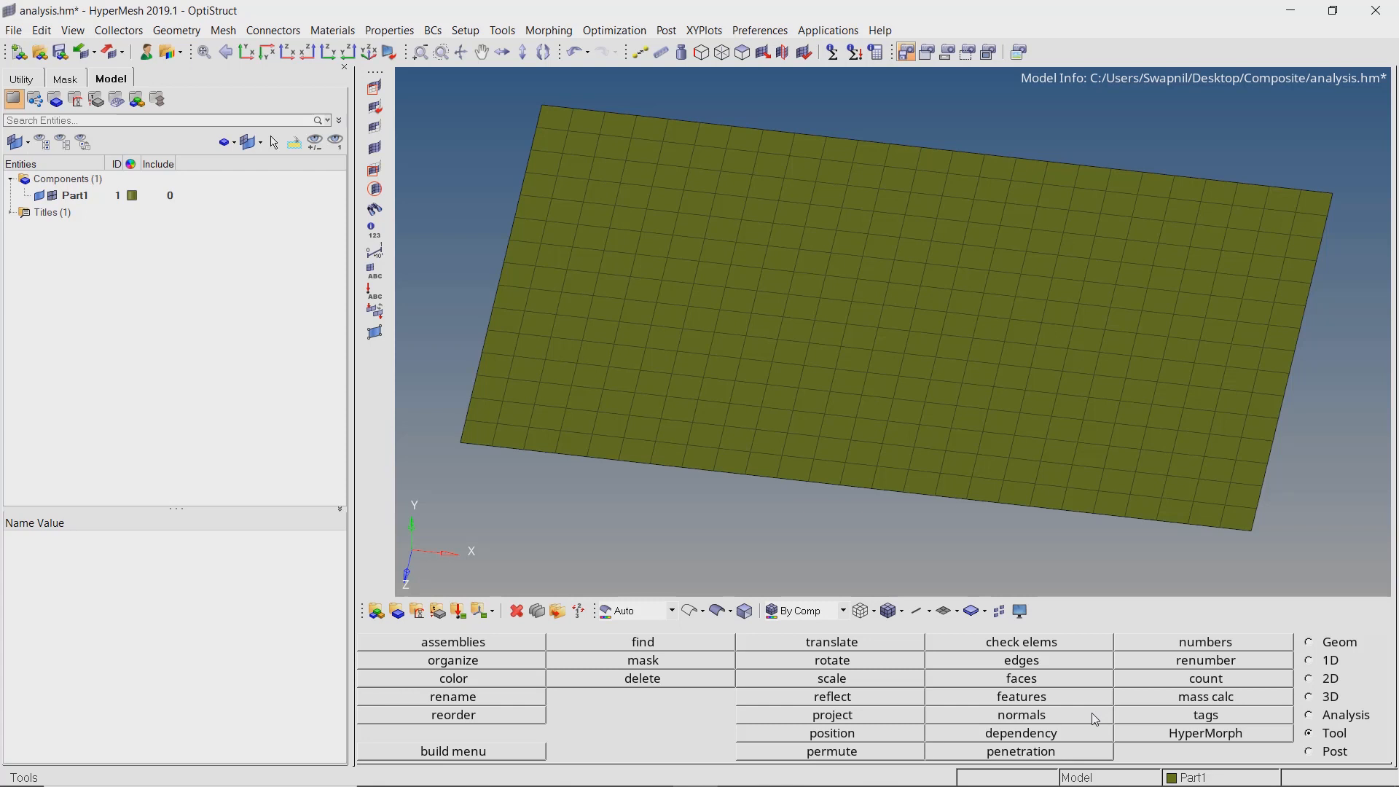
left_click(1020, 715)
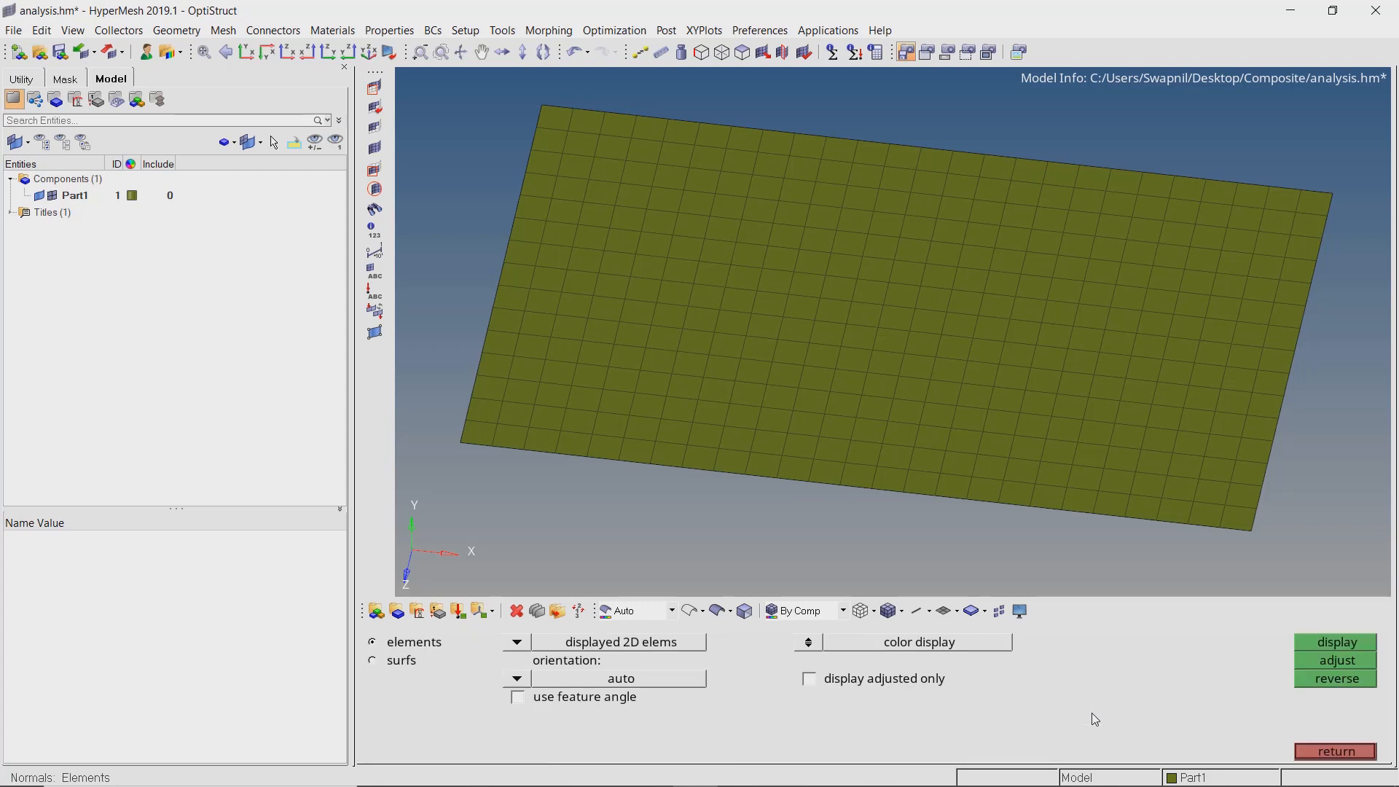
left_click(1335, 641)
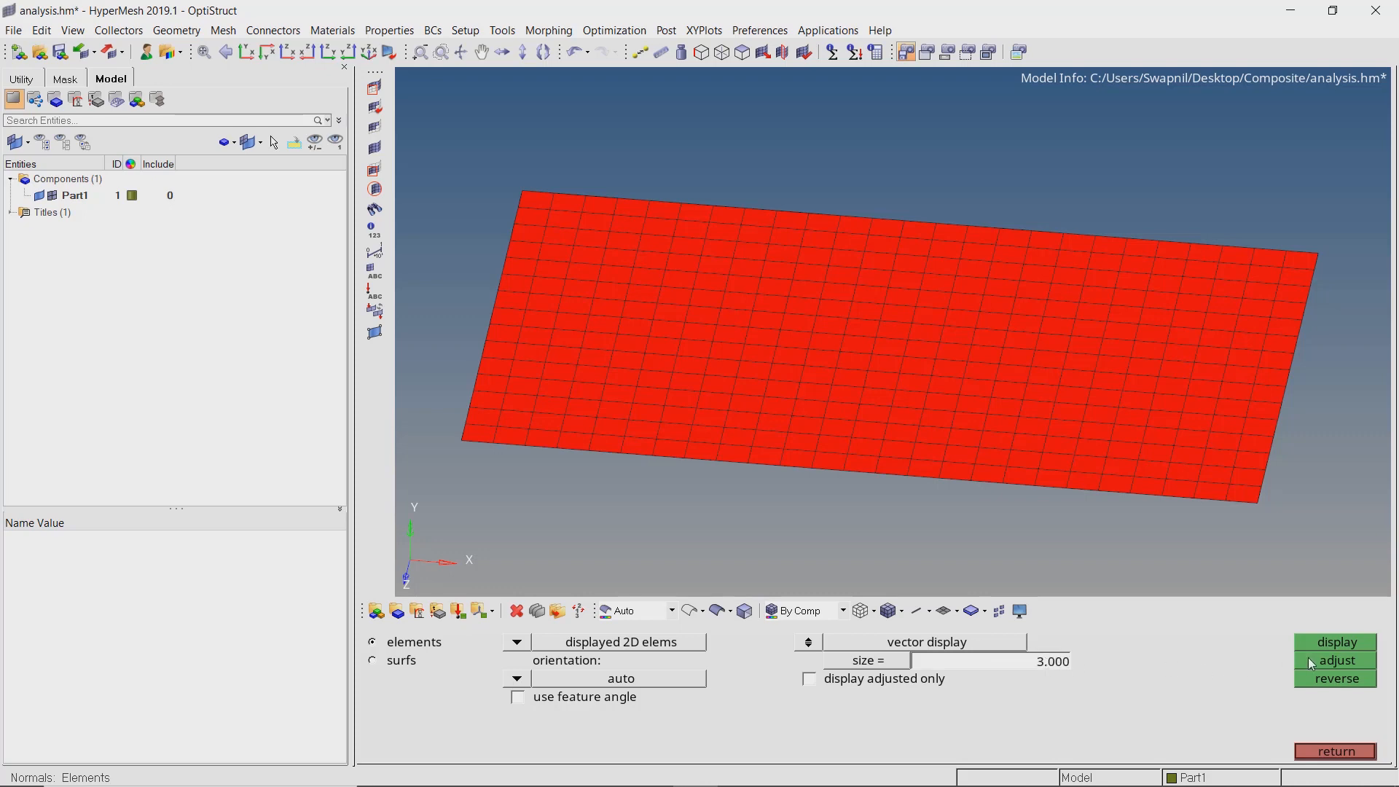
left_click(1335, 642)
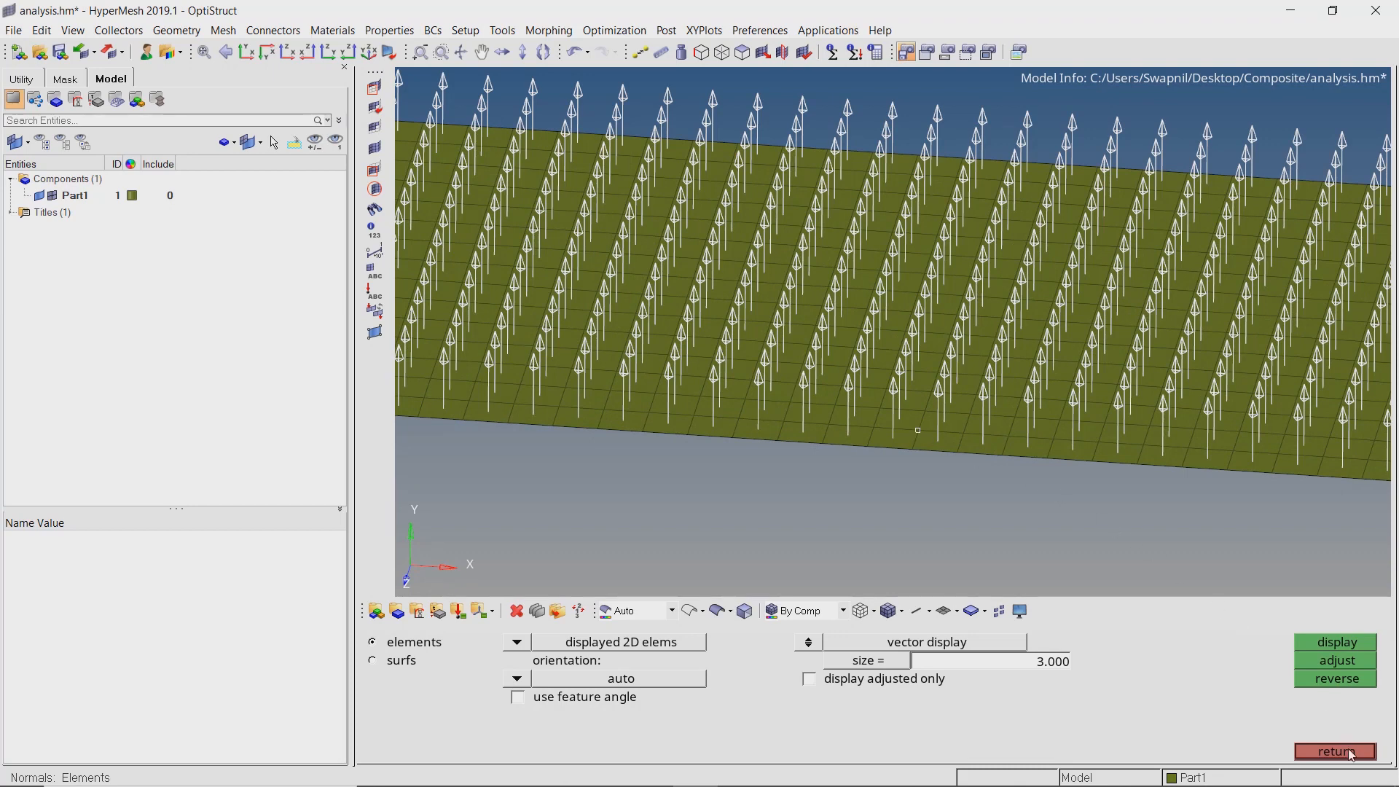
left_click(1334, 751)
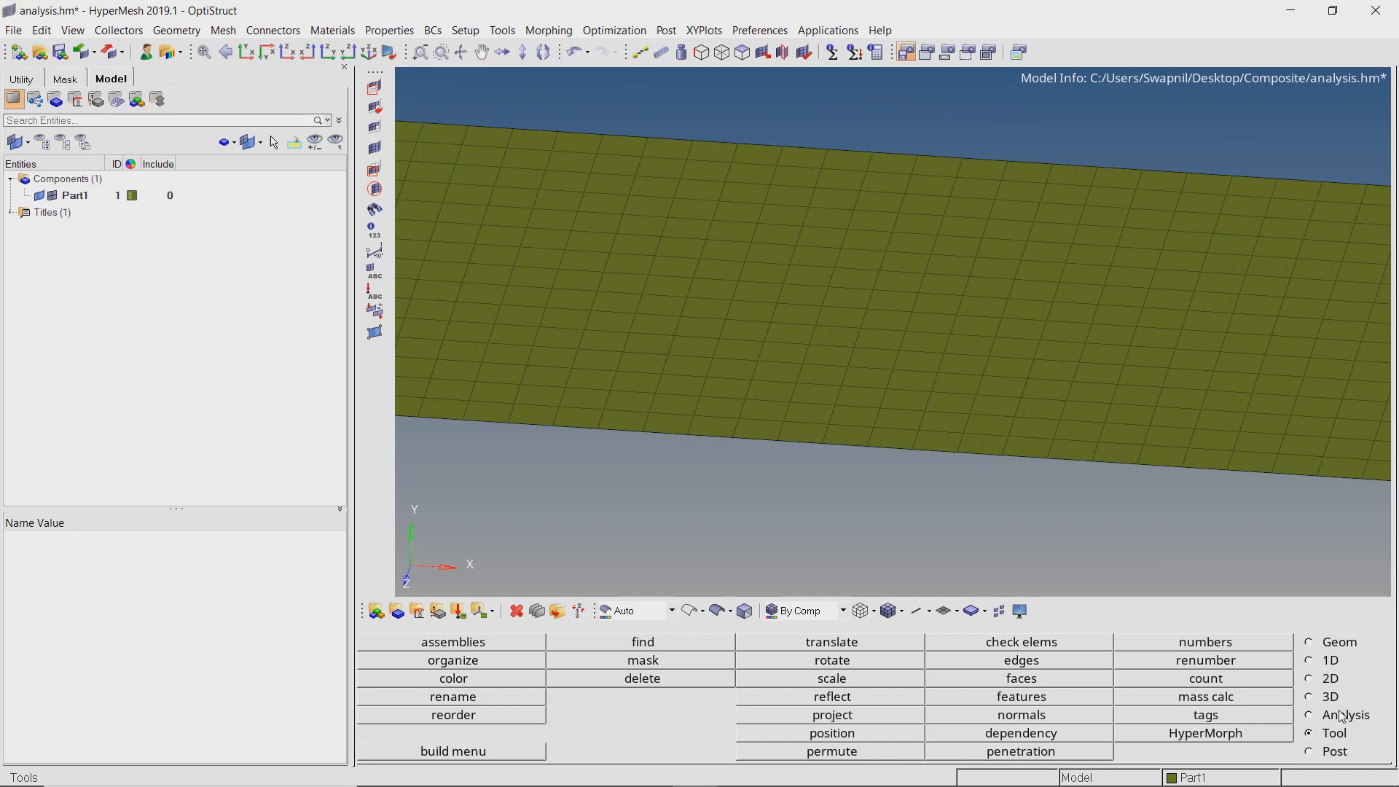
Start a new coordinate system on the Analysis page with its origin at the plate's top-left corner node.
left_click(1309, 714)
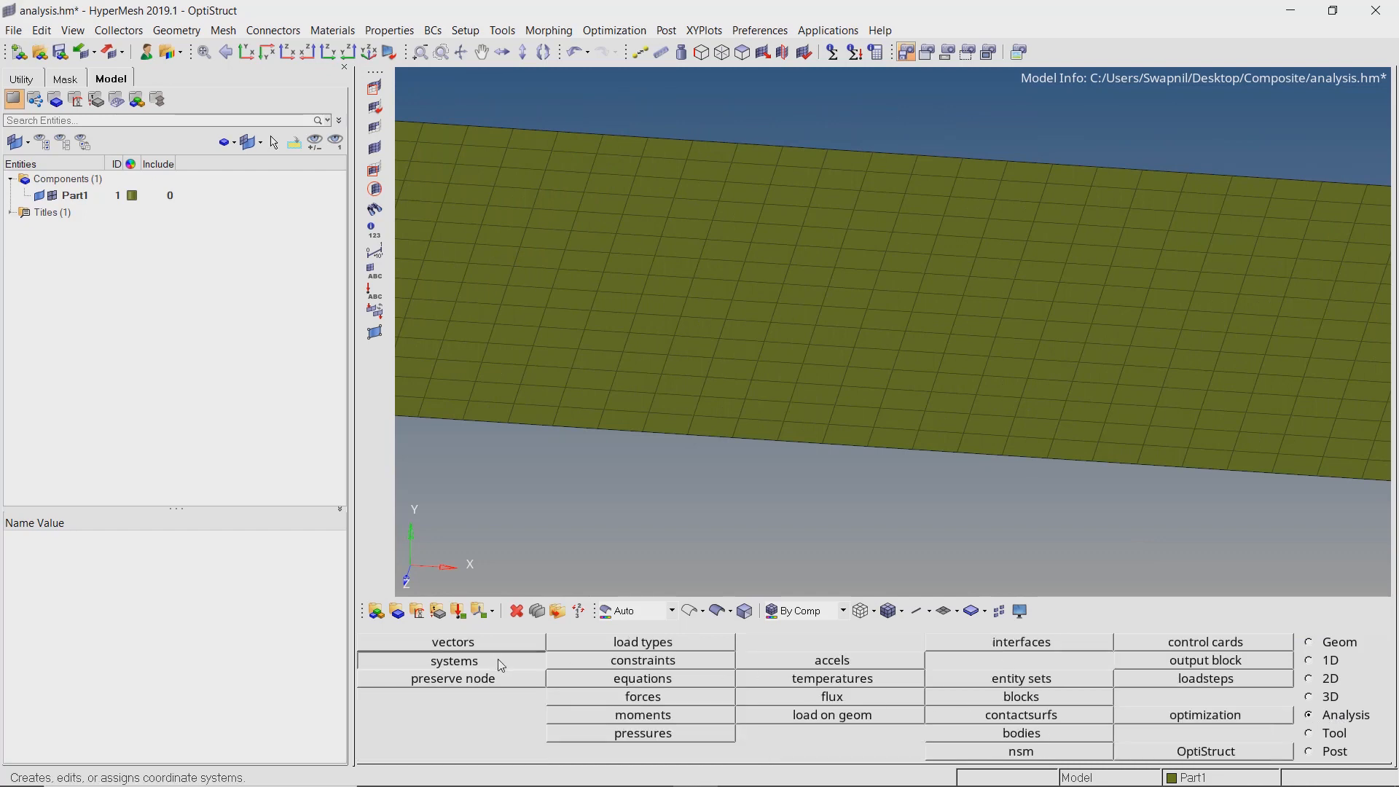
left_click(453, 660)
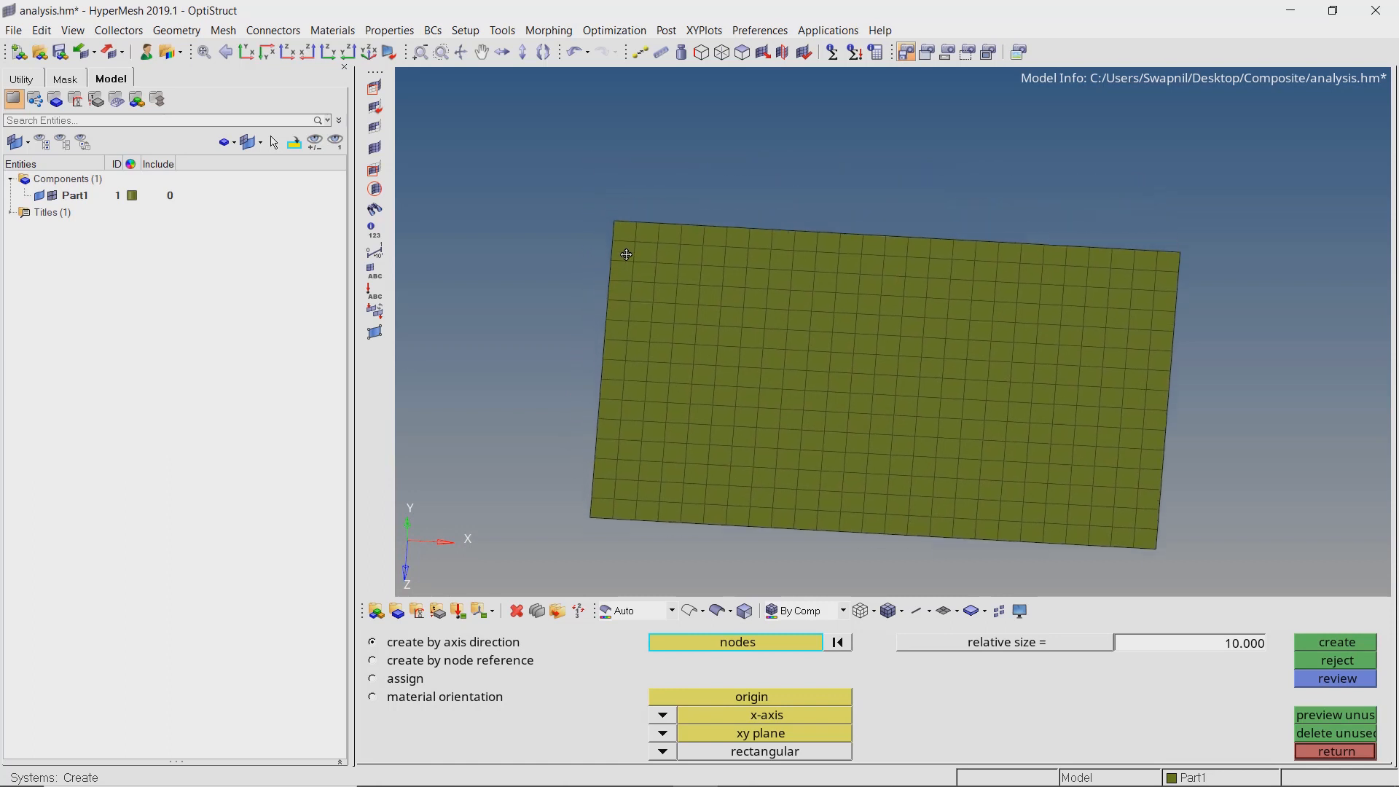
scroll("up", 3)
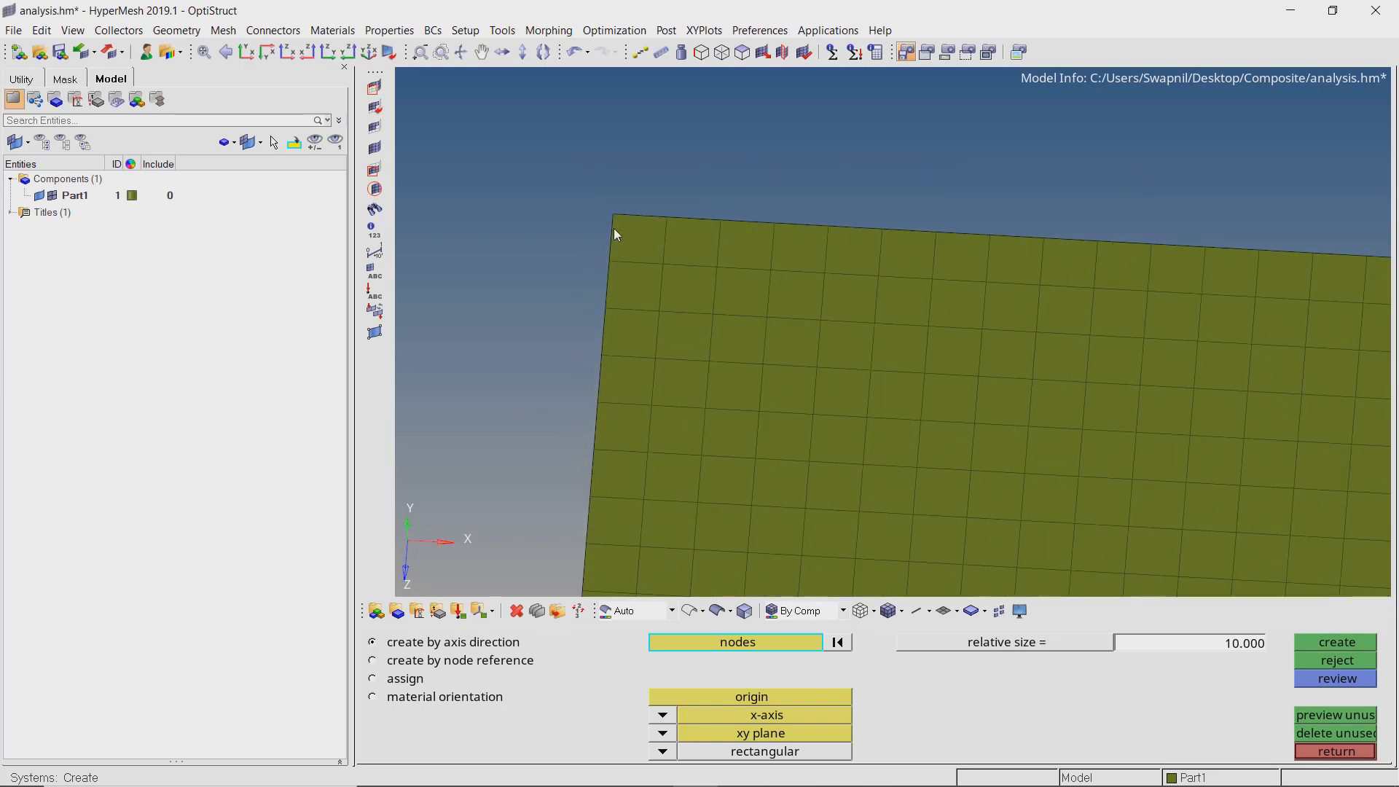
left_click(614, 214)
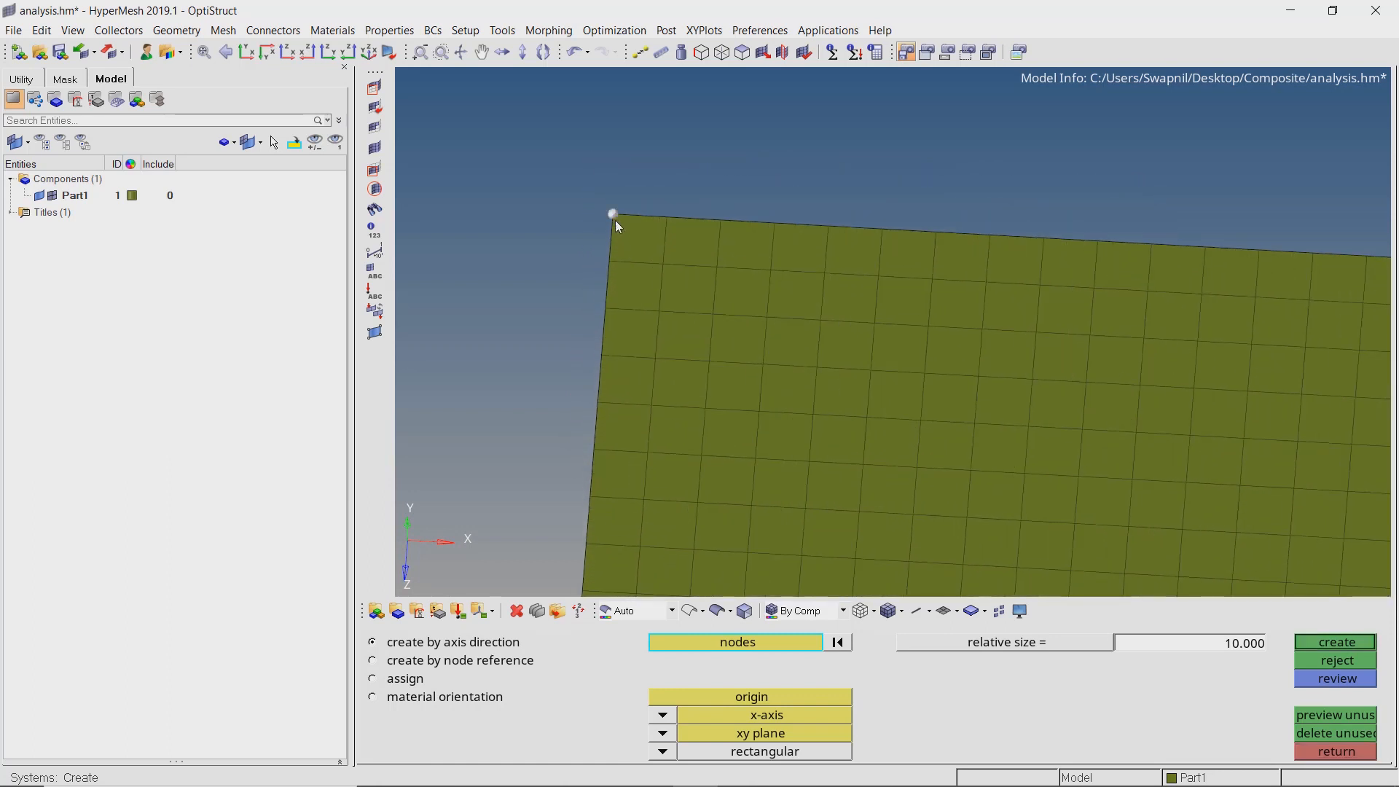
left_click(750, 697)
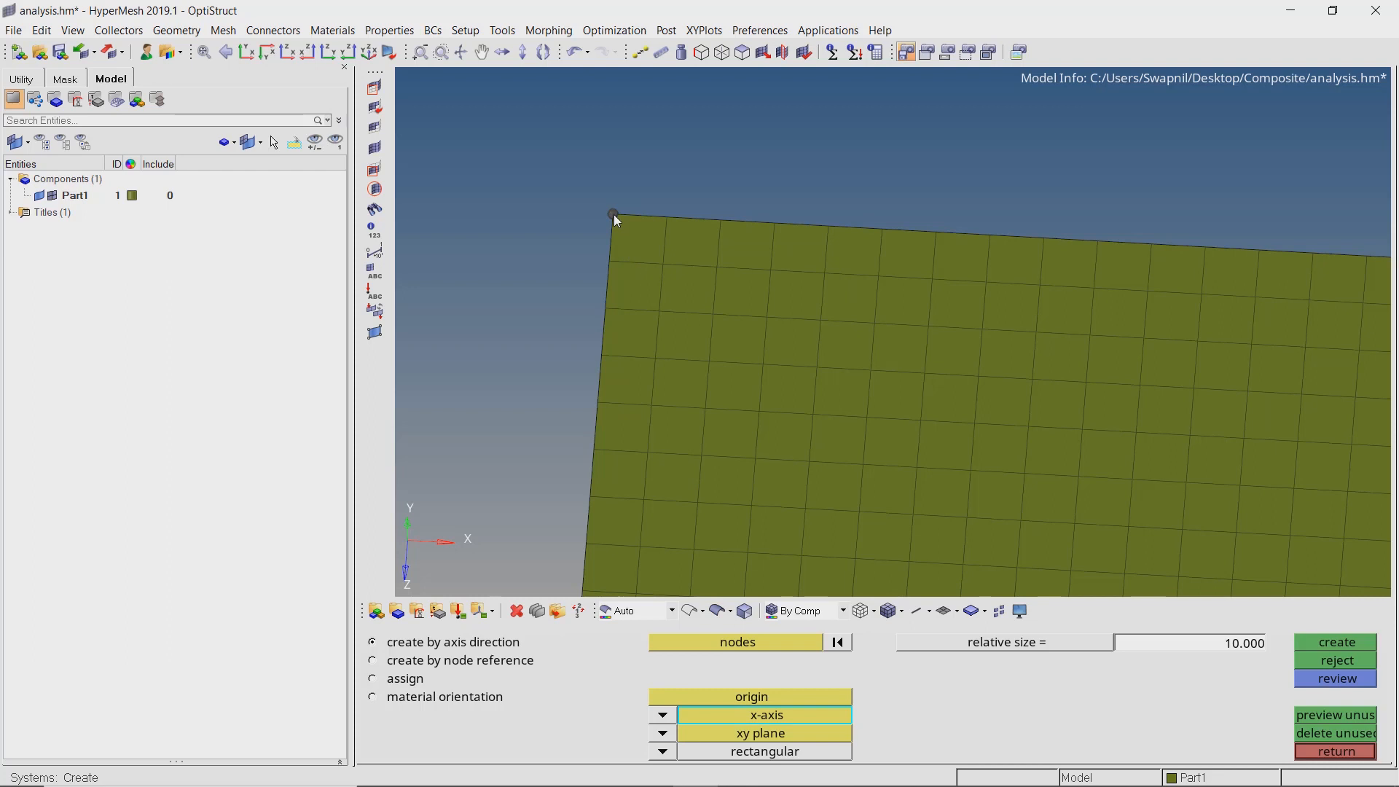
mouse_move(670, 226)
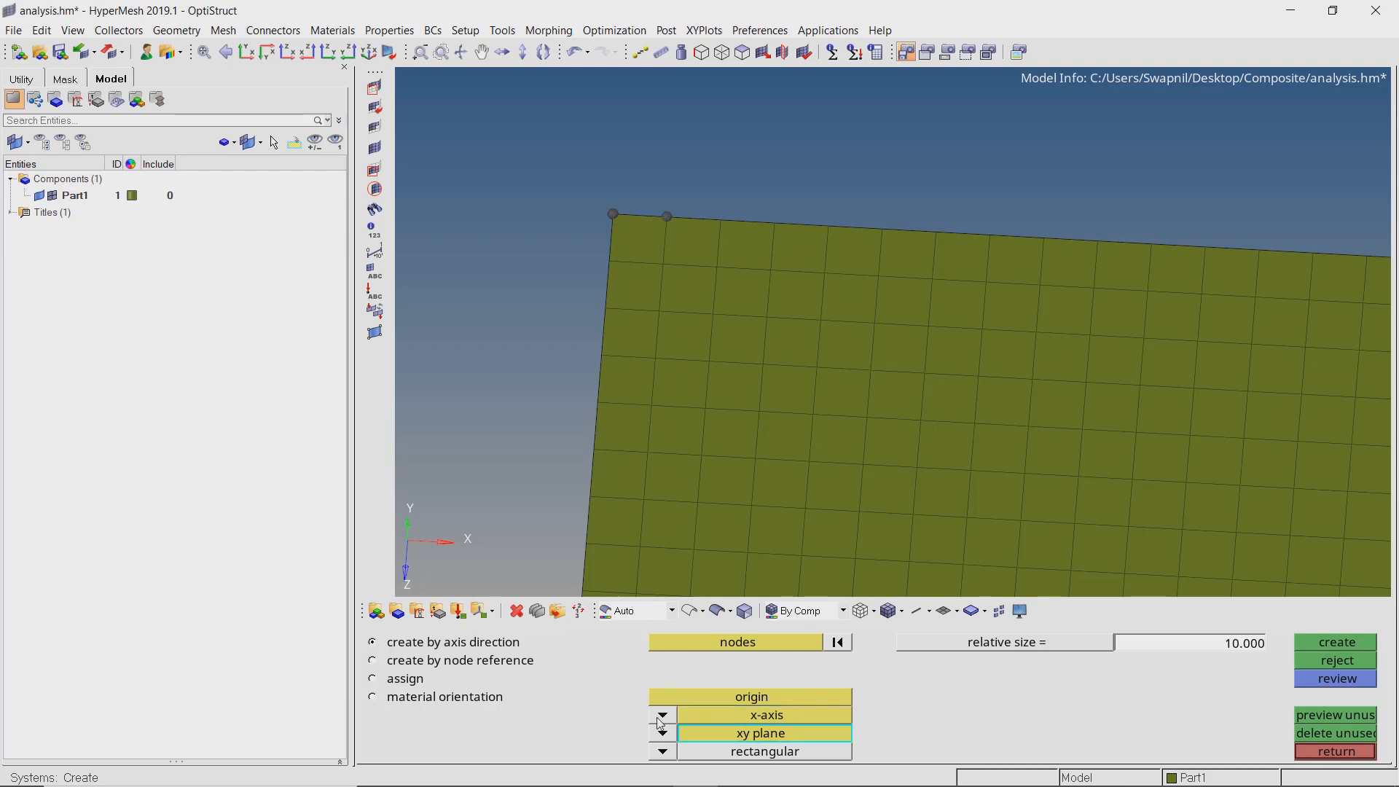
Define the third node on the xz plane and create the corner coordinate system.
left_click(662, 734)
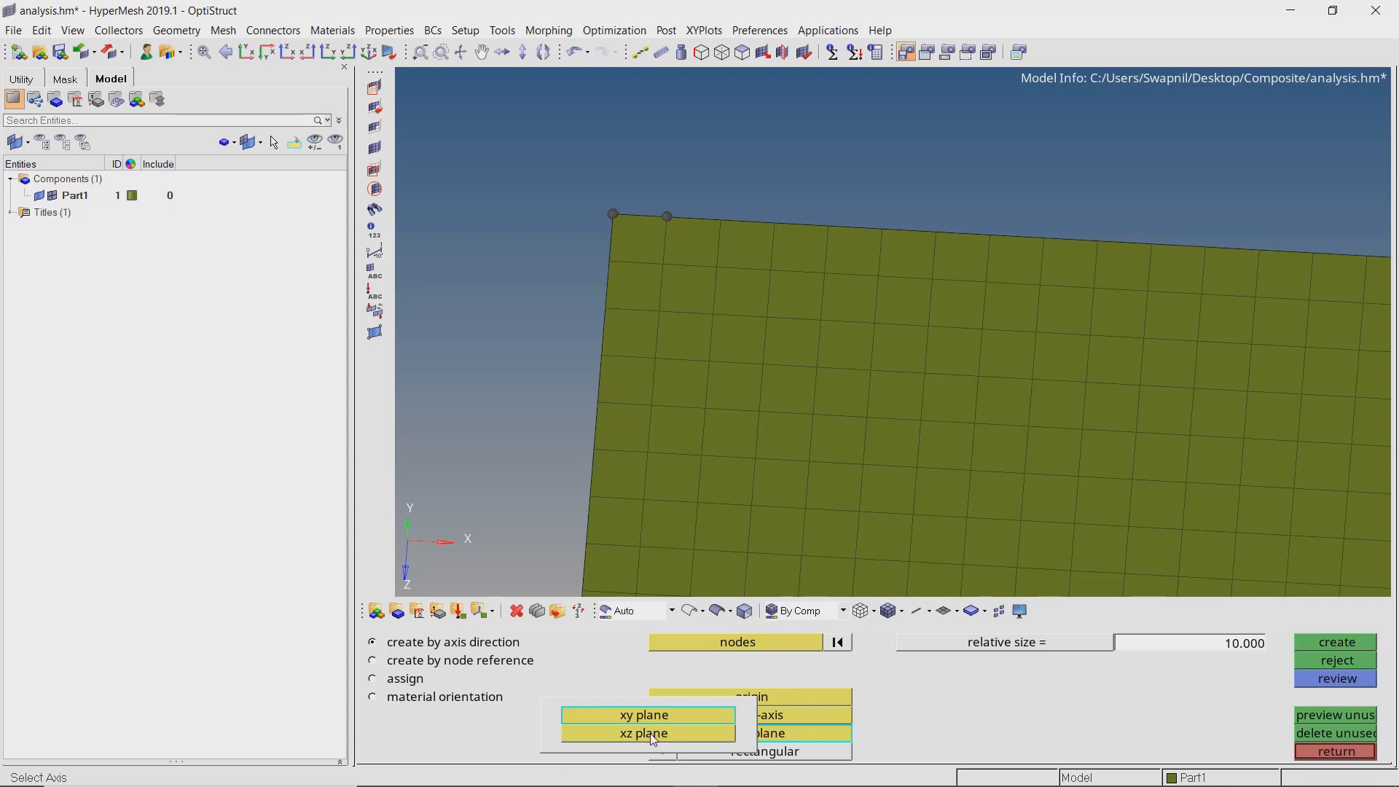
left_click(641, 733)
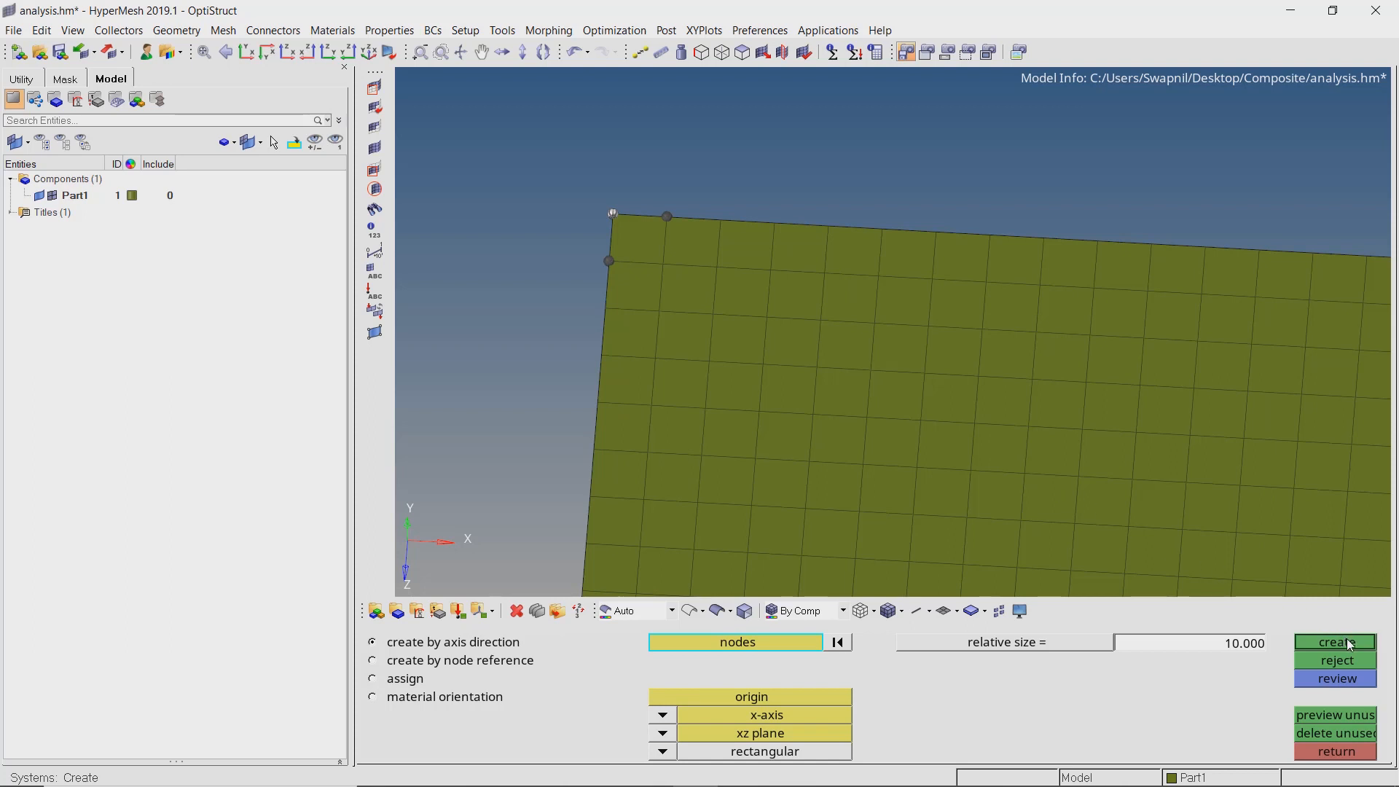
left_click(1337, 641)
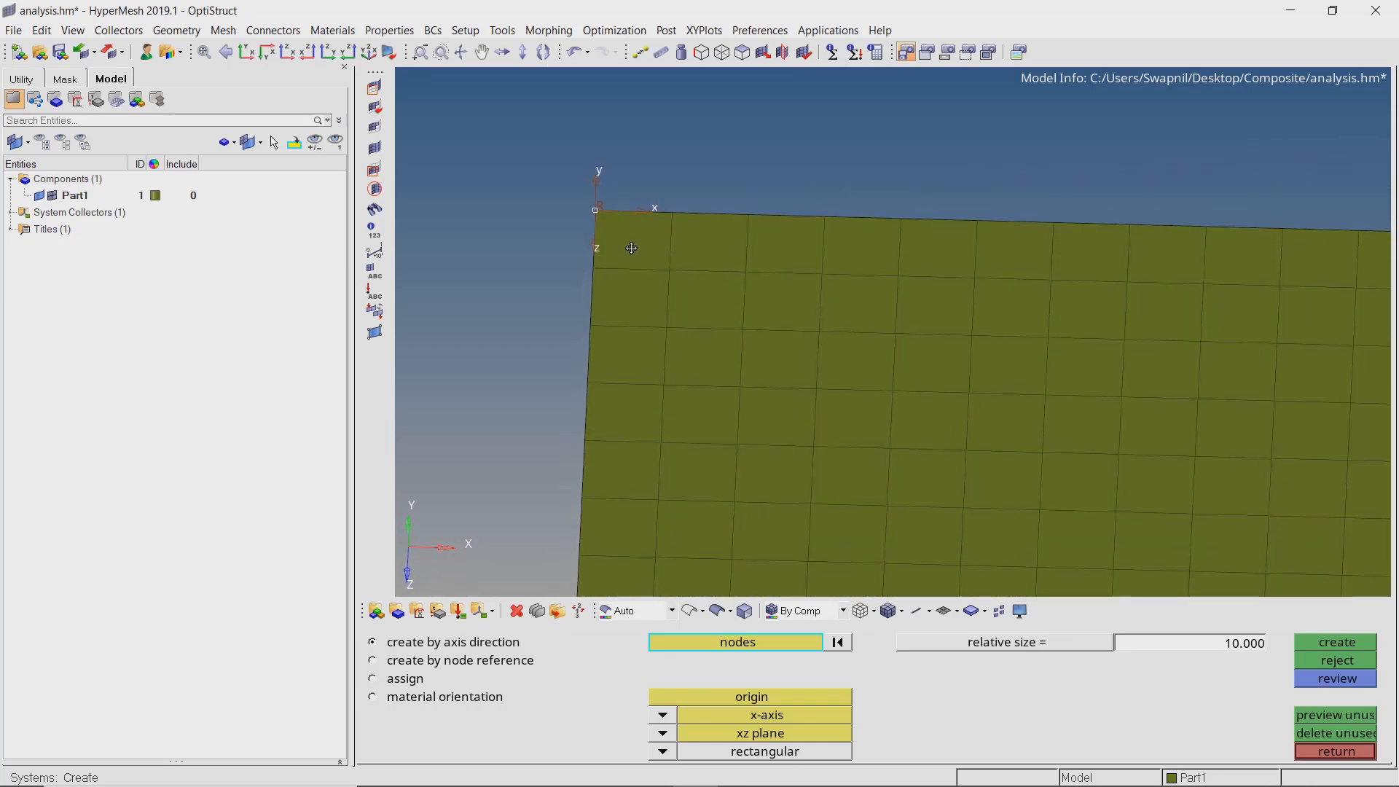
mouse_move(631, 254)
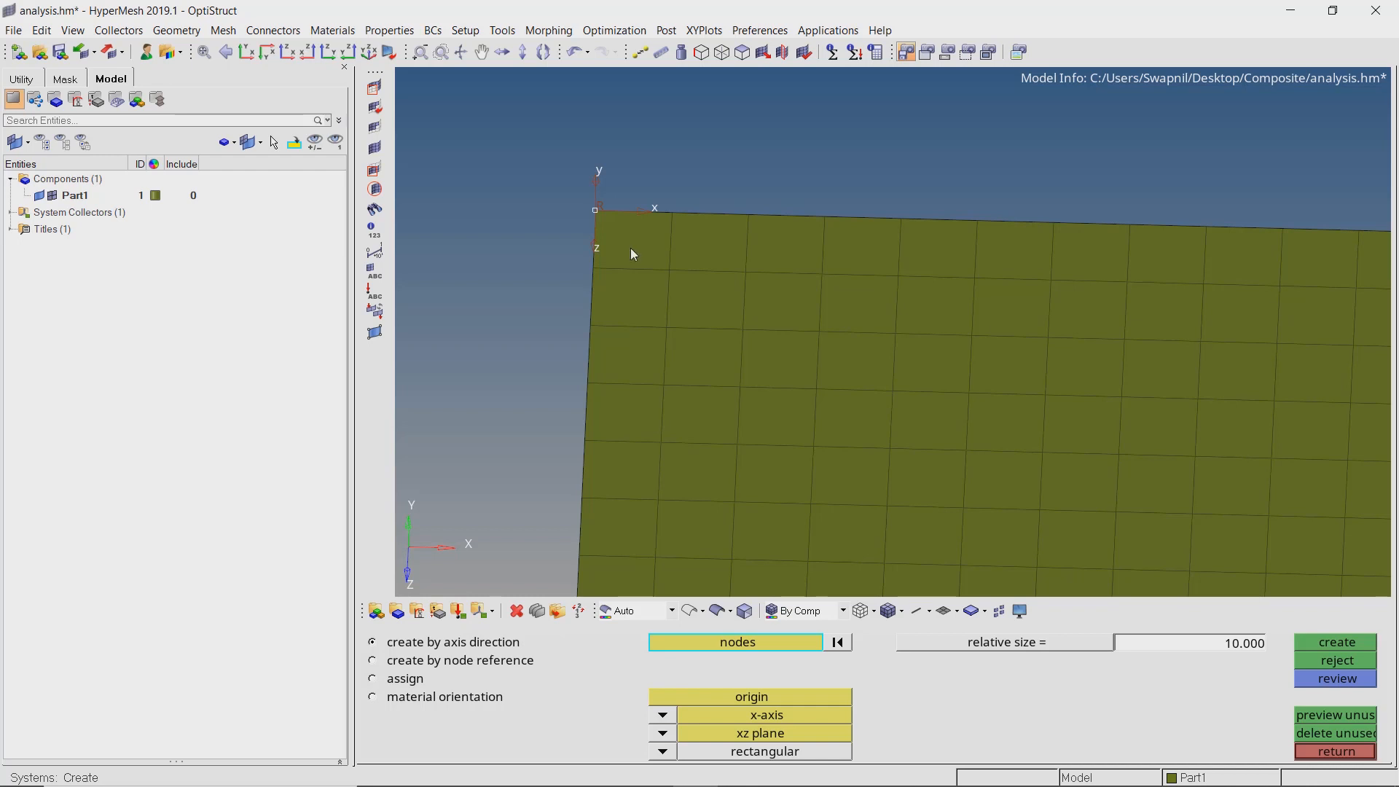
mouse_move(488, 704)
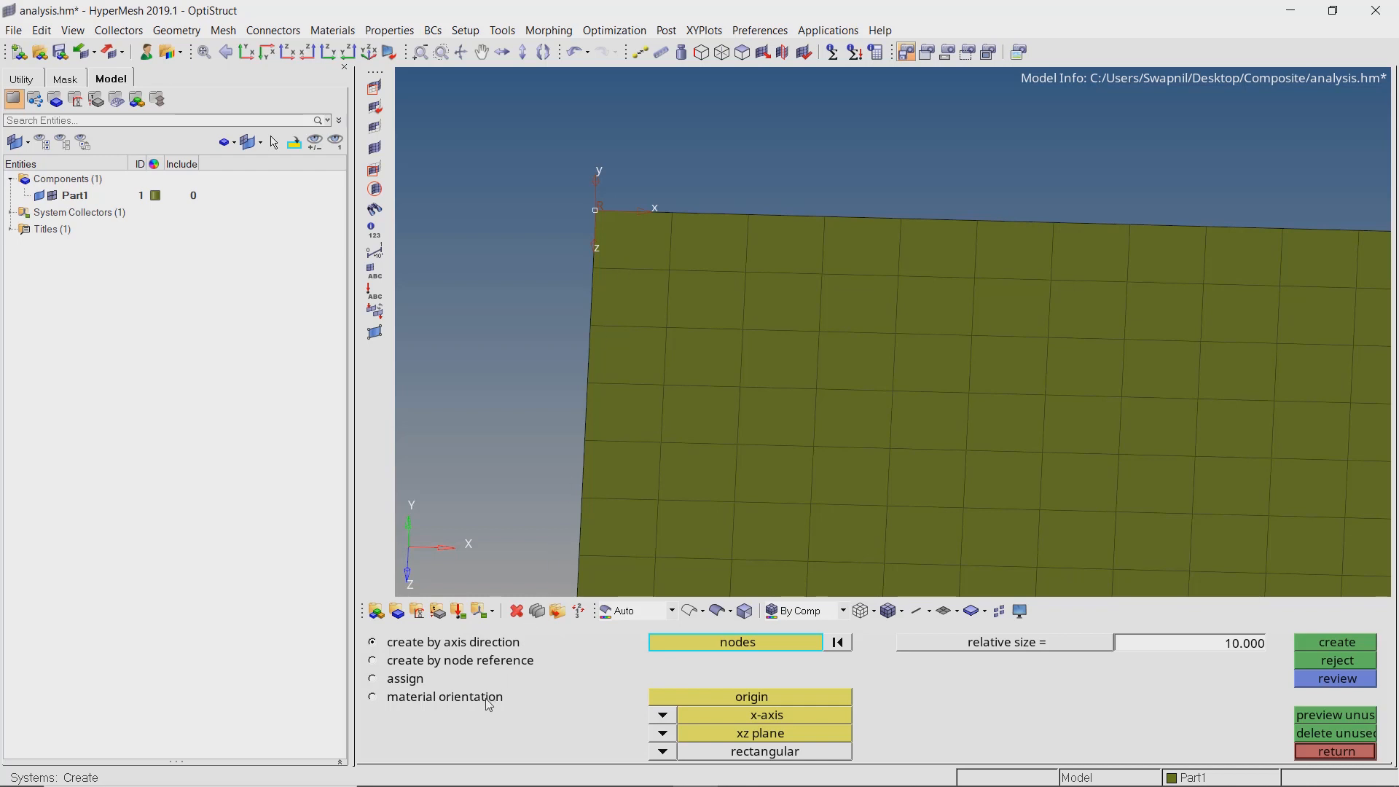
Assign material orientation to all 375 plate elements by the new system's id.
left_click(372, 697)
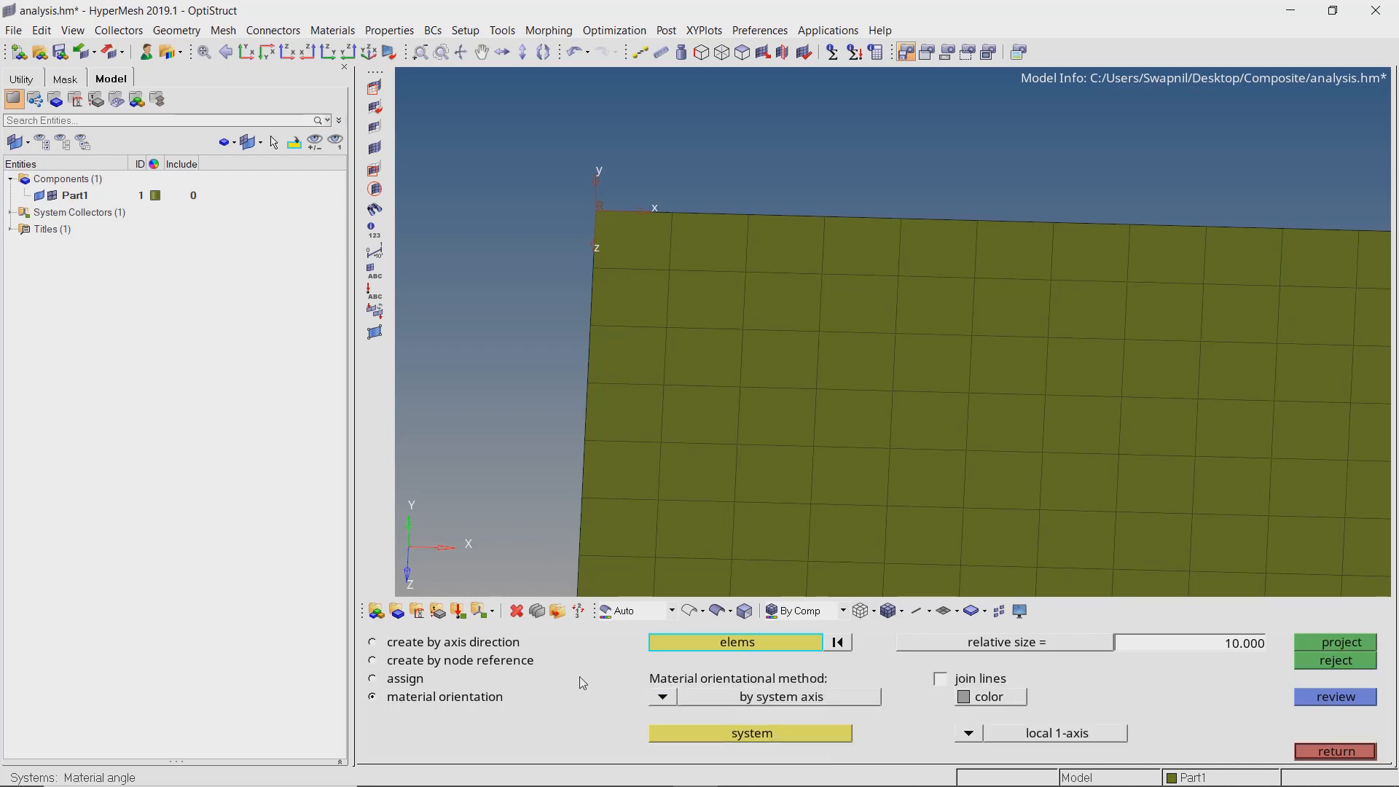
left_click(735, 642)
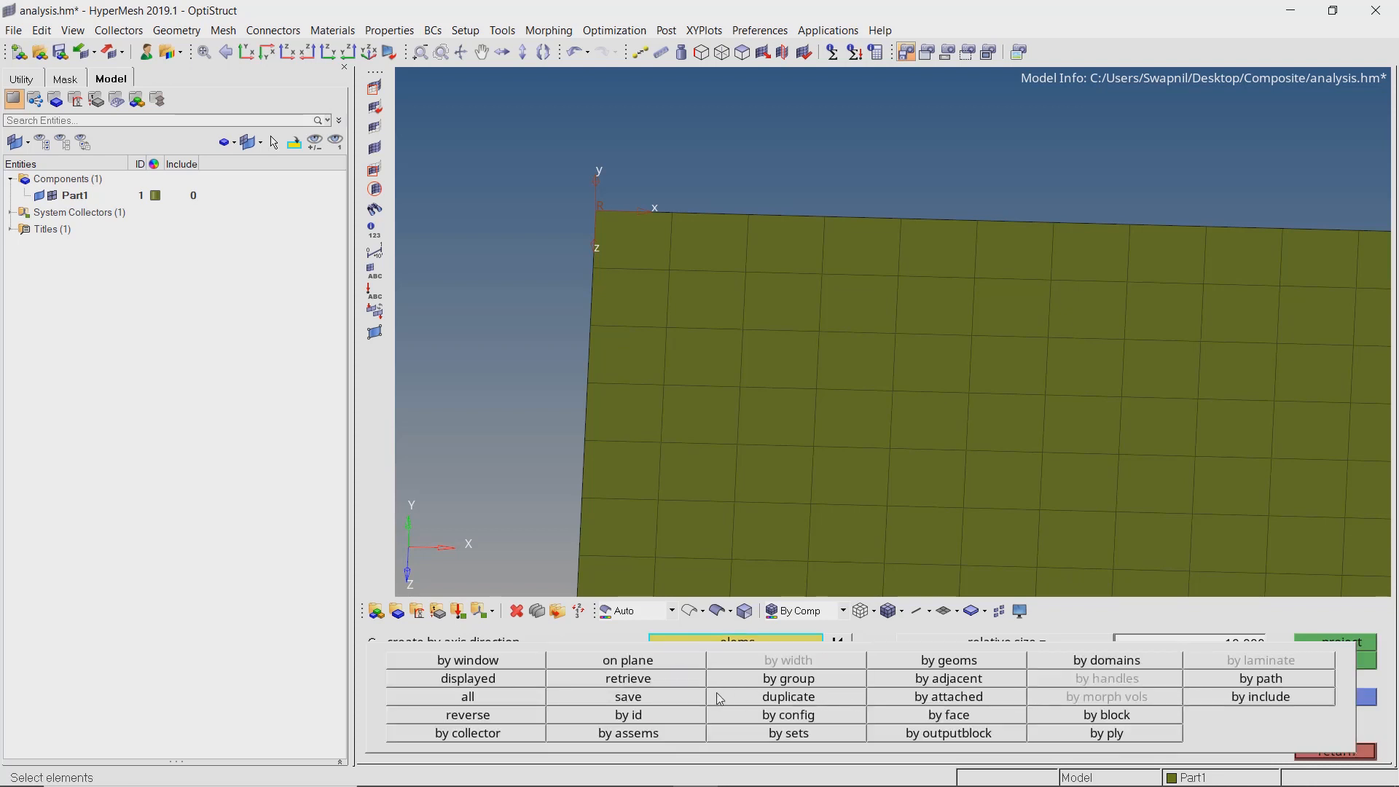
left_click(466, 696)
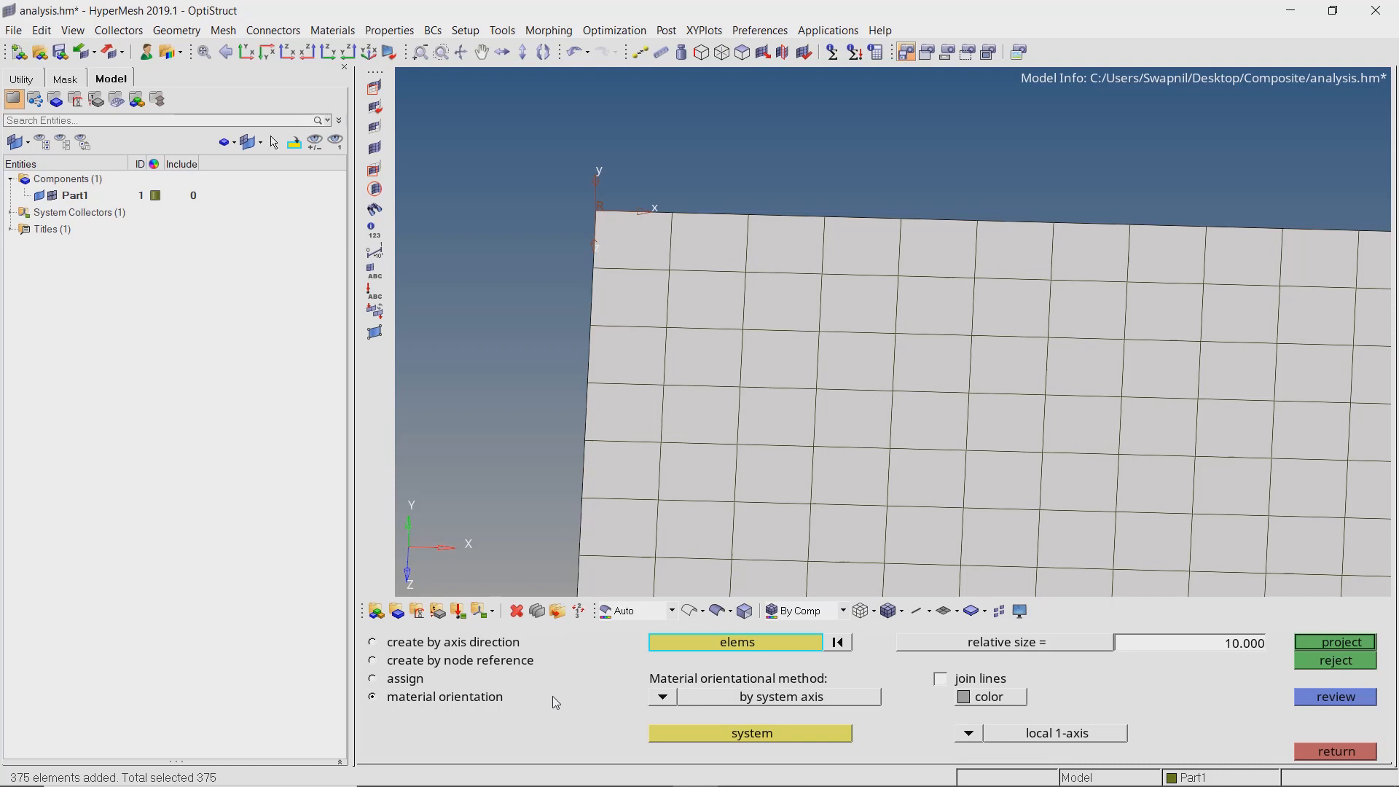
left_click(660, 696)
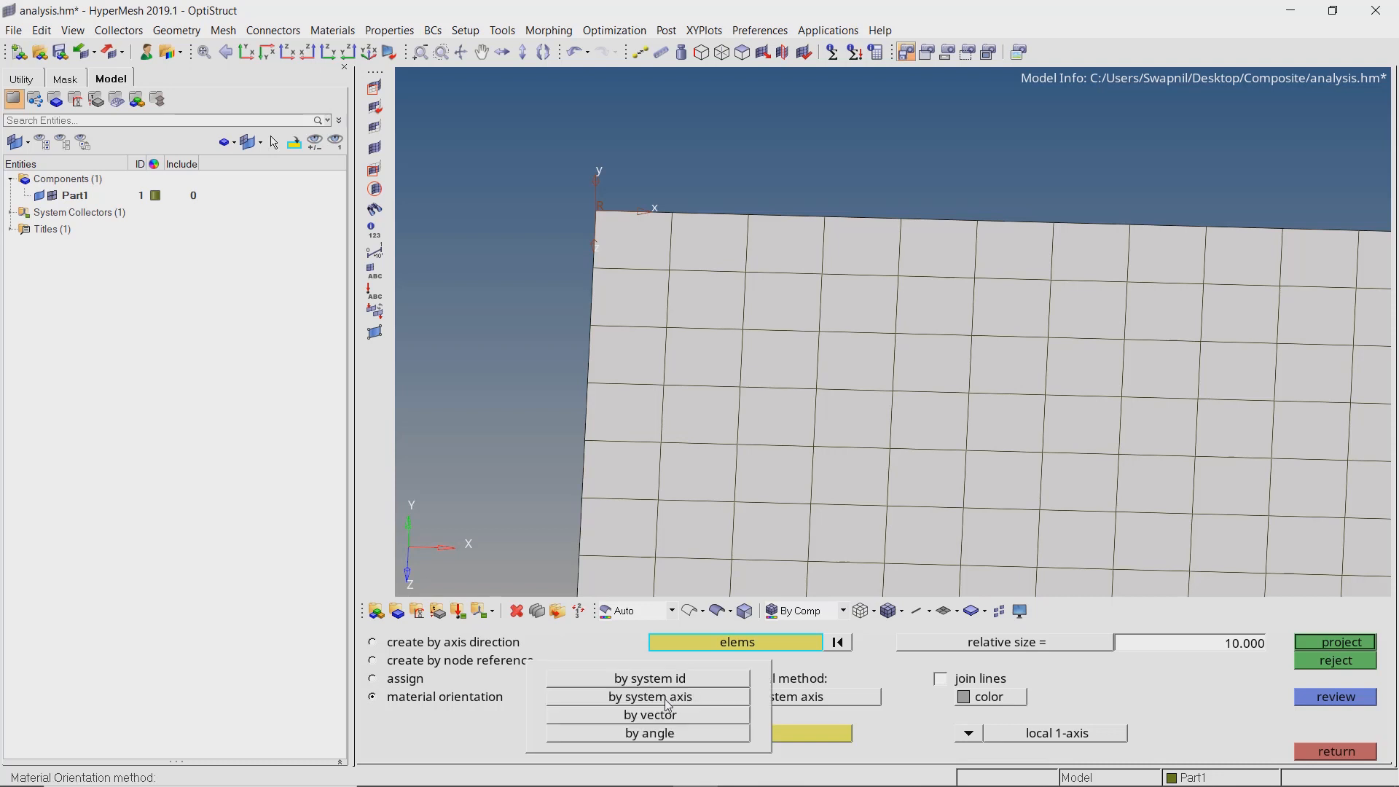
left_click(650, 678)
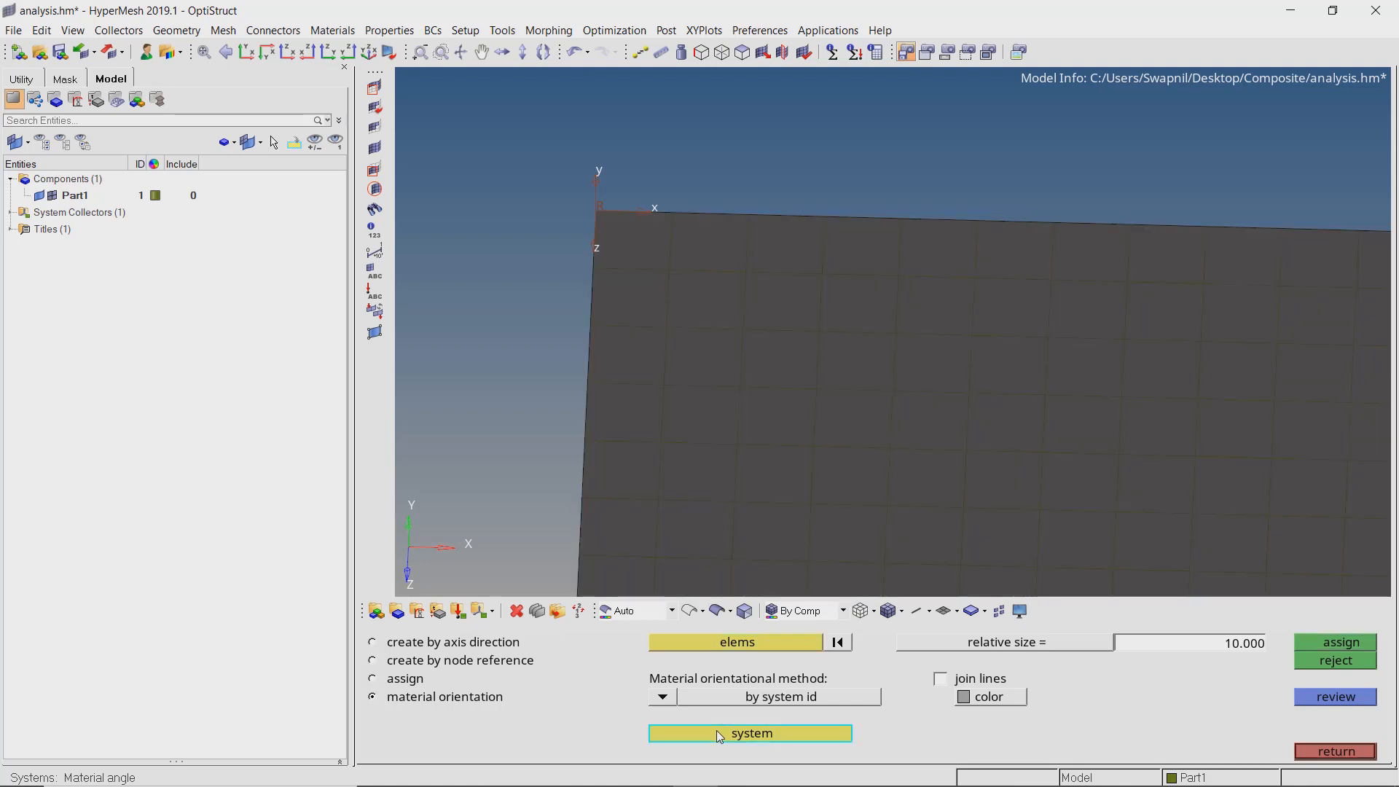
mouse_move(638, 362)
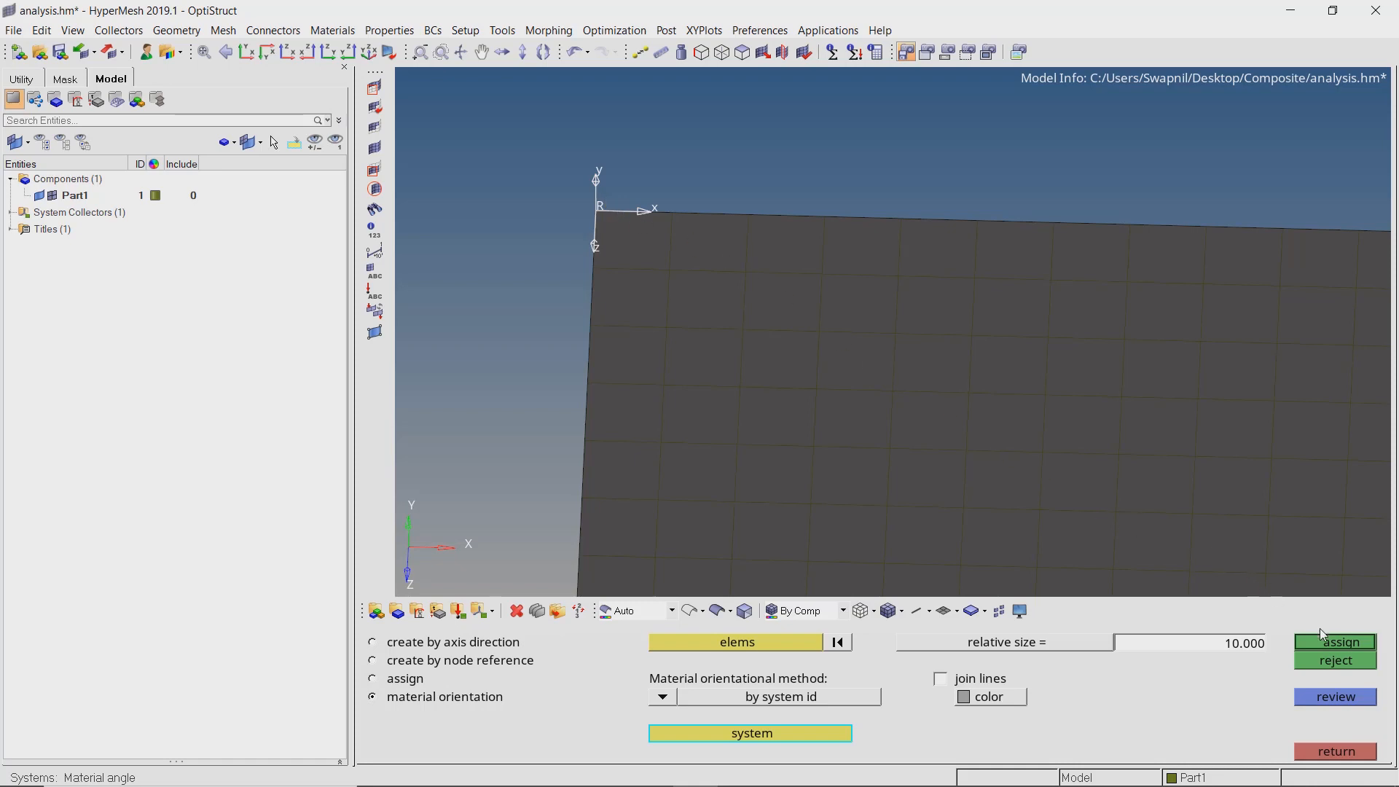
left_click(1337, 642)
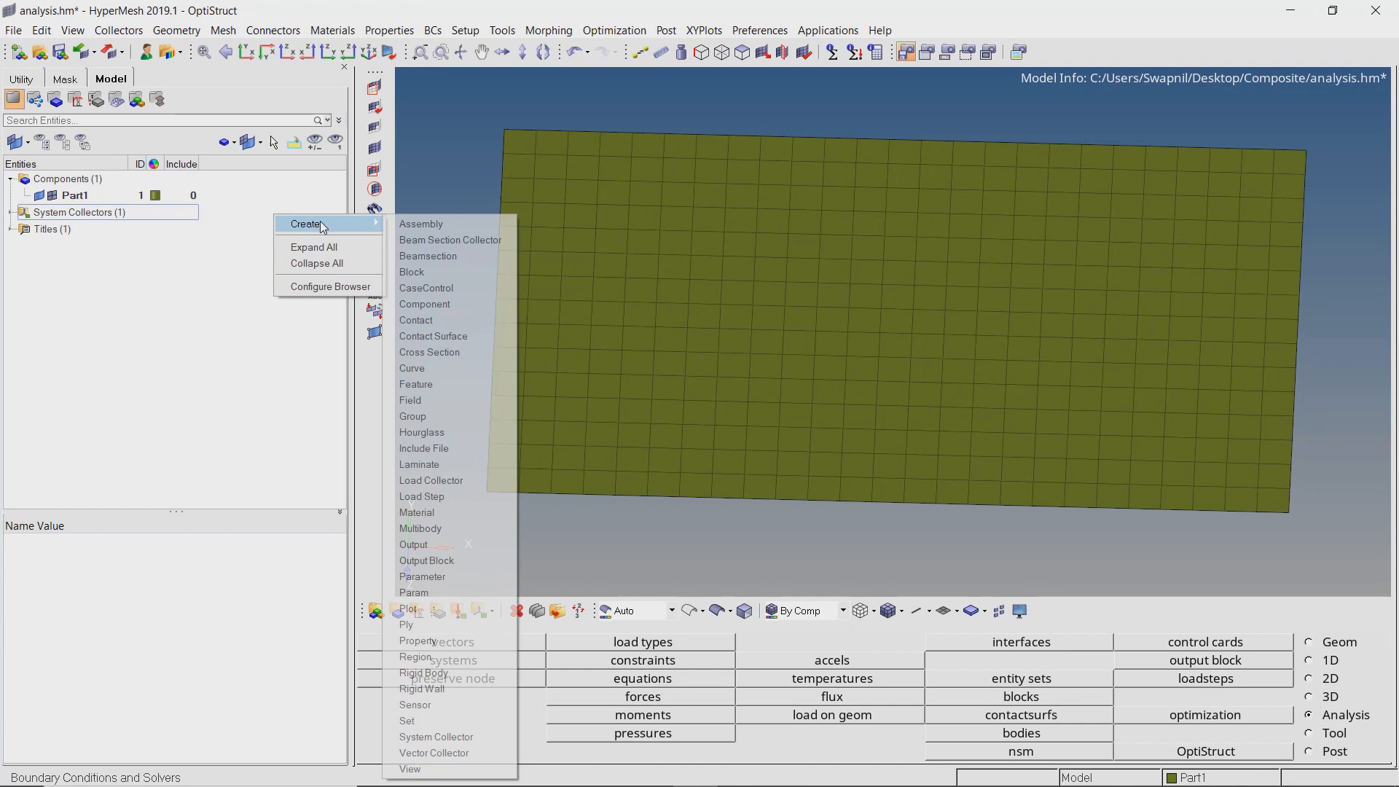
mouse_move(431, 479)
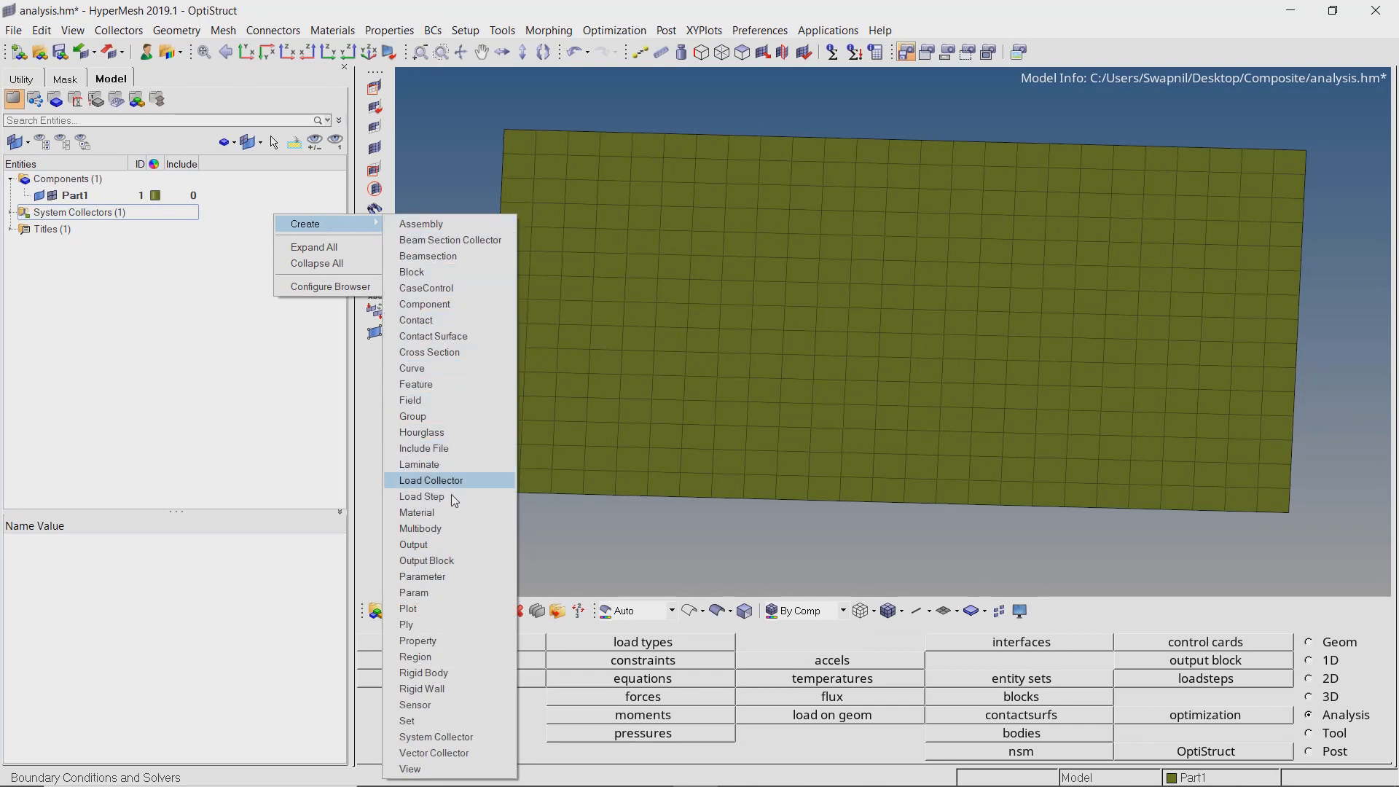
Create material1 and start changing its card image from MAT1.
left_click(415, 511)
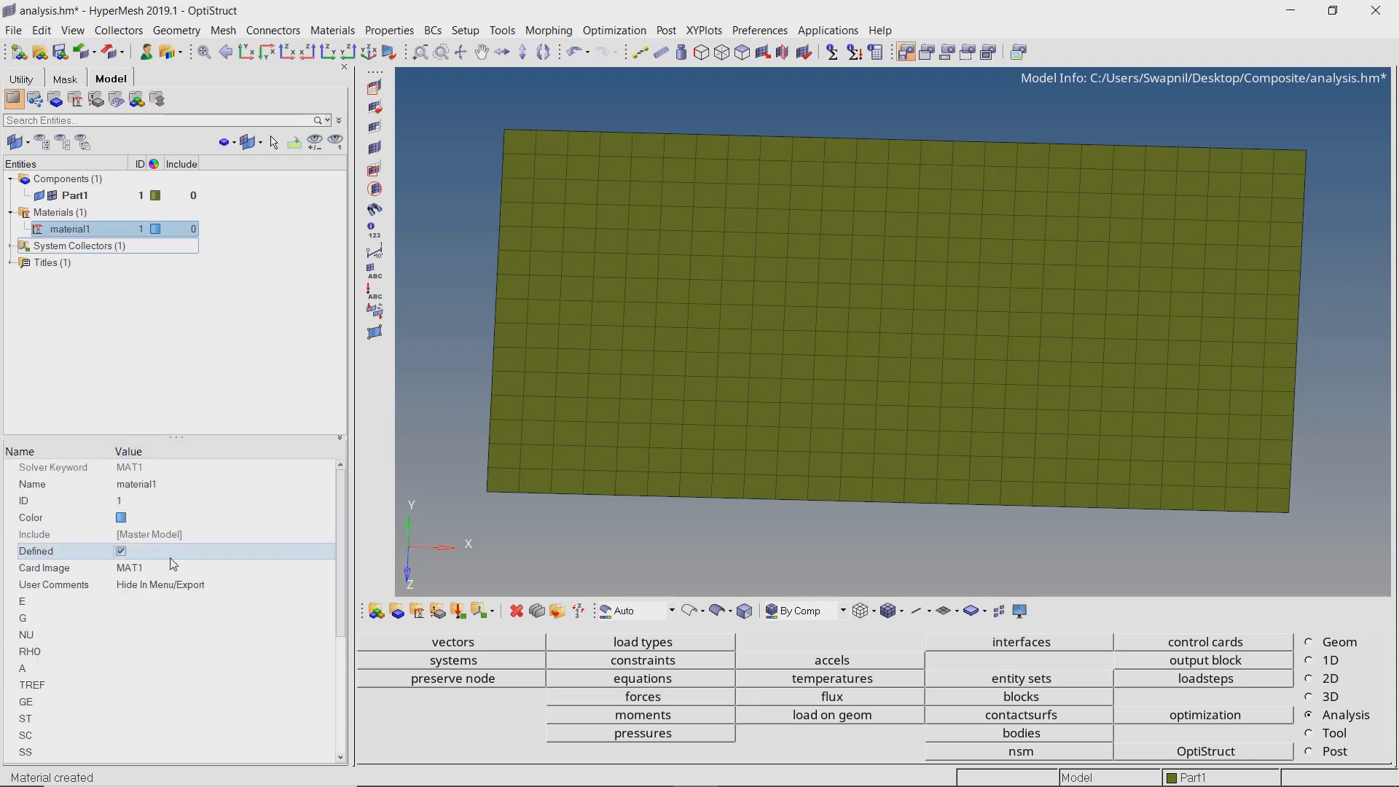
left_click(328, 567)
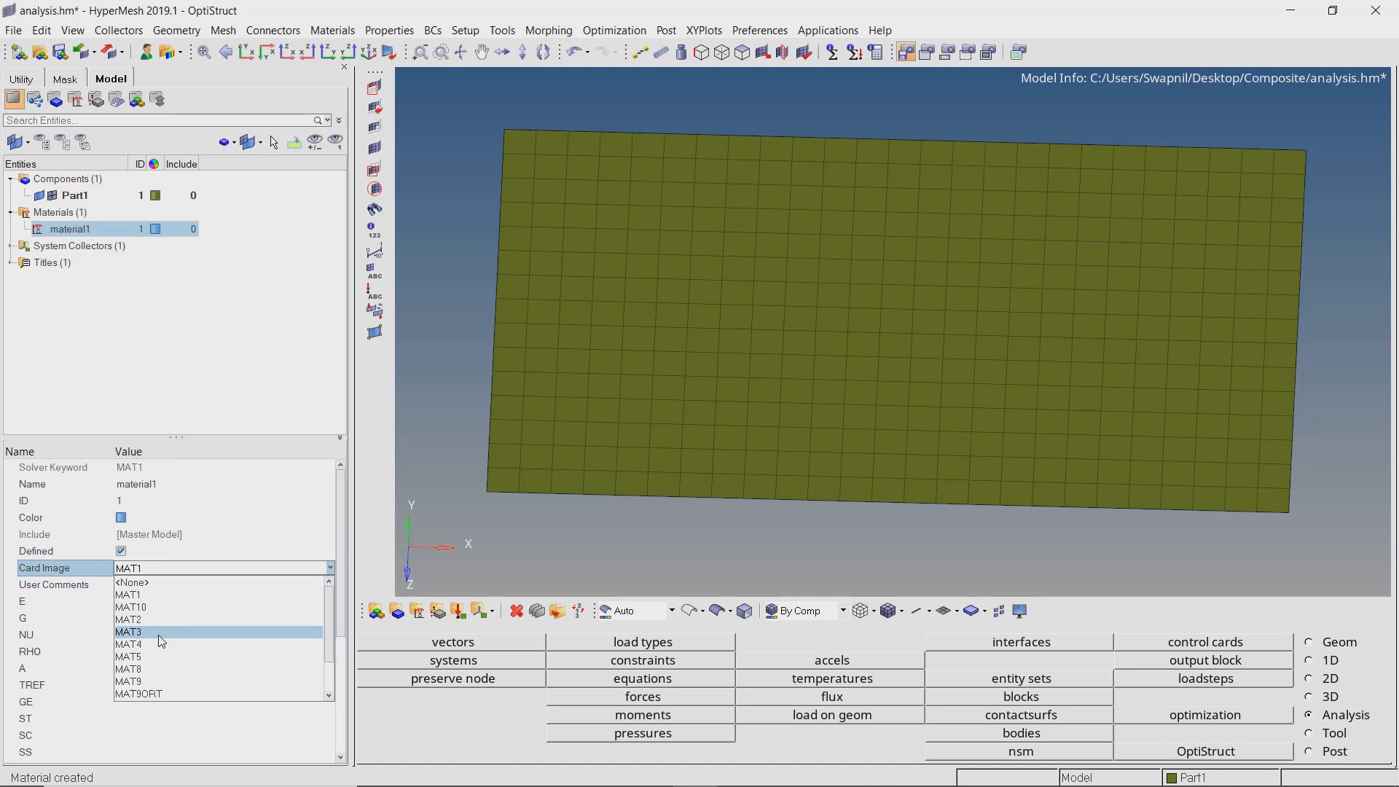
Make material1 a MAT8 orthotropic card with E1 484 and E2 100.
left_click(129, 669)
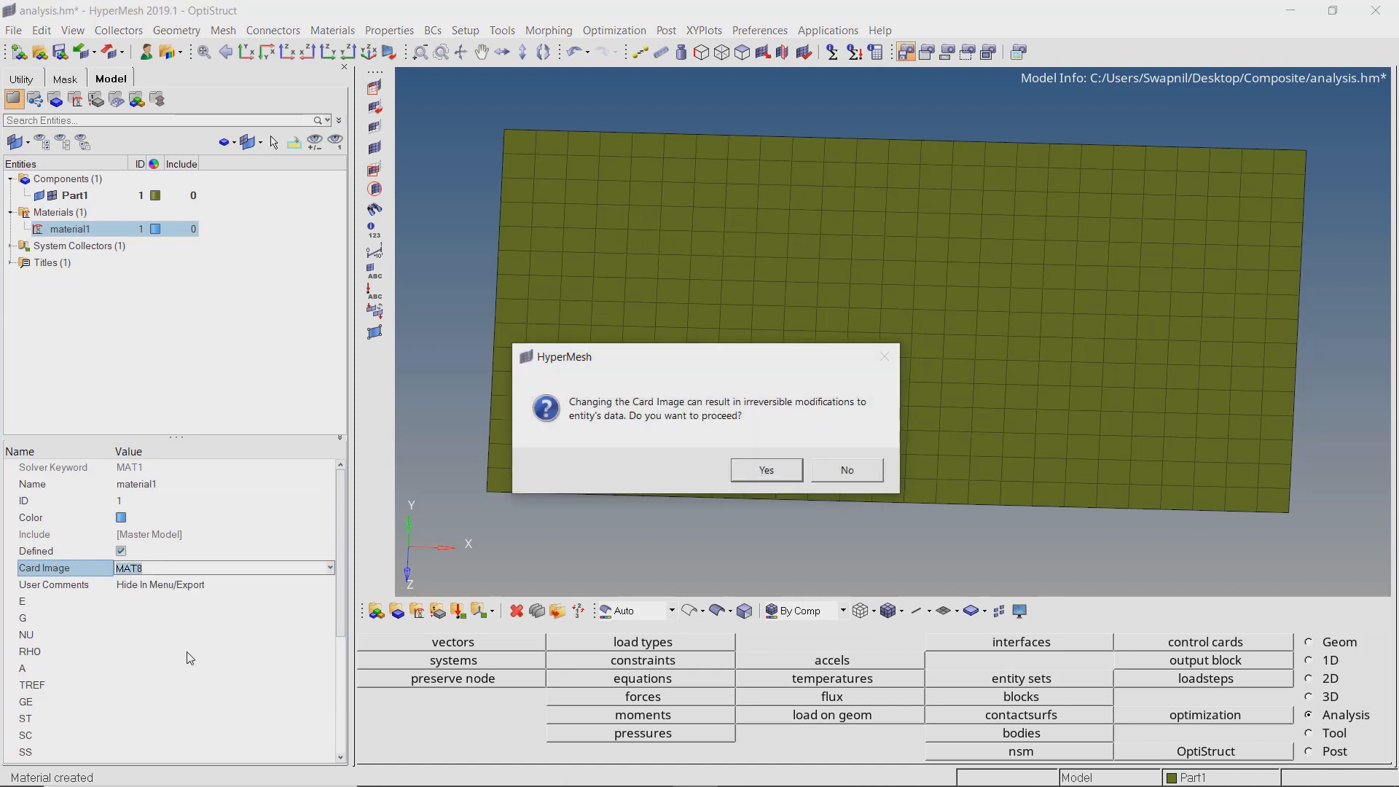
left_click(765, 469)
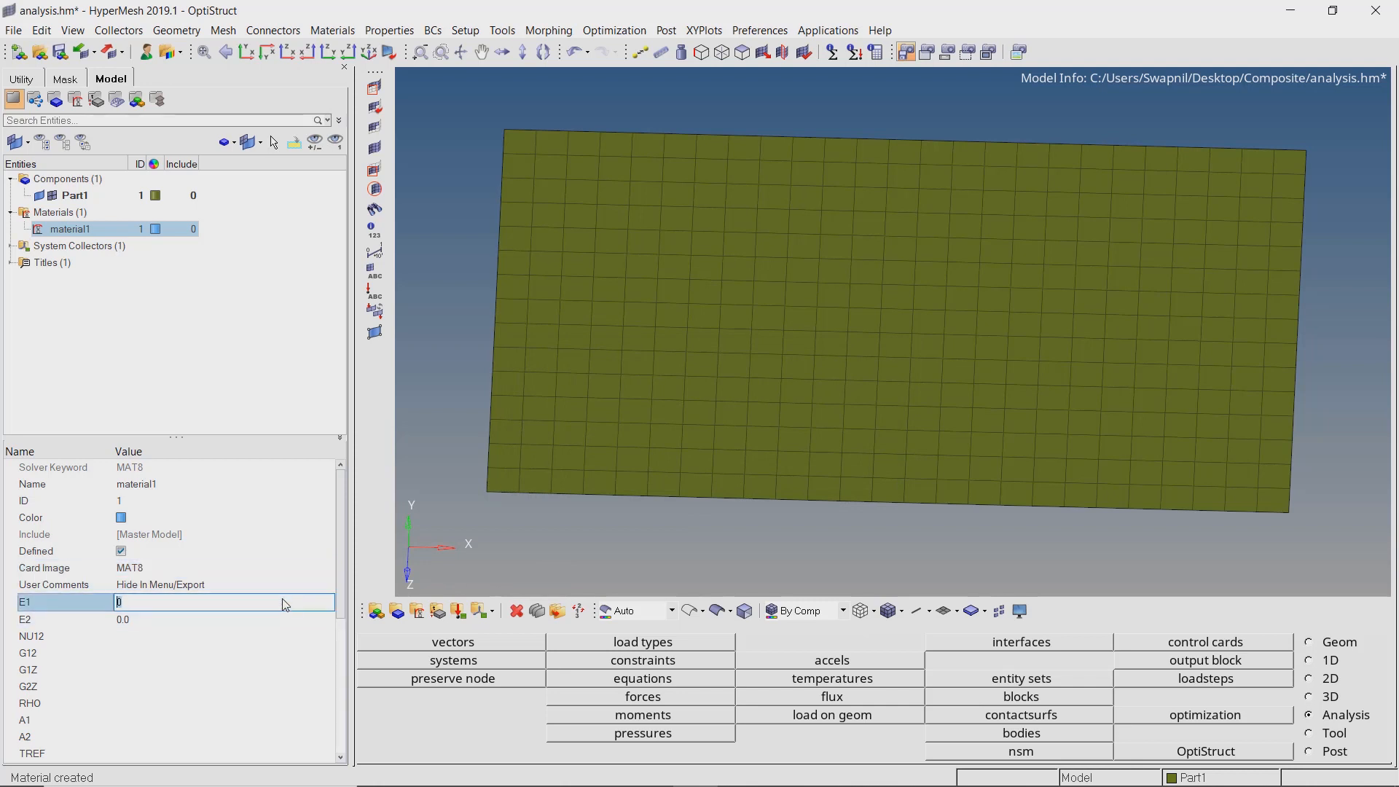
type("484.")
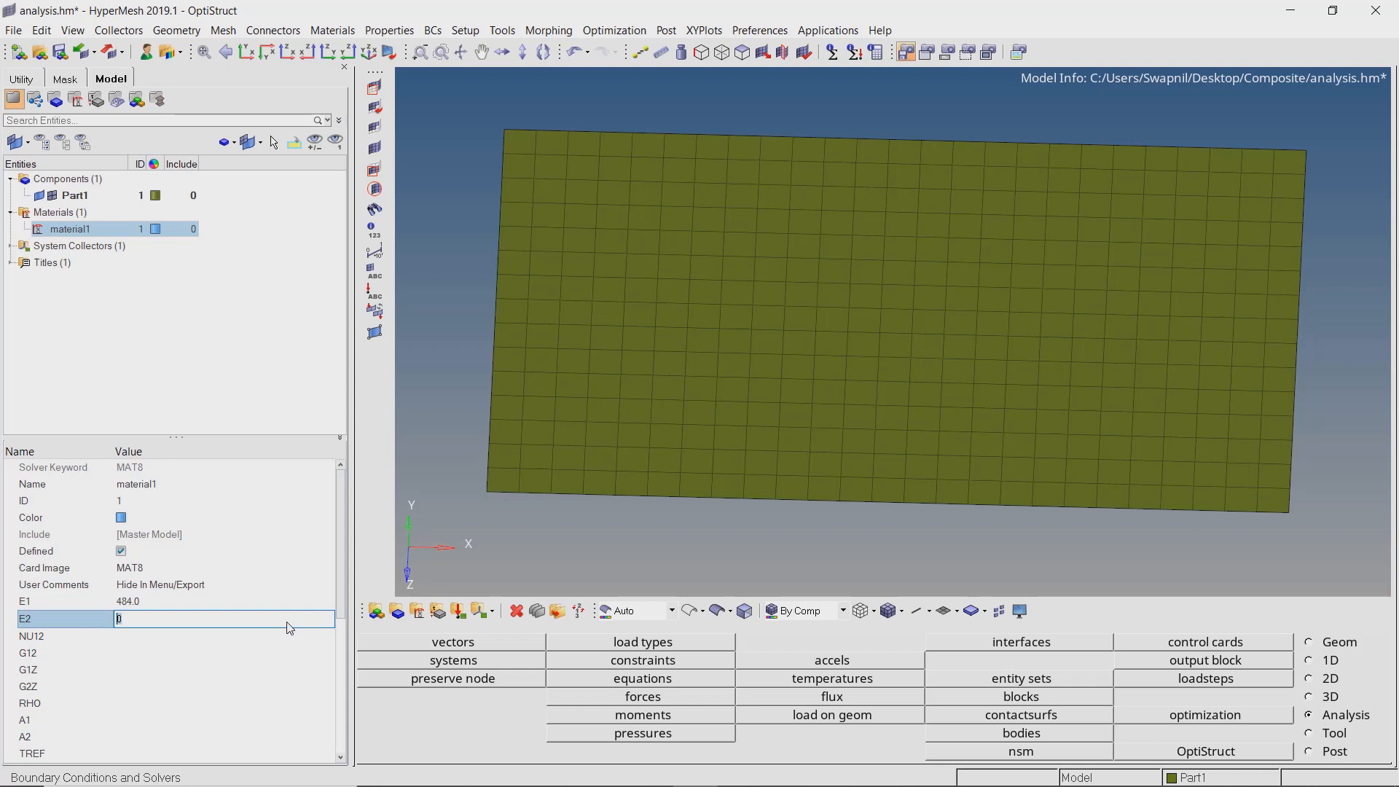
type("100.0")
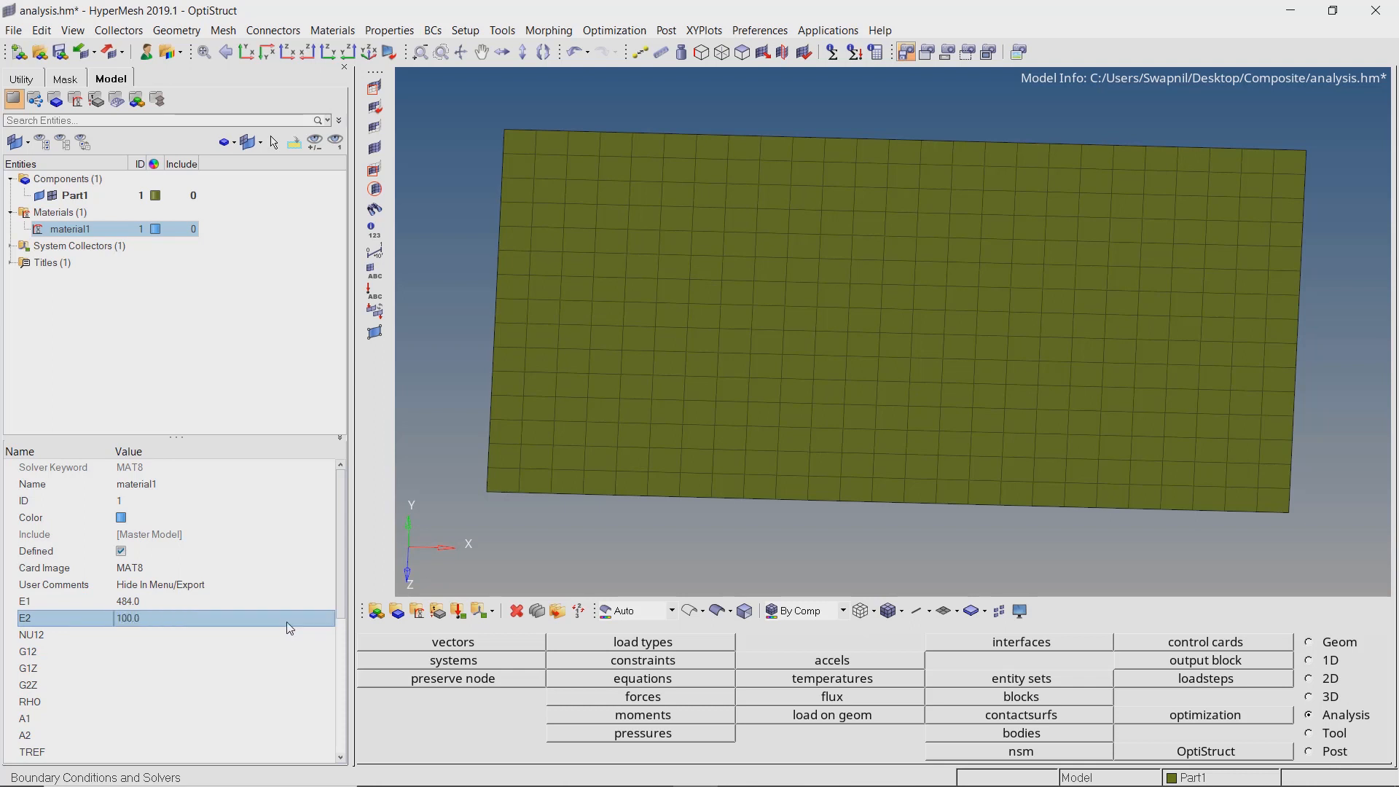
Enter NU12, G12, G1Z and G2Z of 1.0 and density 1.14 for material1.
left_click(30, 634)
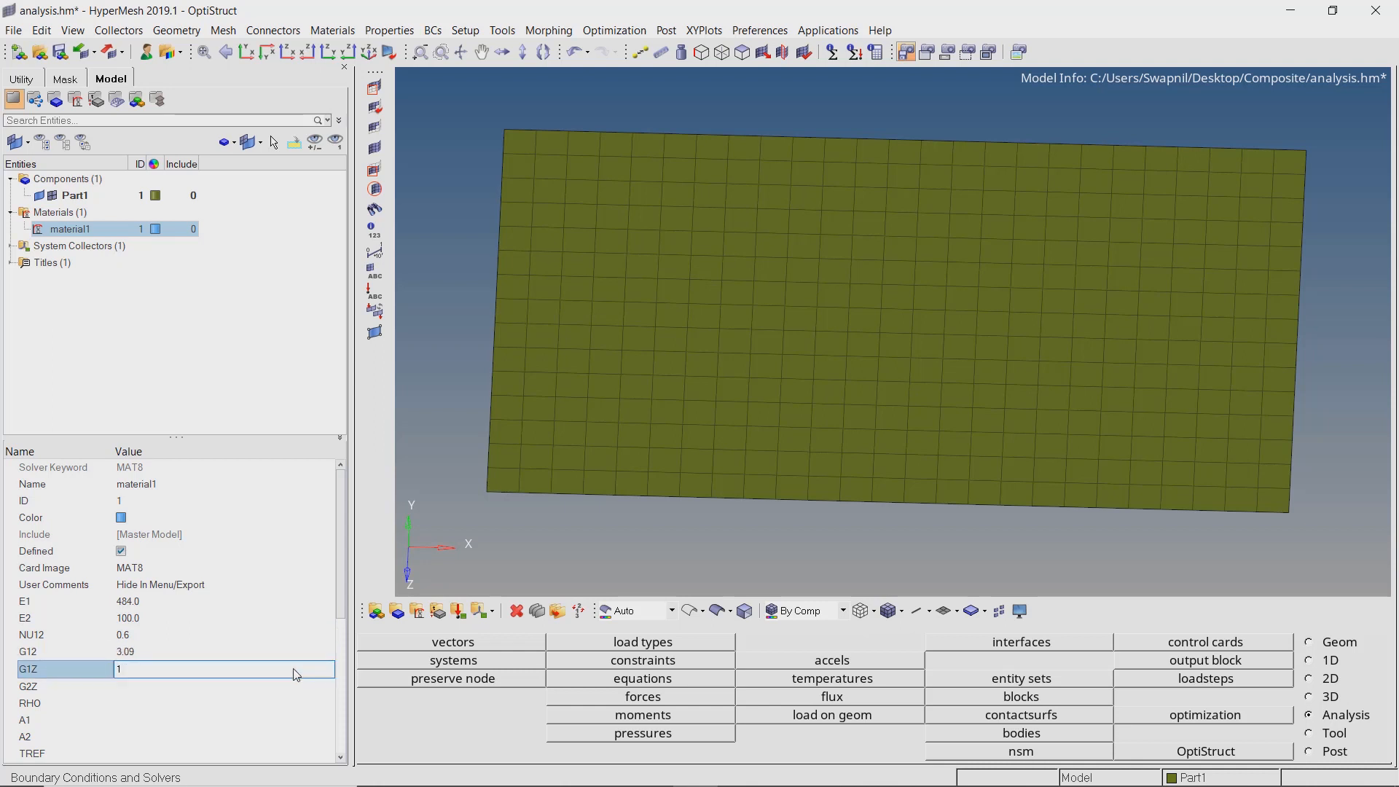
key("Return")
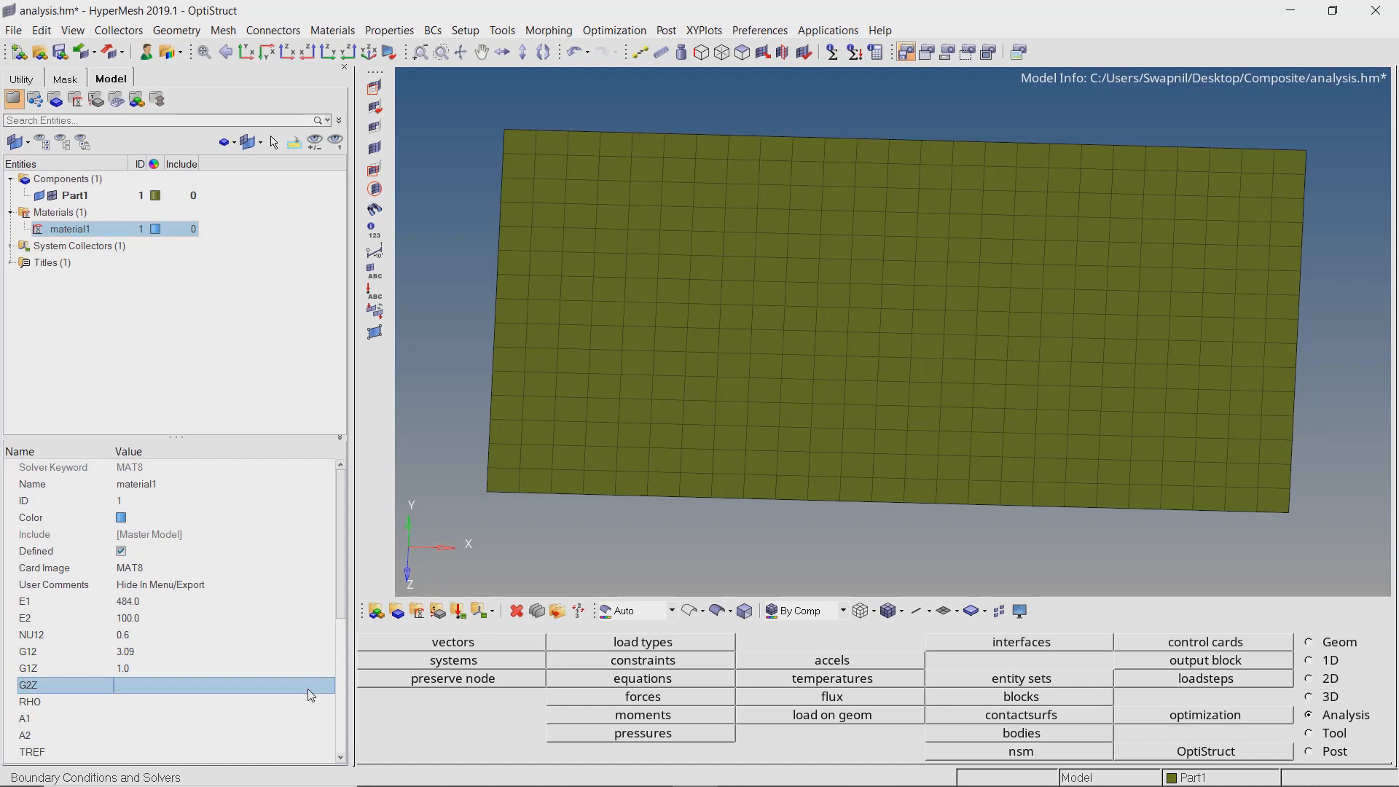
type("1.0")
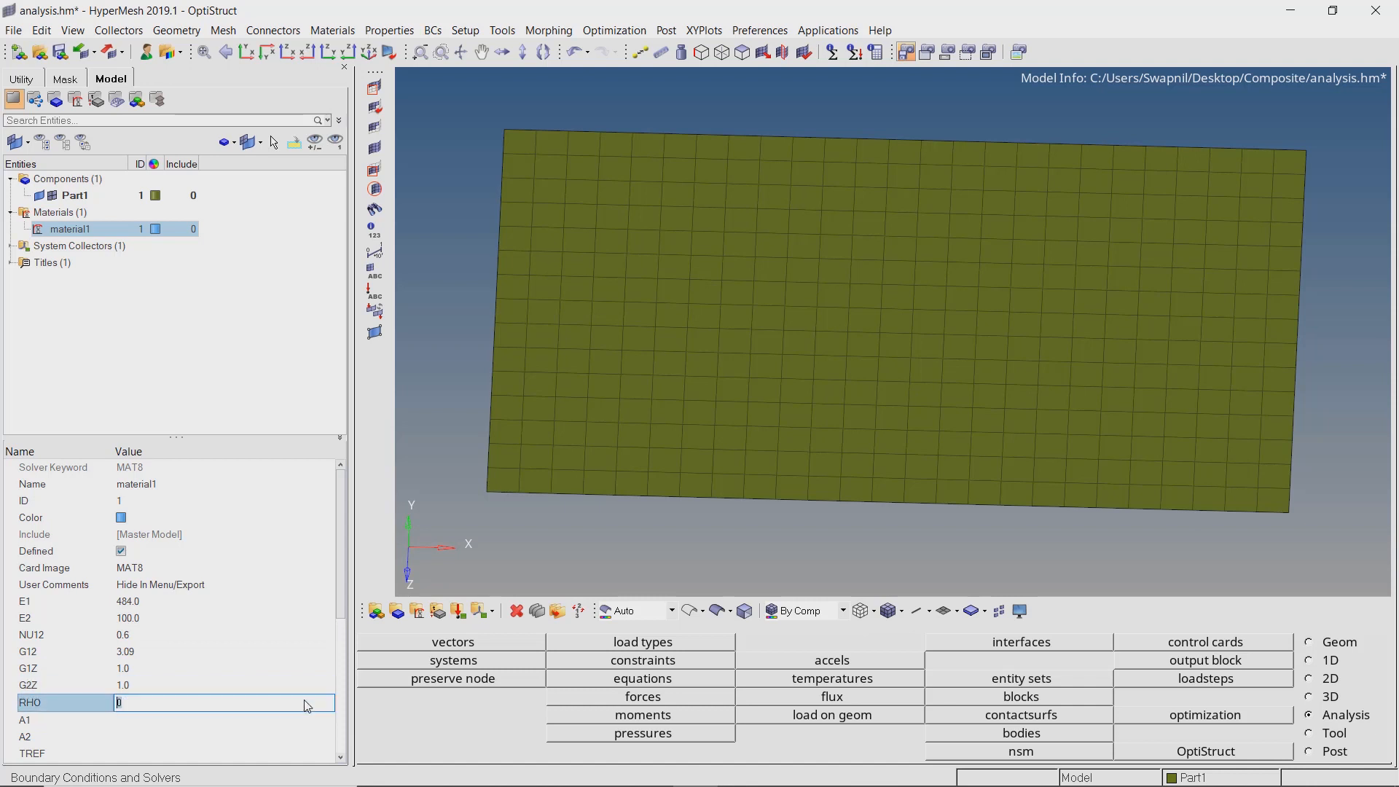
type("1.14")
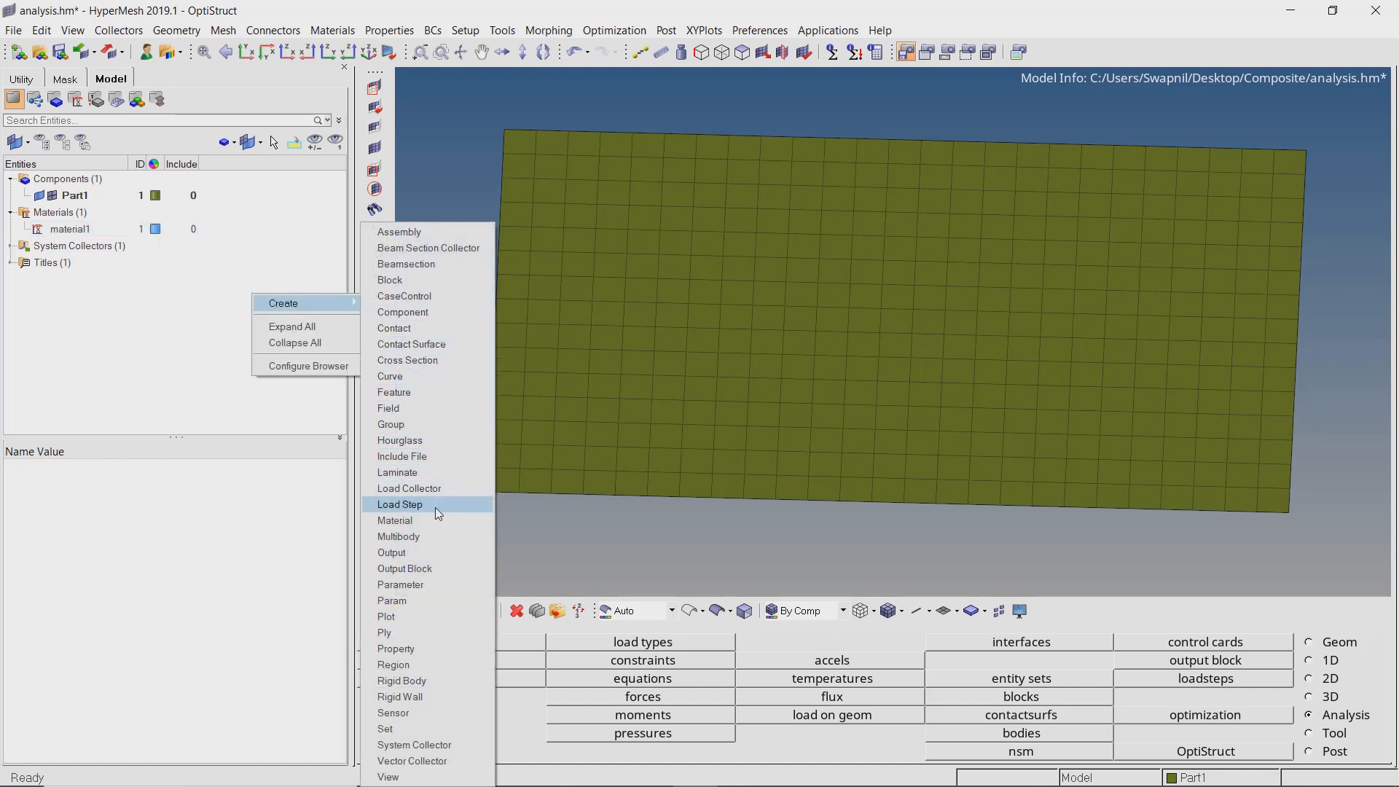
Create material2 and make it a MAT8 orthotropic card.
left_click(395, 520)
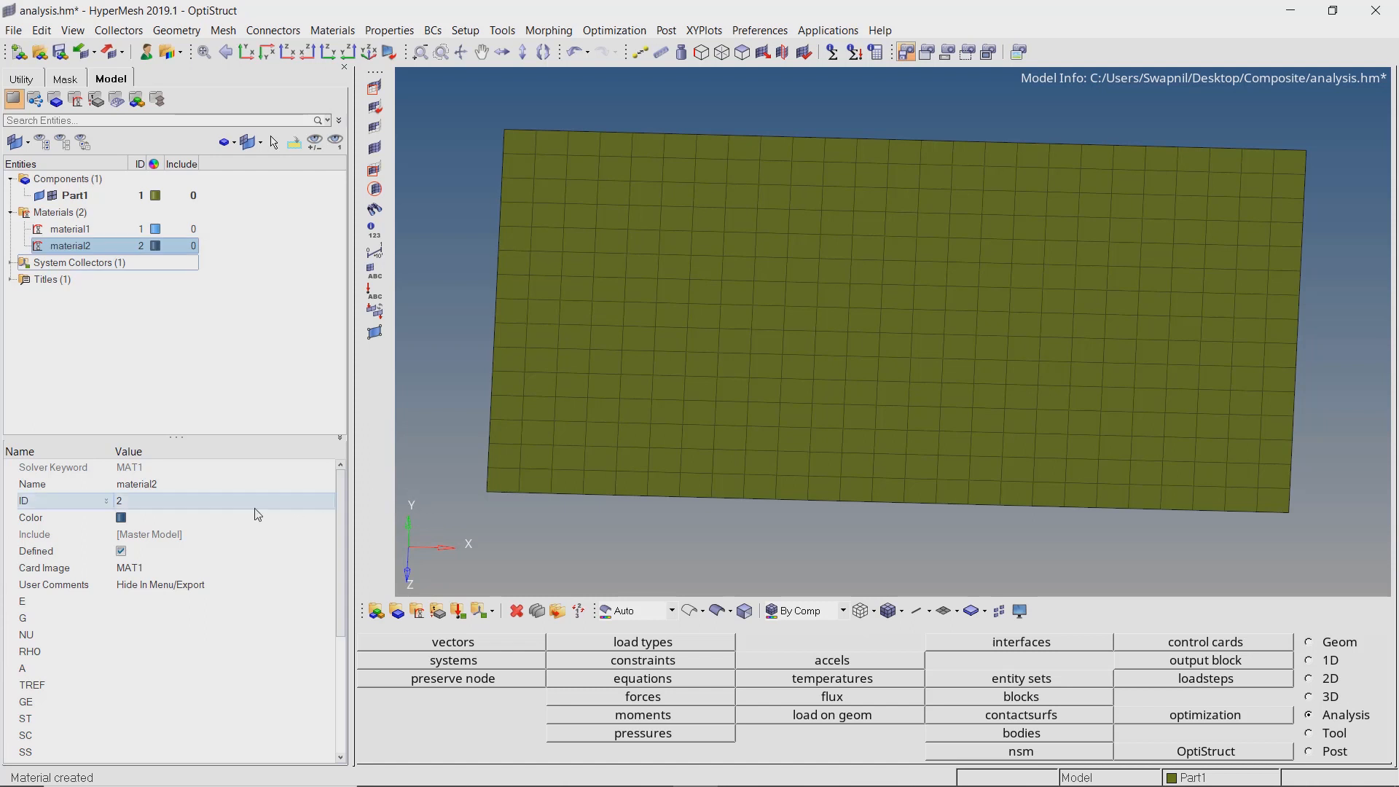
left_click(328, 567)
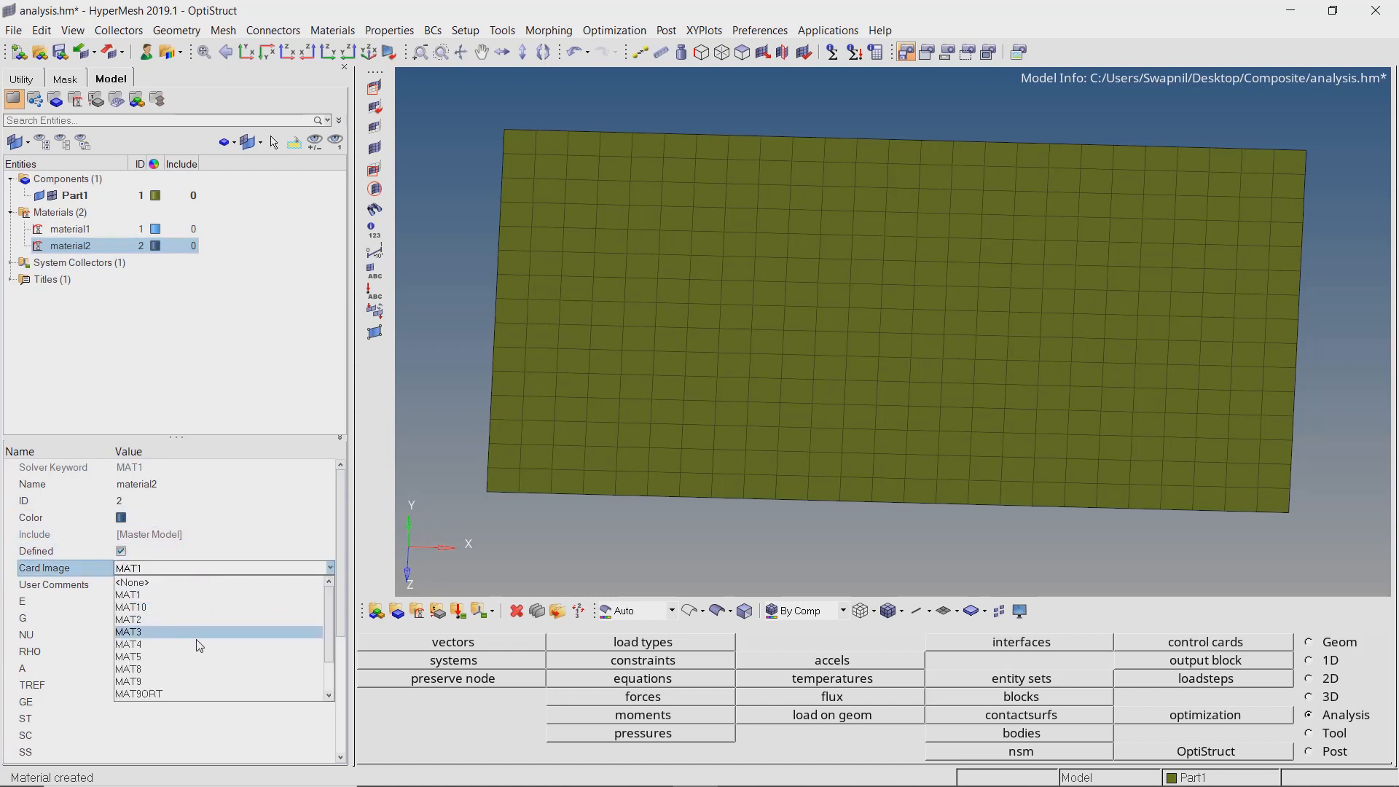
left_click(128, 669)
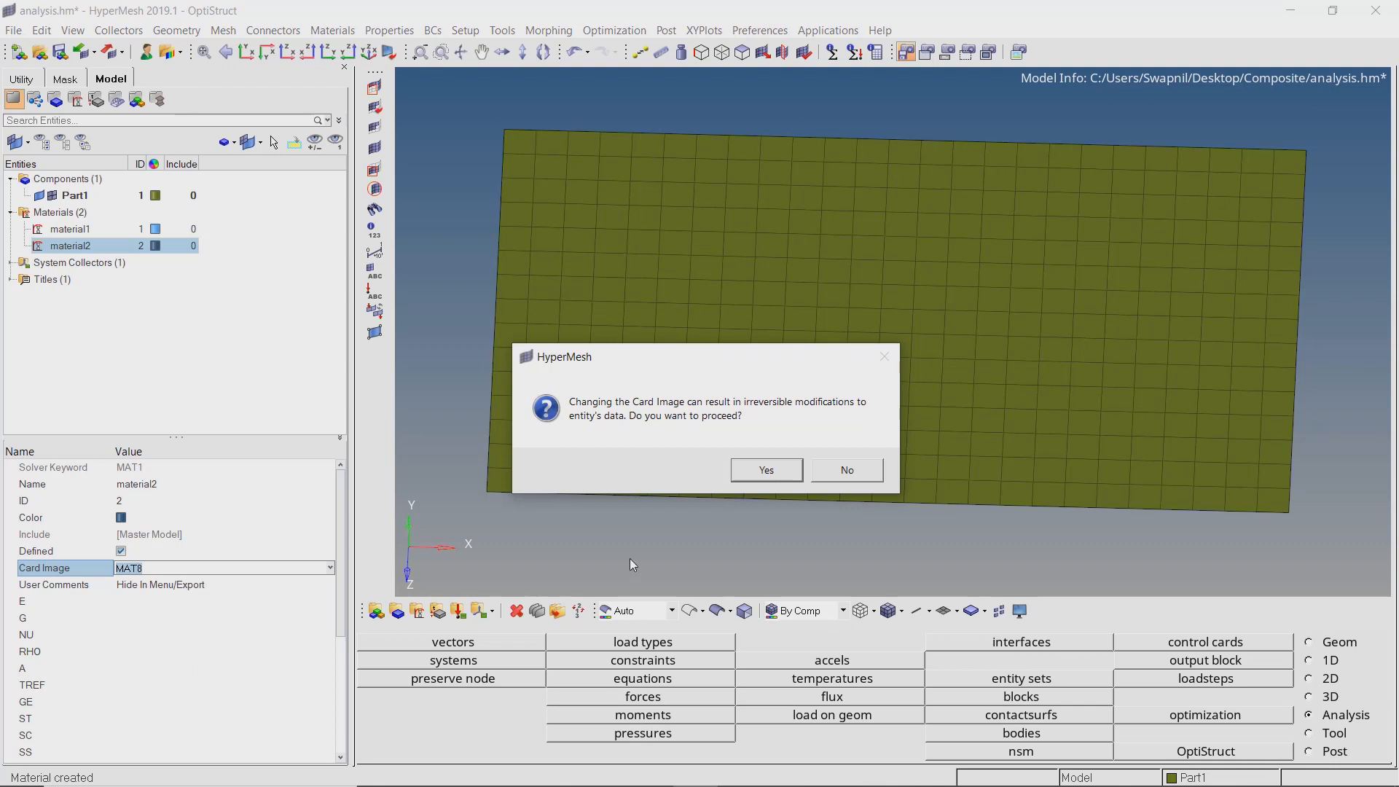
left_click(765, 470)
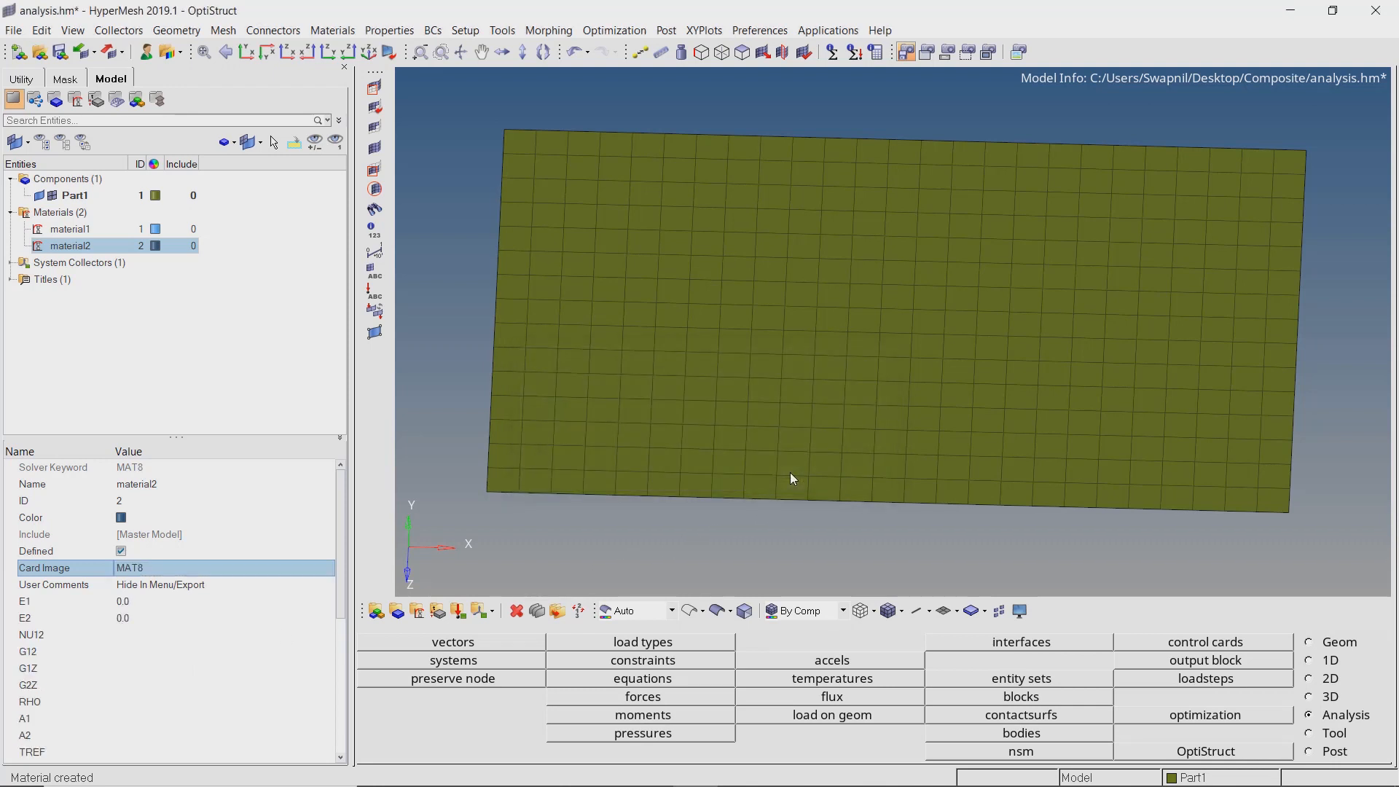
mouse_move(373, 571)
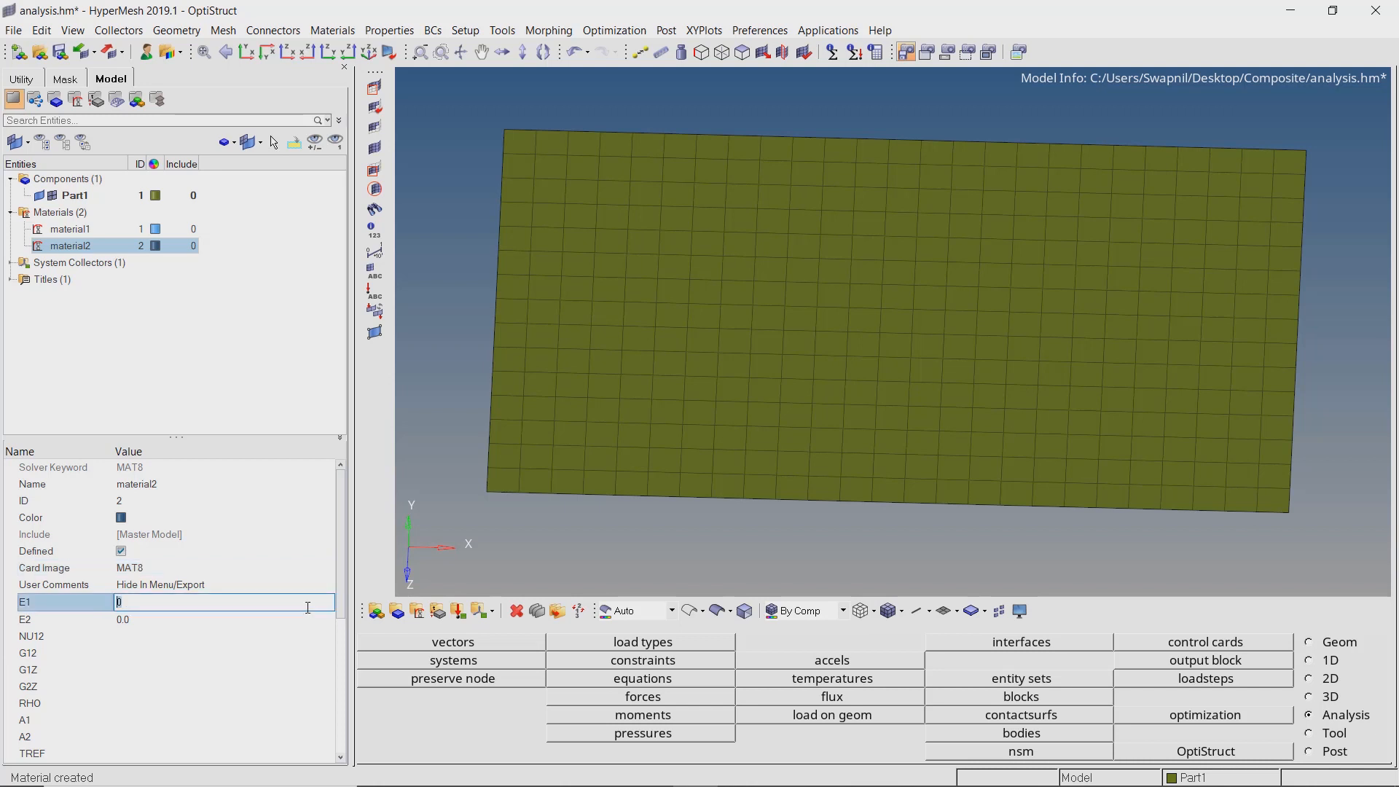
Give material2 E1 75000, E2 6000, NU12 0.34, G12 2000 and density 1.4e-09.
type("75000.0")
left_click(225, 618)
type("6000")
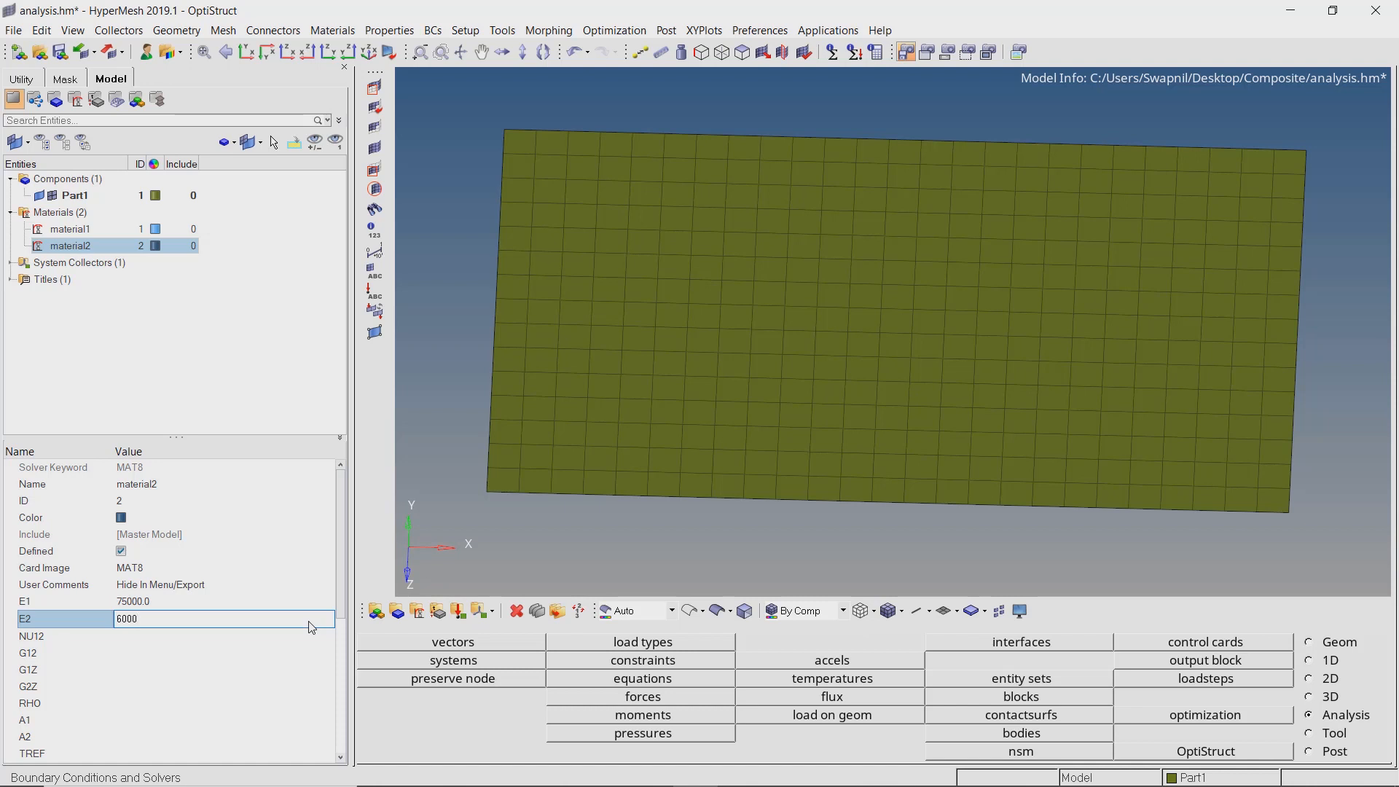
key("Return")
type("0.3")
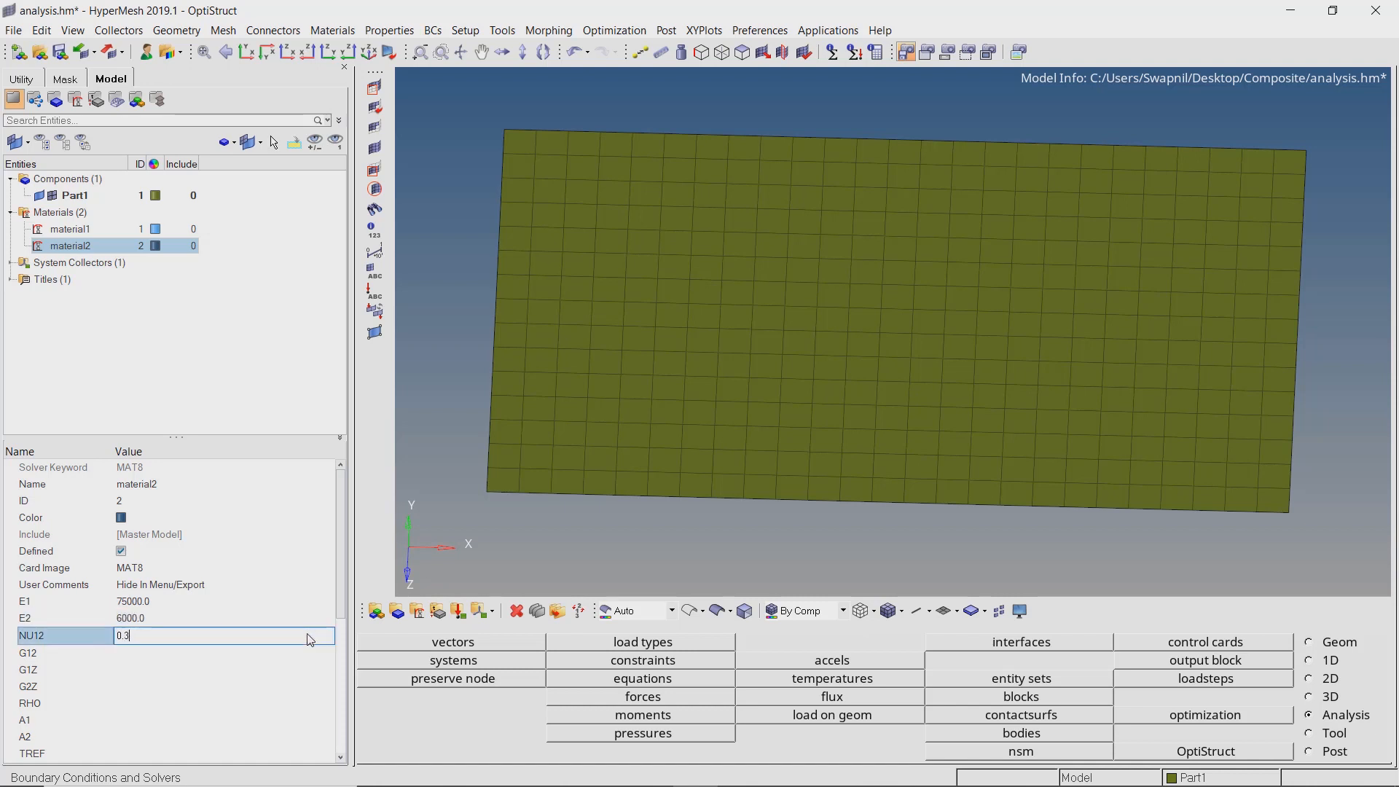
type("4")
left_click(224, 652)
type("2000")
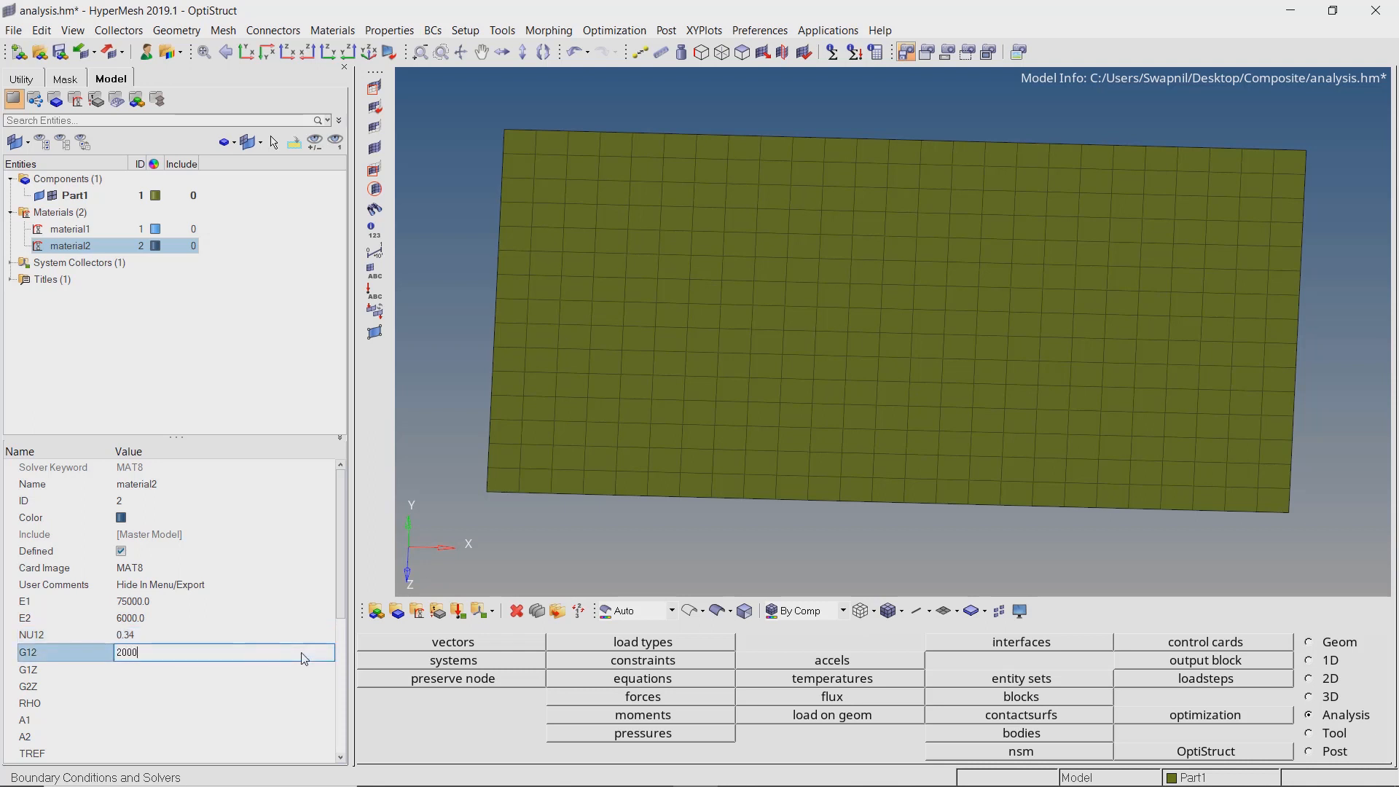
key("Return")
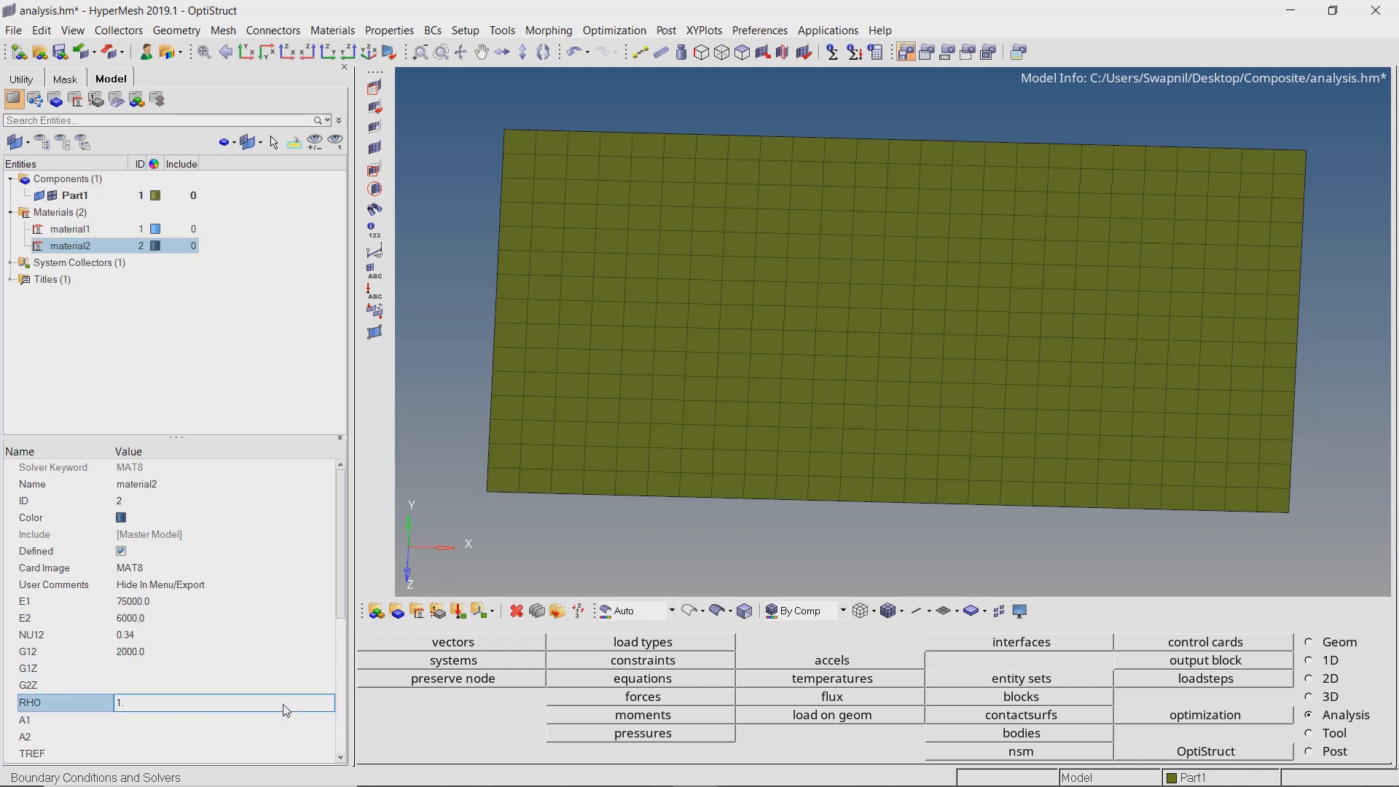
type("1.4e-9")
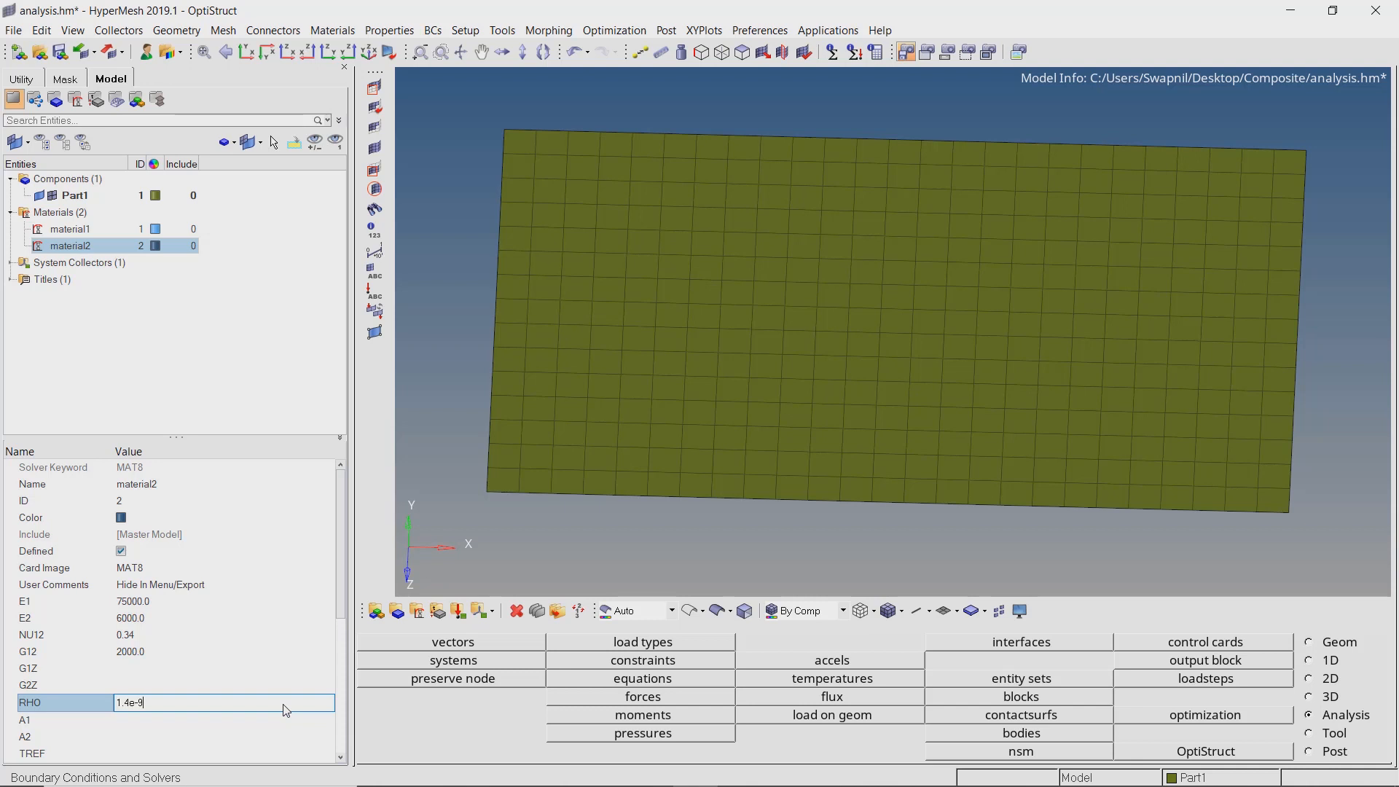
key("Return")
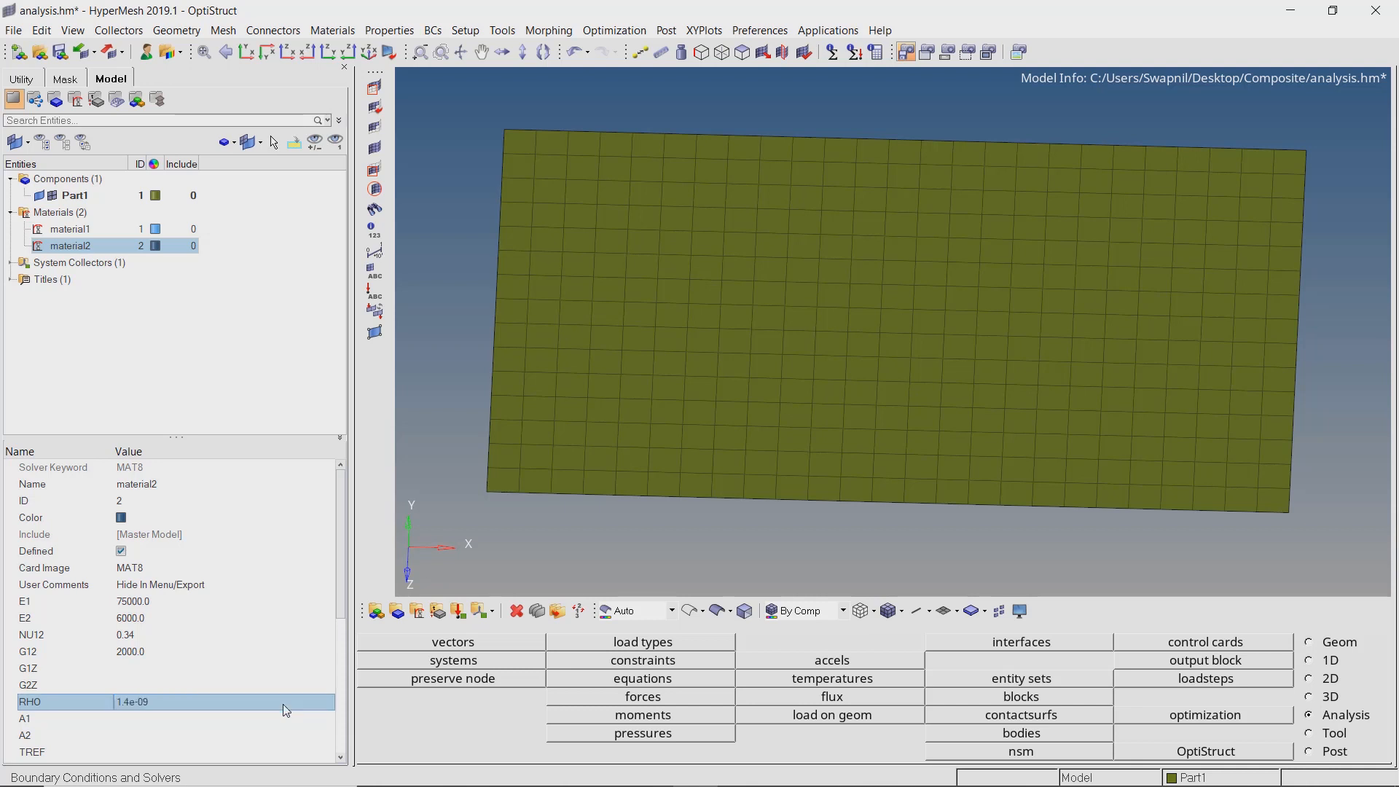
mouse_move(247, 299)
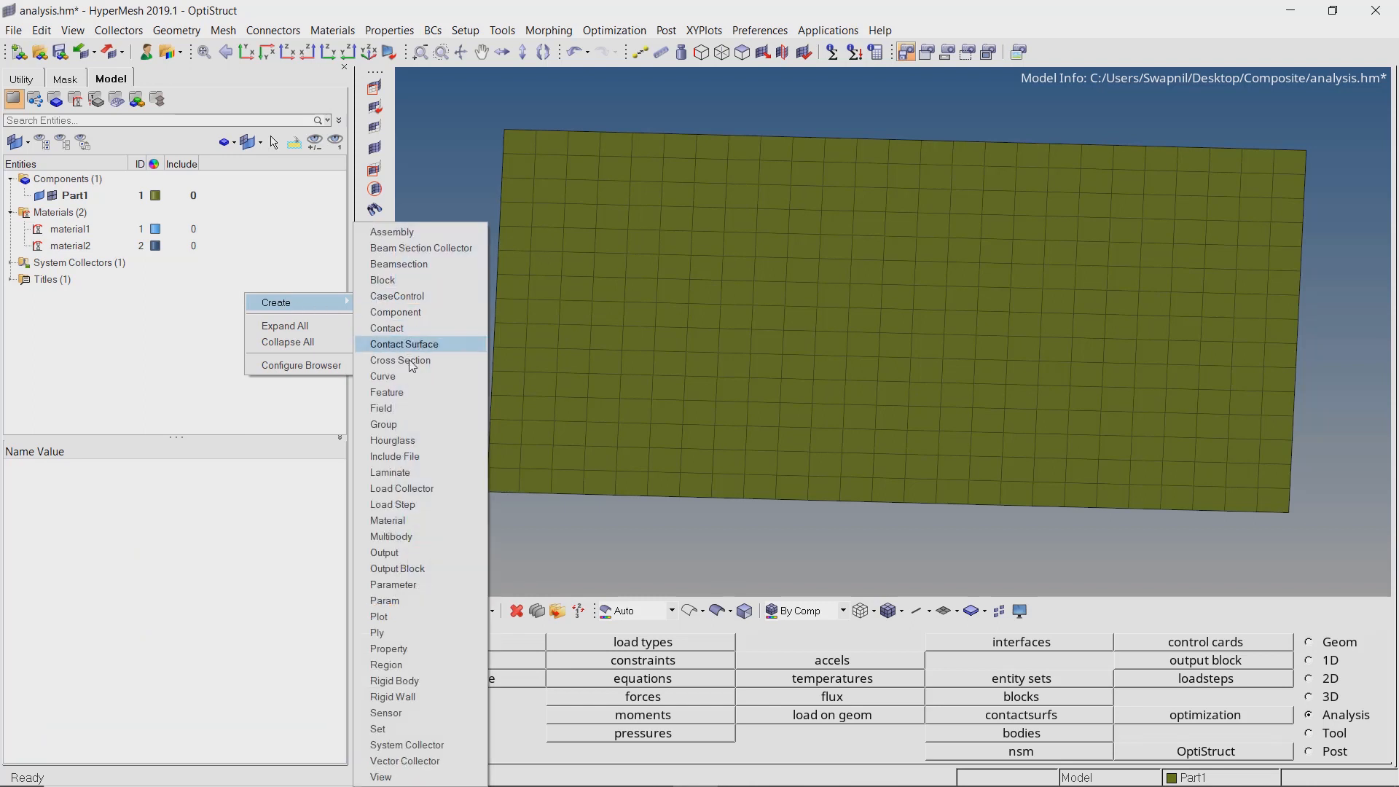
mouse_move(387, 649)
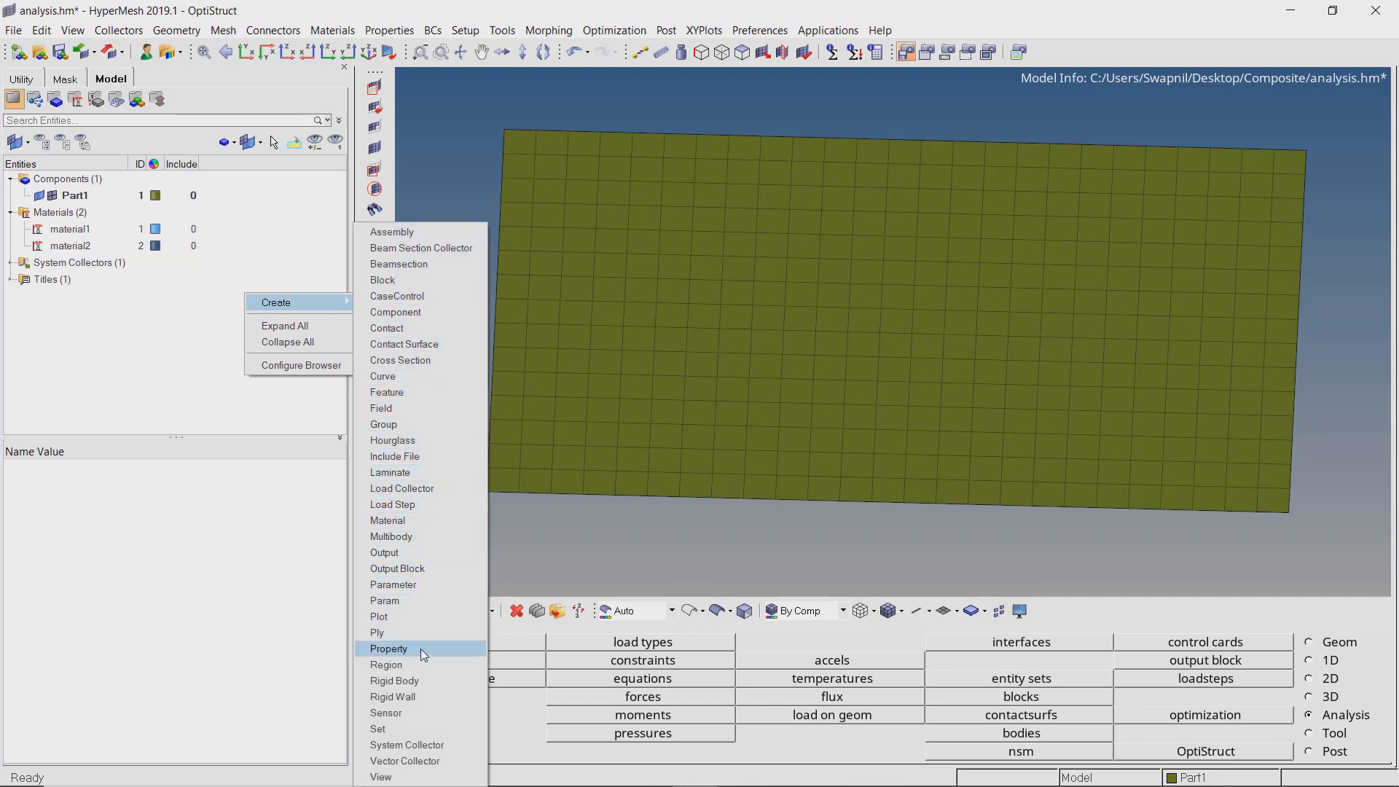
Create property1 and switch its card image from PSHELL to PCOMPP.
left_click(387, 649)
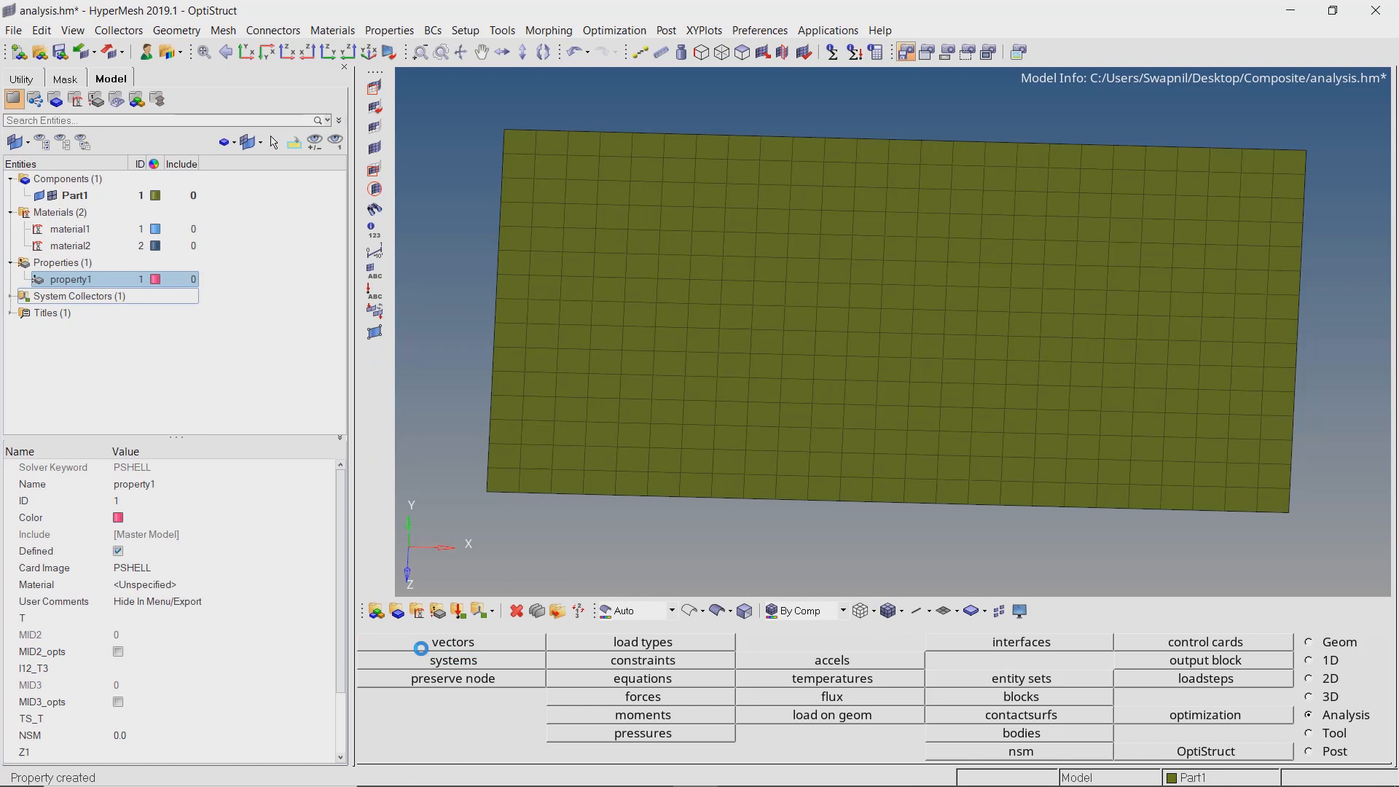
mouse_move(323, 611)
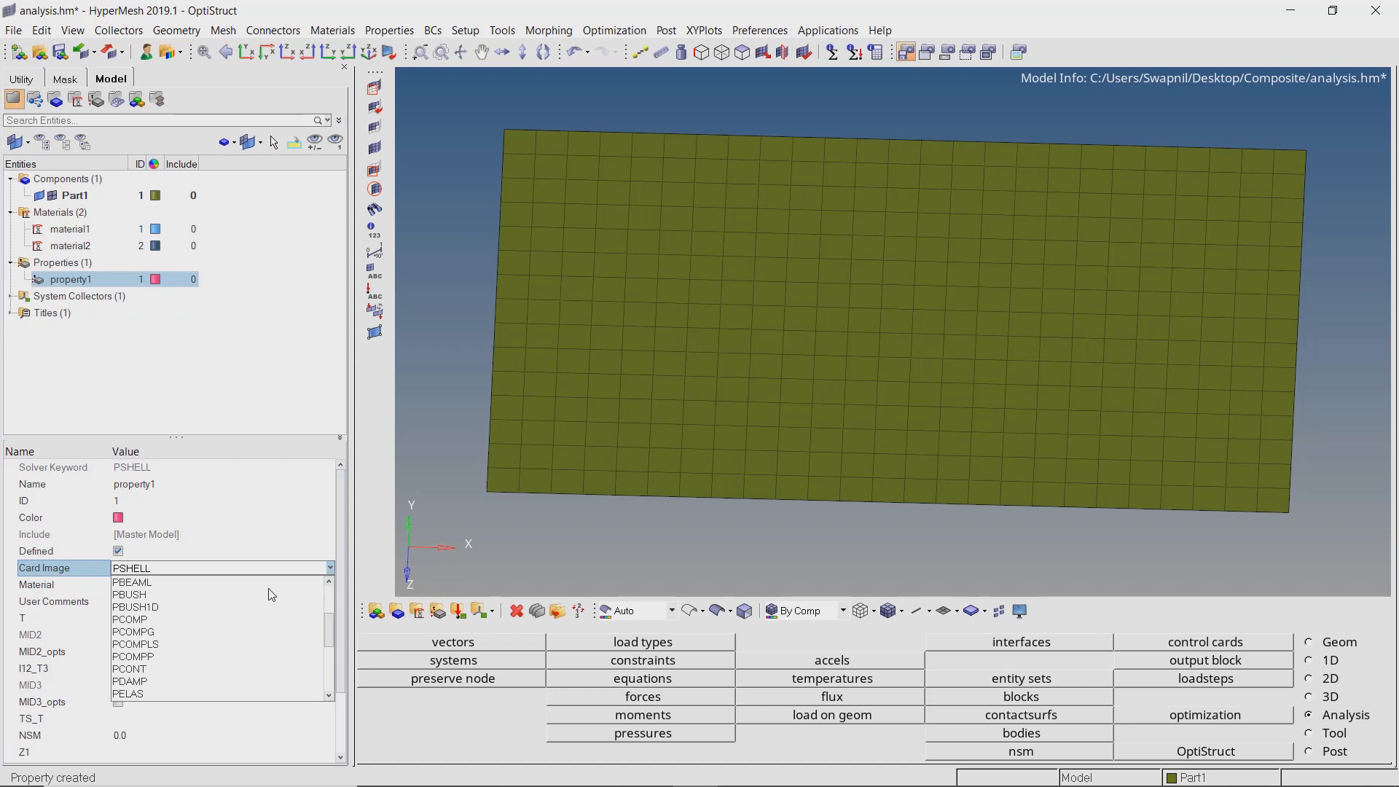
mouse_move(219, 620)
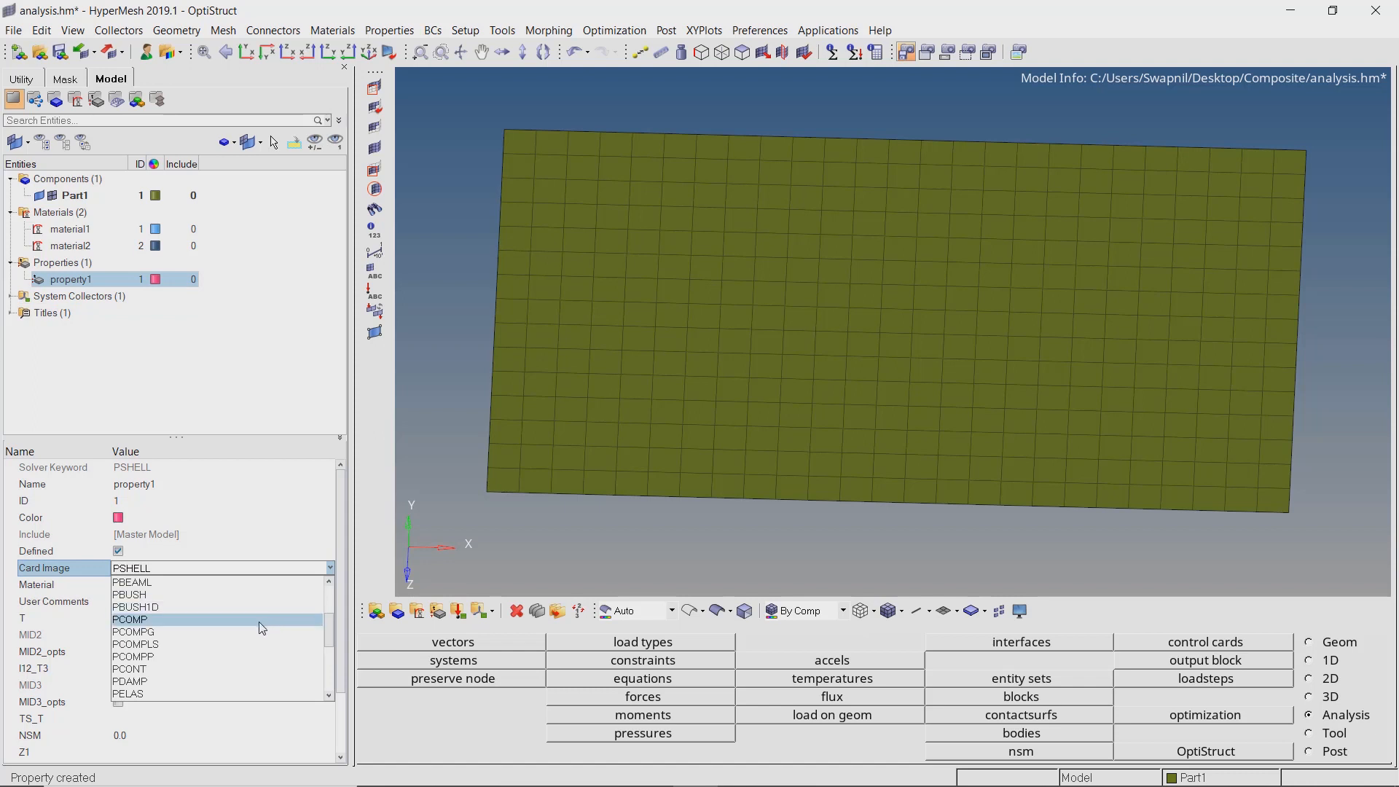
left_click(134, 657)
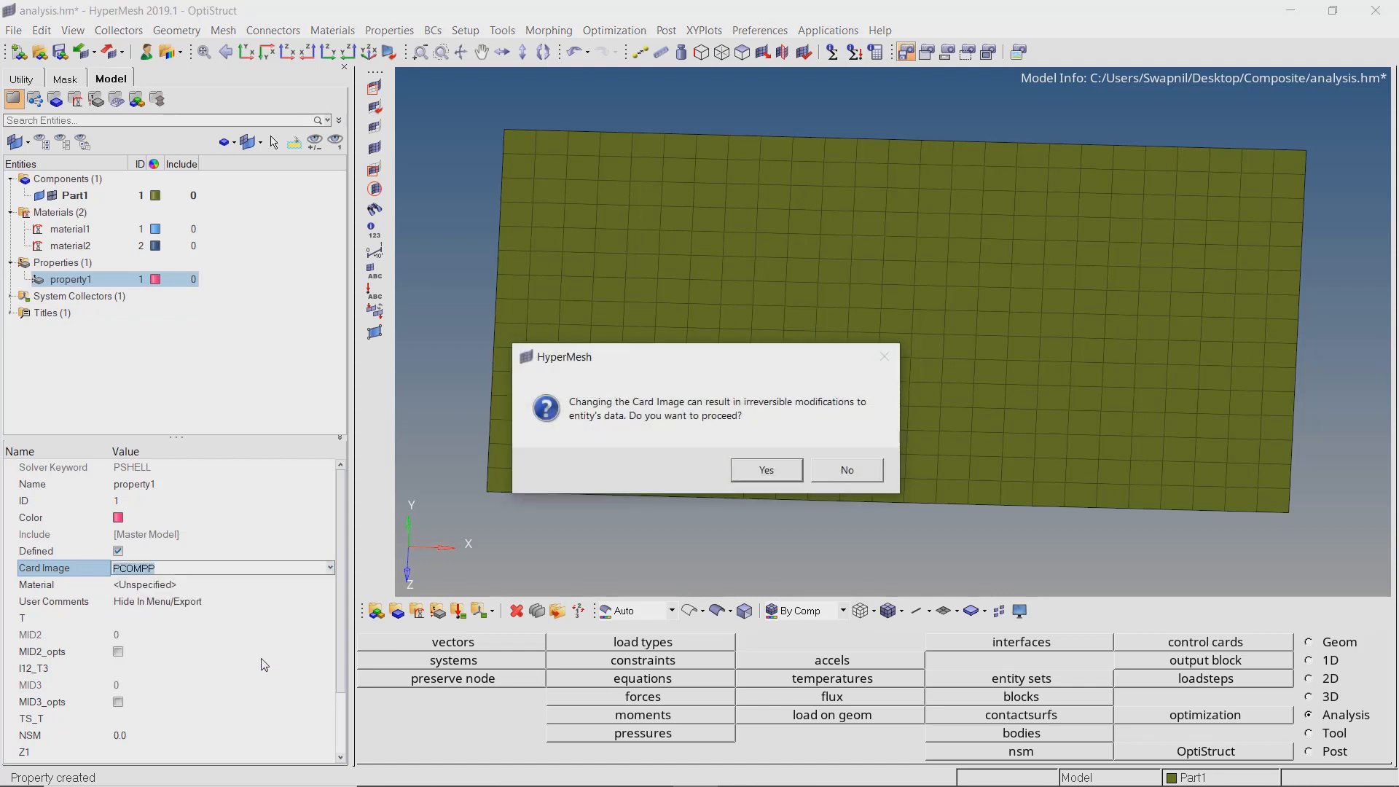
left_click(766, 471)
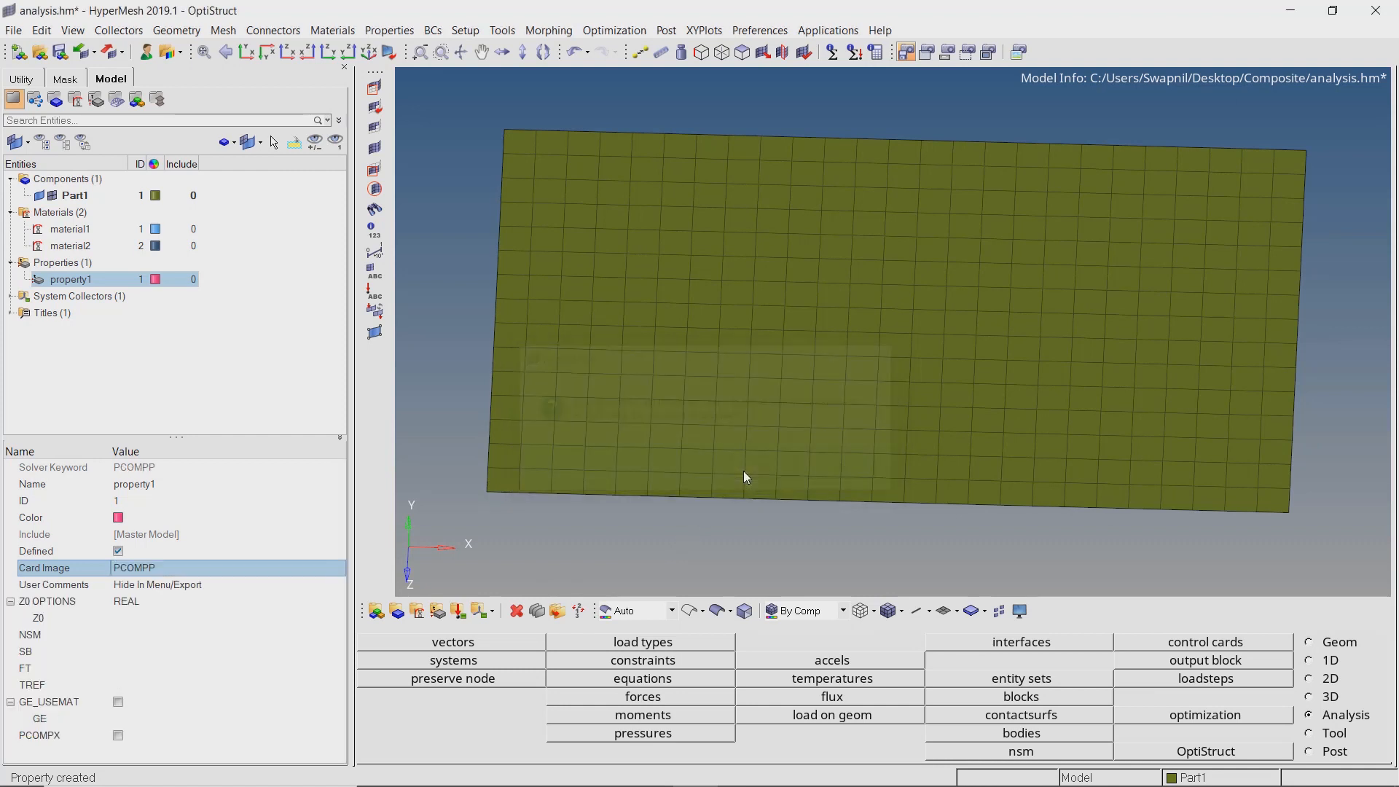
left_click(38, 618)
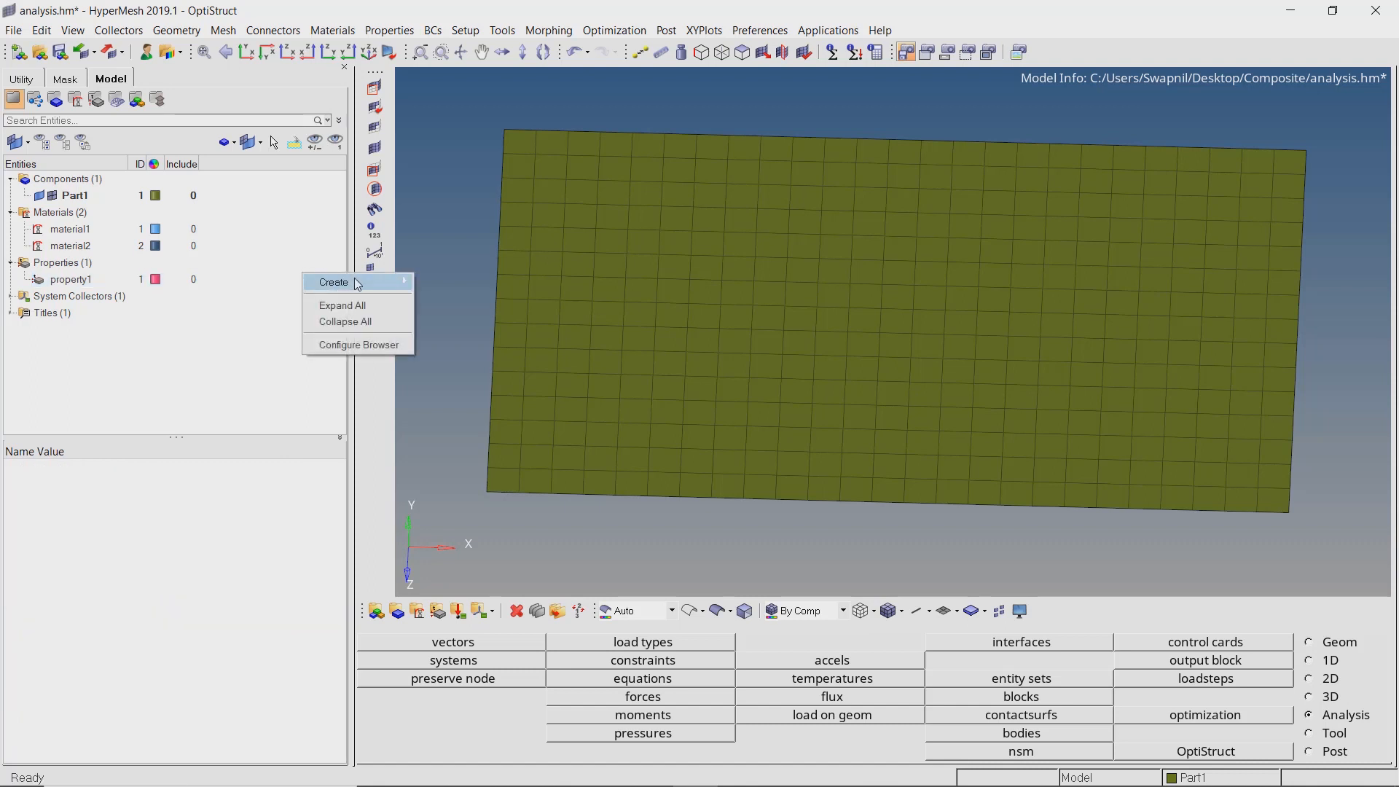
Start a new ply and give it a purple colour.
left_click(333, 281)
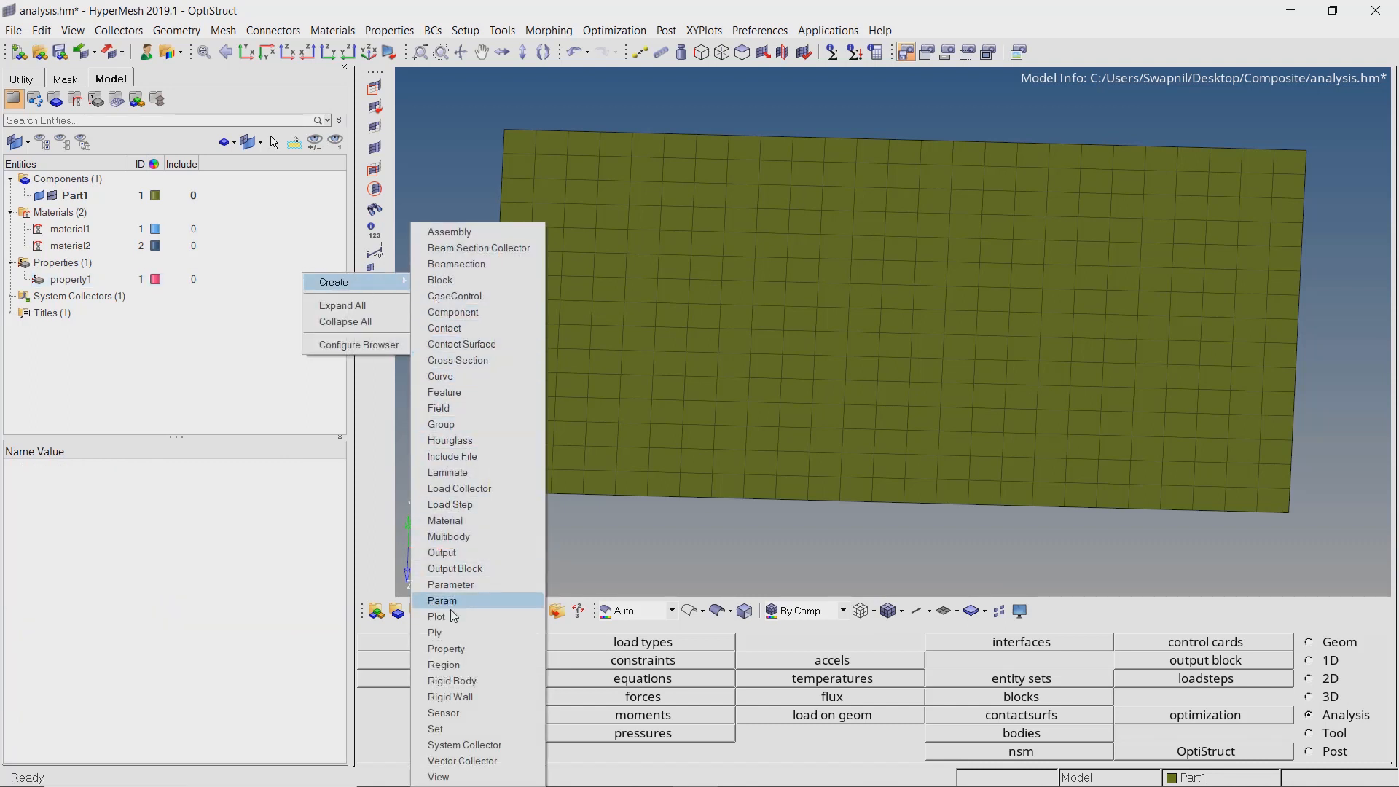
left_click(436, 616)
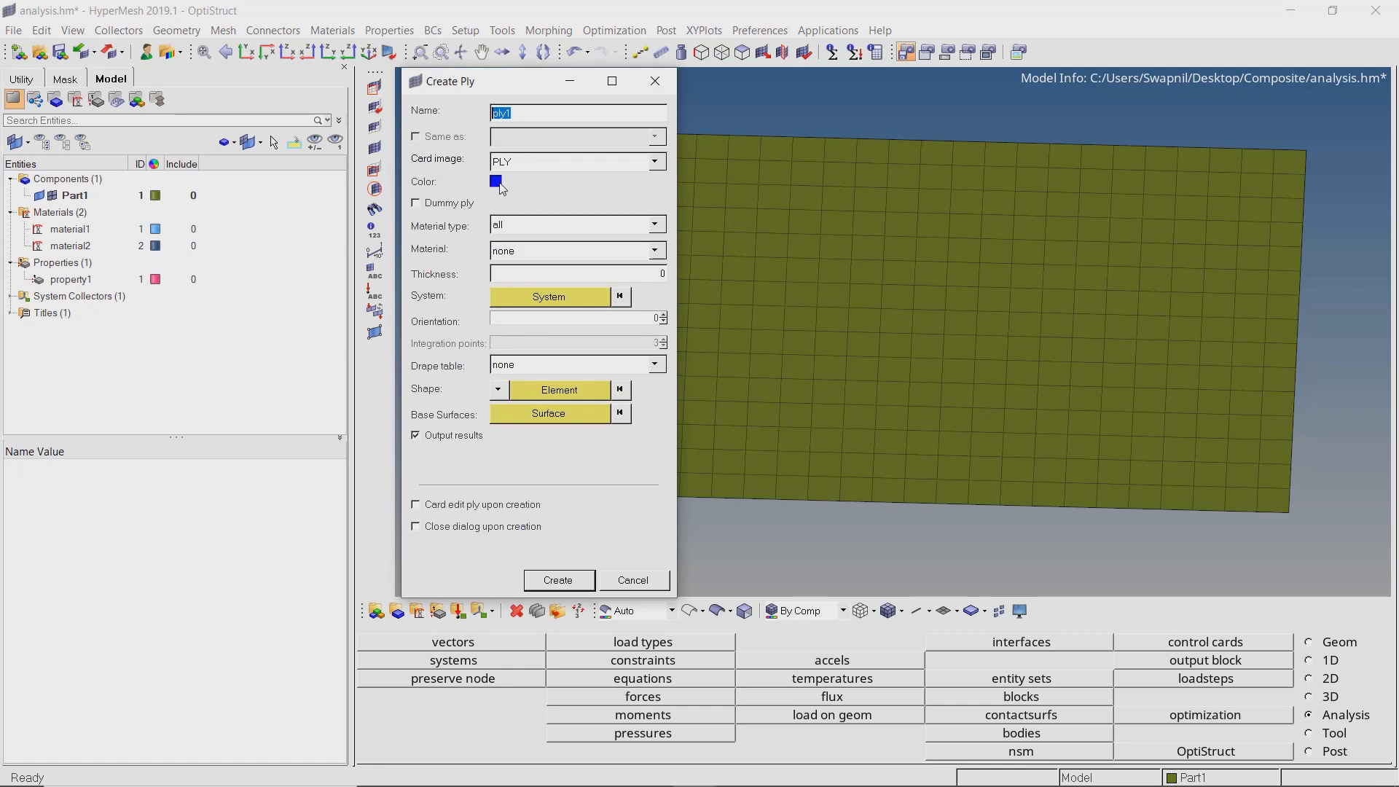
left_click(495, 182)
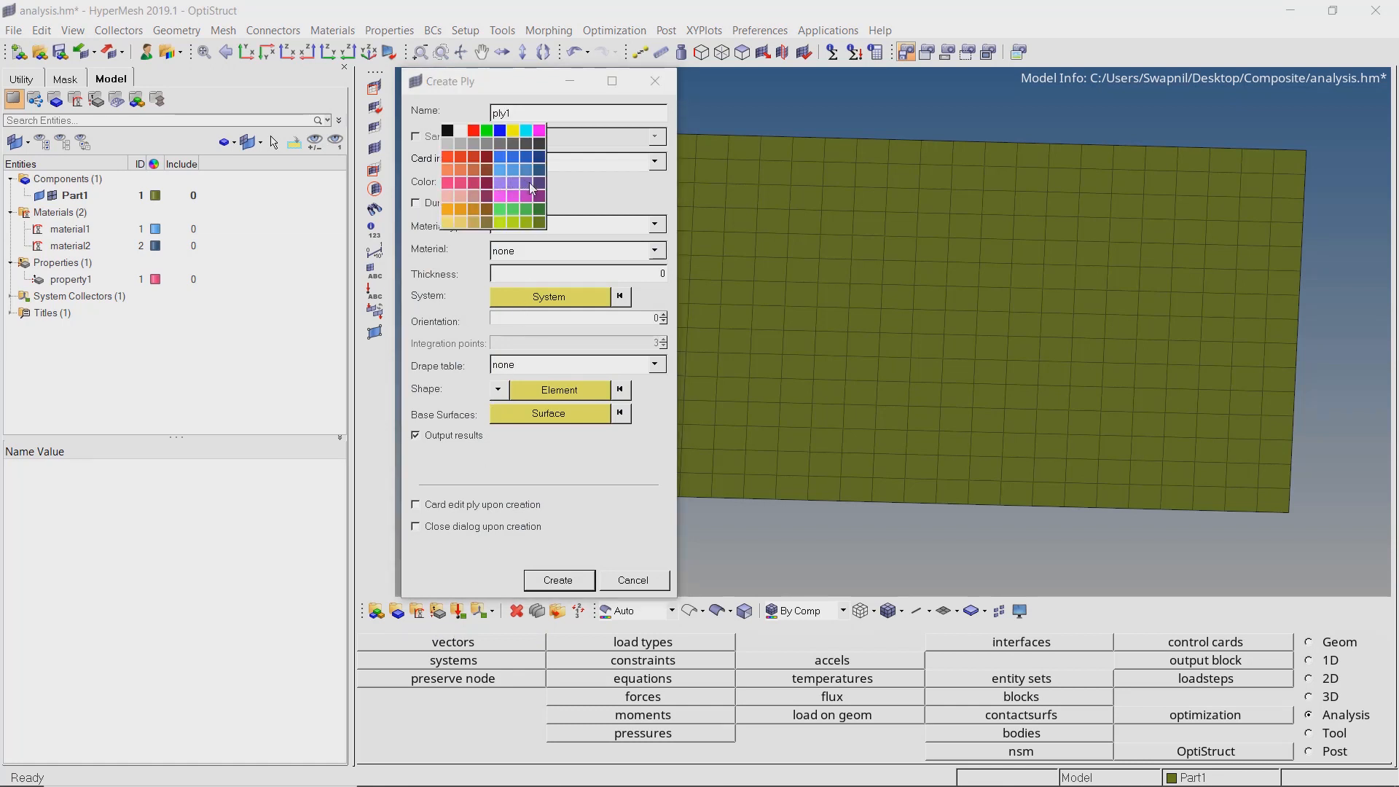
left_click(512, 182)
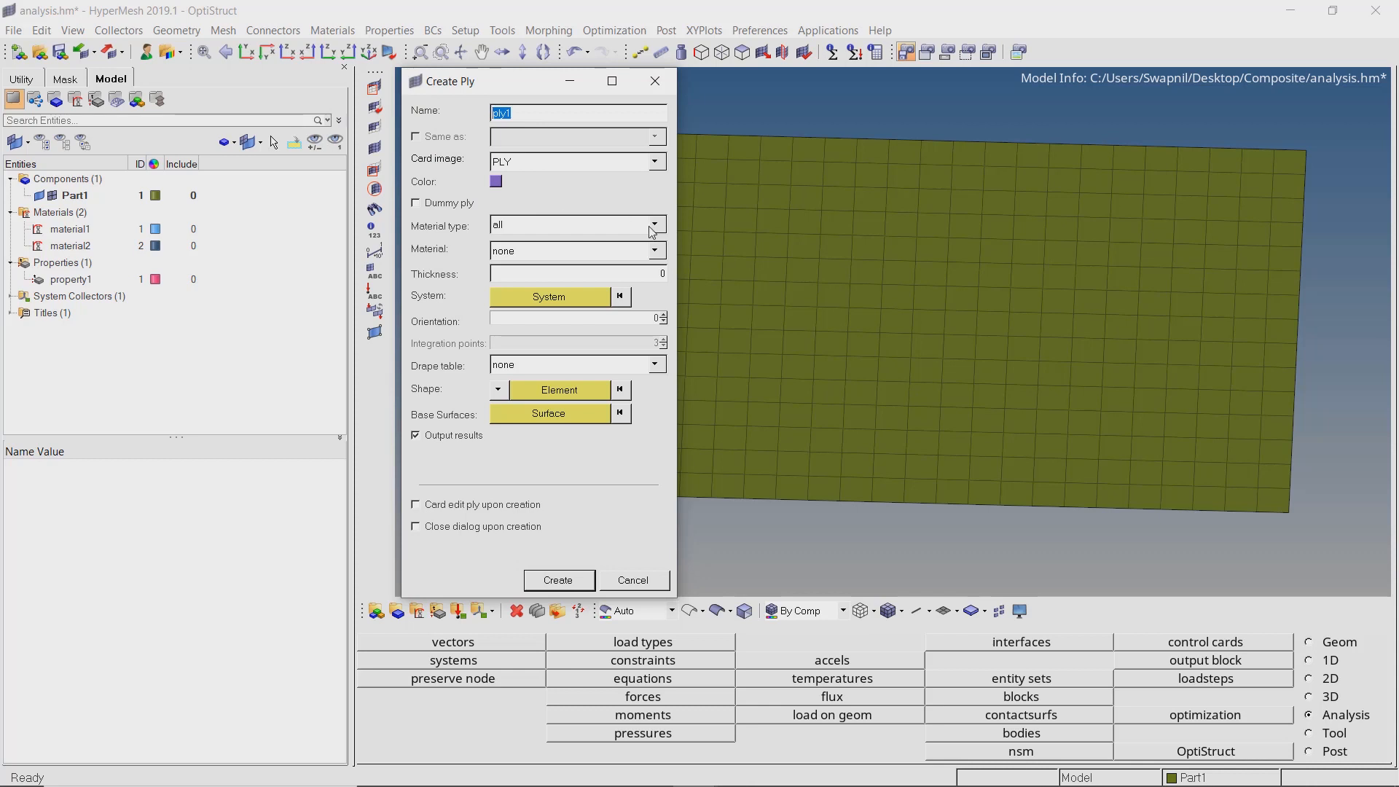
Create ply1 from orthotropic material1, thickness 1 at 0° over the whole plate.
left_click(655, 225)
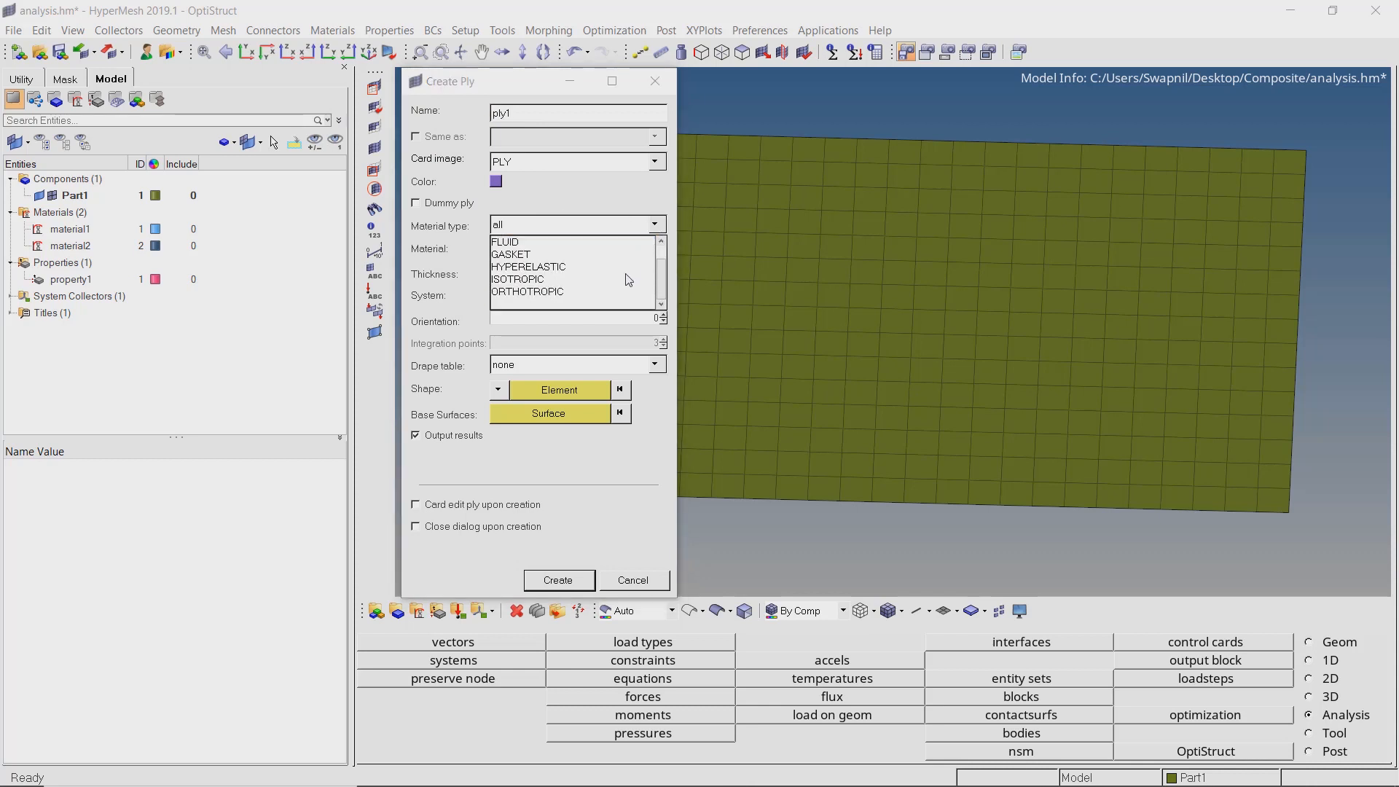
left_click(528, 291)
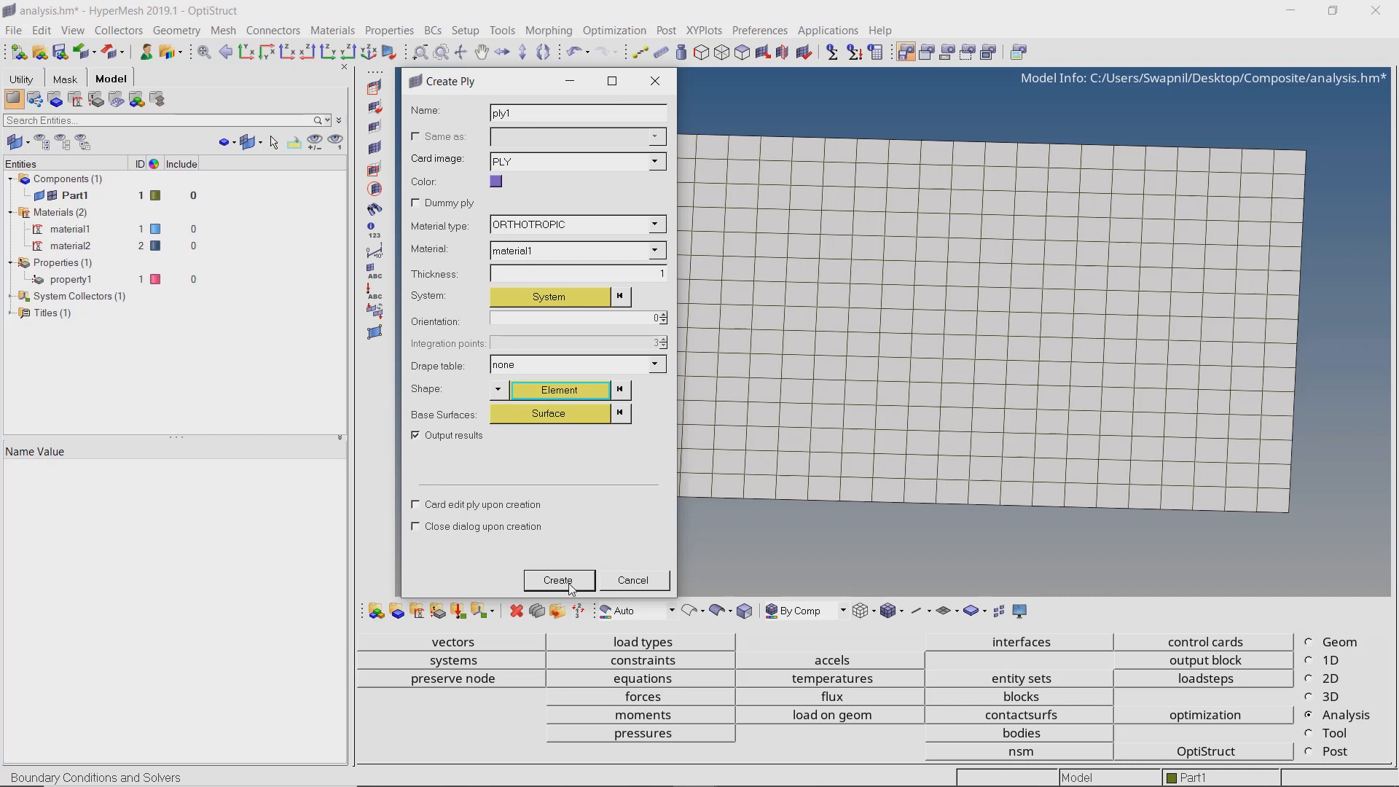
left_click(558, 580)
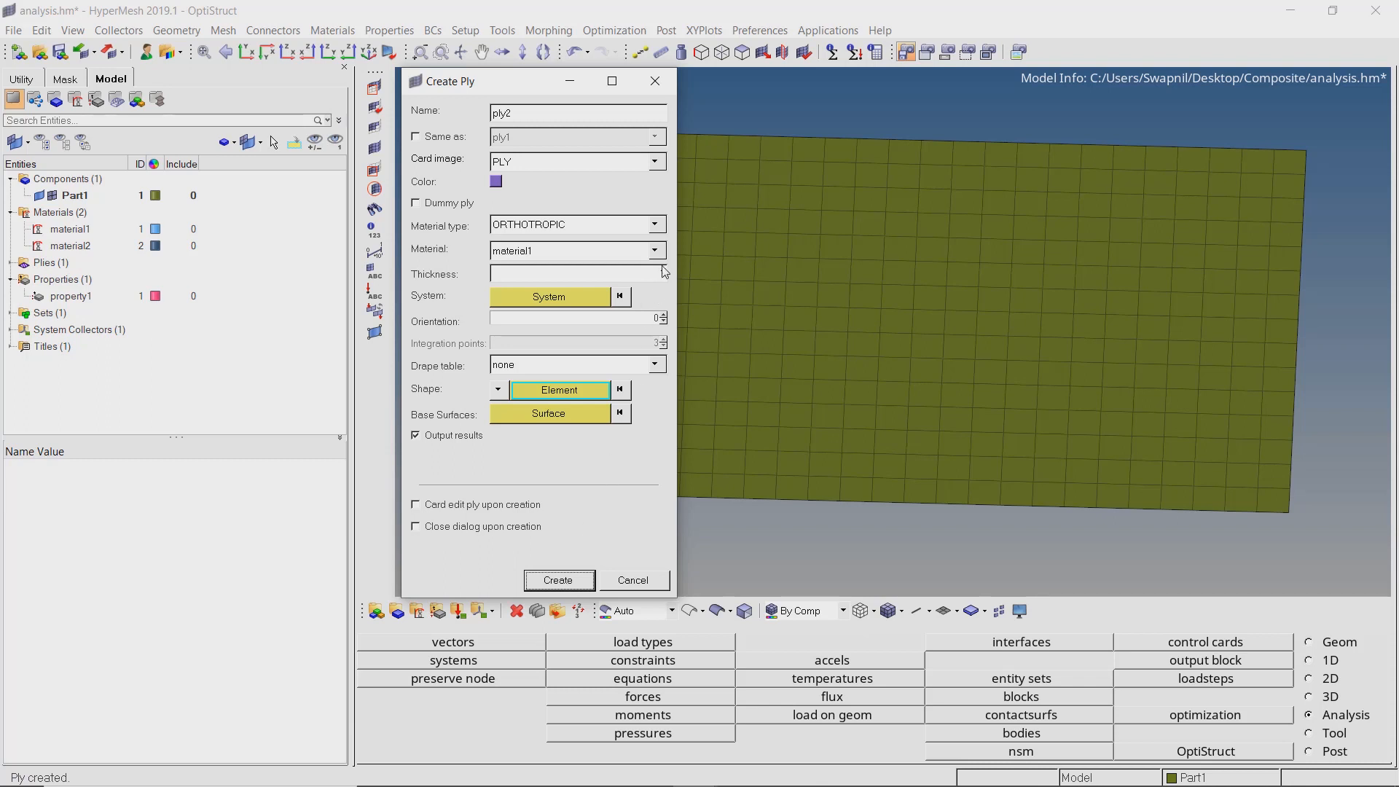
Create ply2 from material2 at 45° over all plate elements.
left_click(655, 250)
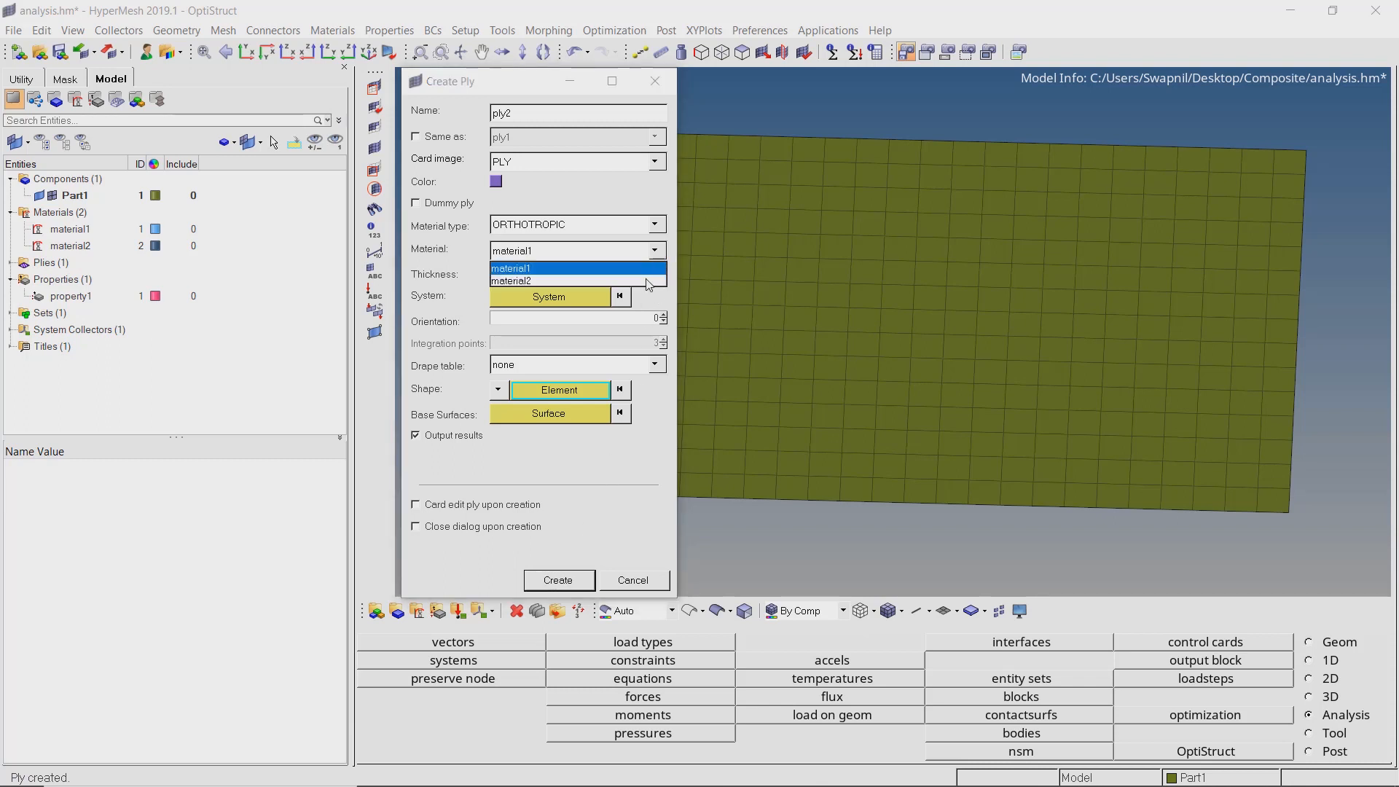
left_click(510, 280)
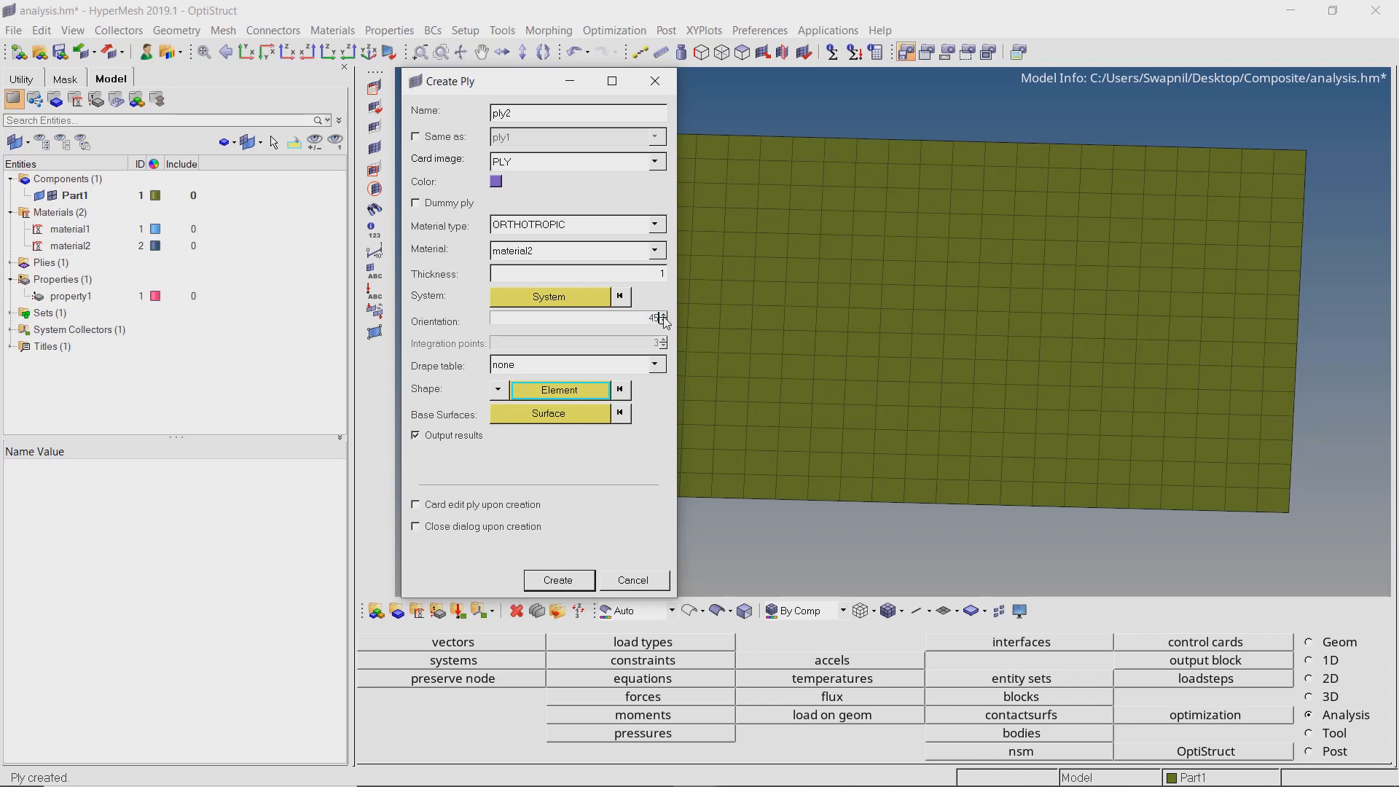
mouse_move(572, 392)
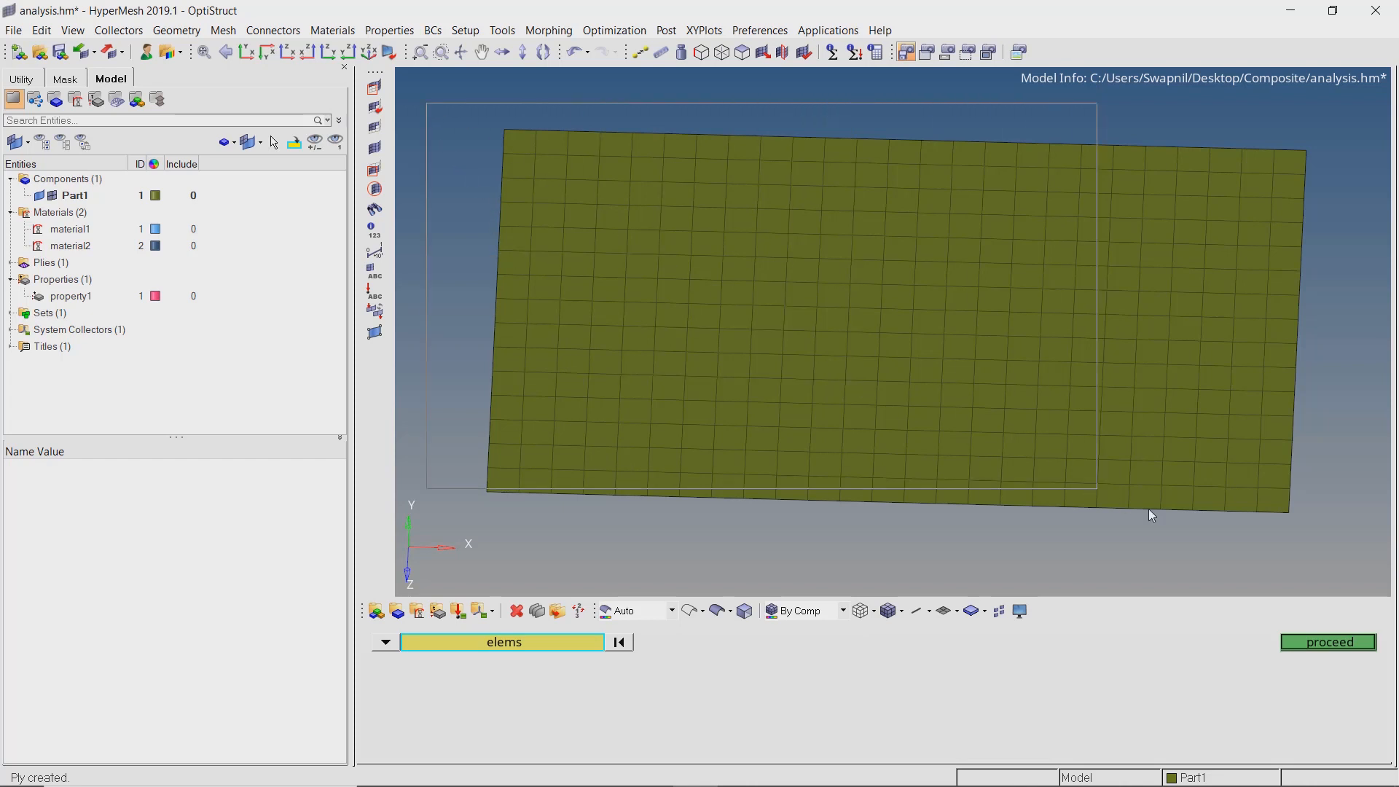
left_click(1328, 641)
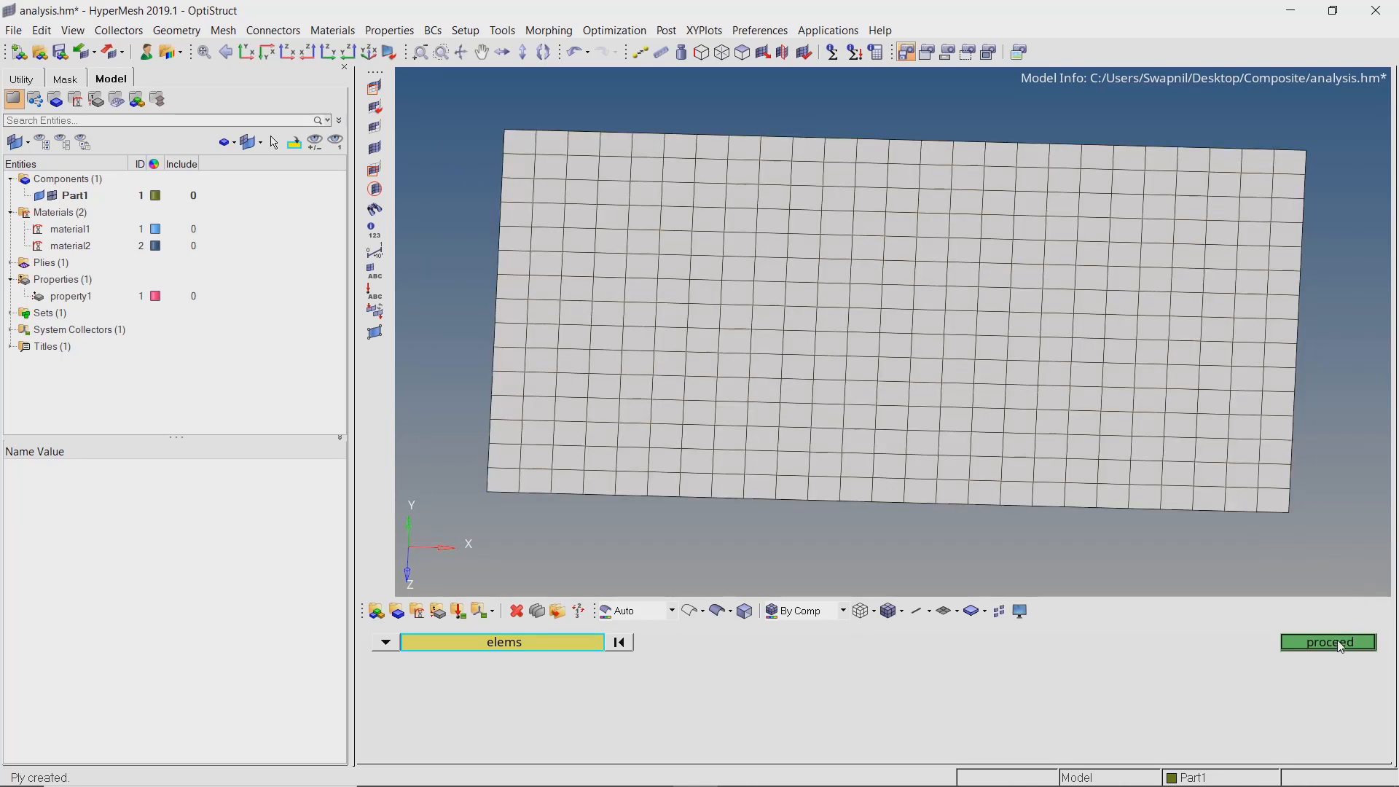
left_click(1328, 641)
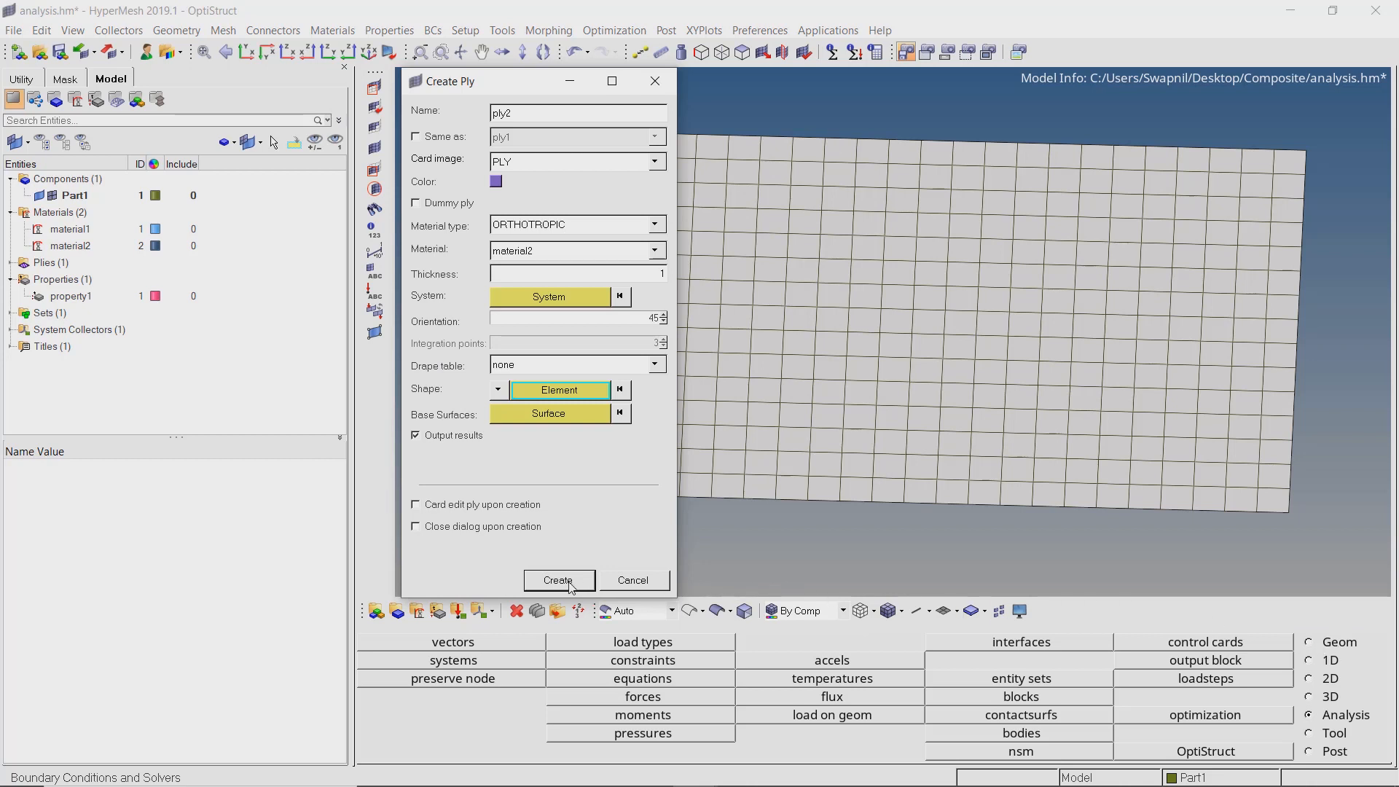
left_click(558, 580)
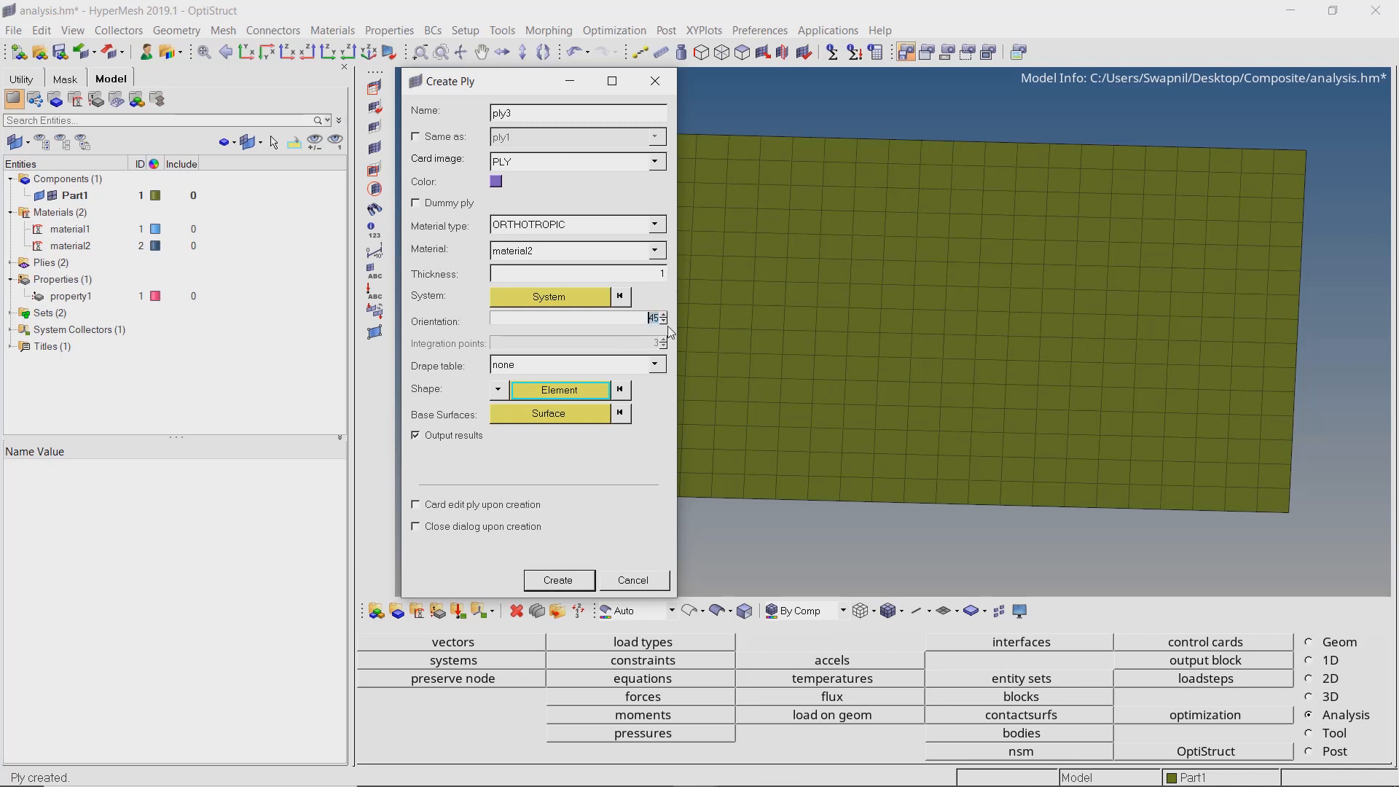
Create ply3 from material2 at −45° over all plate elements.
left_click(662, 320)
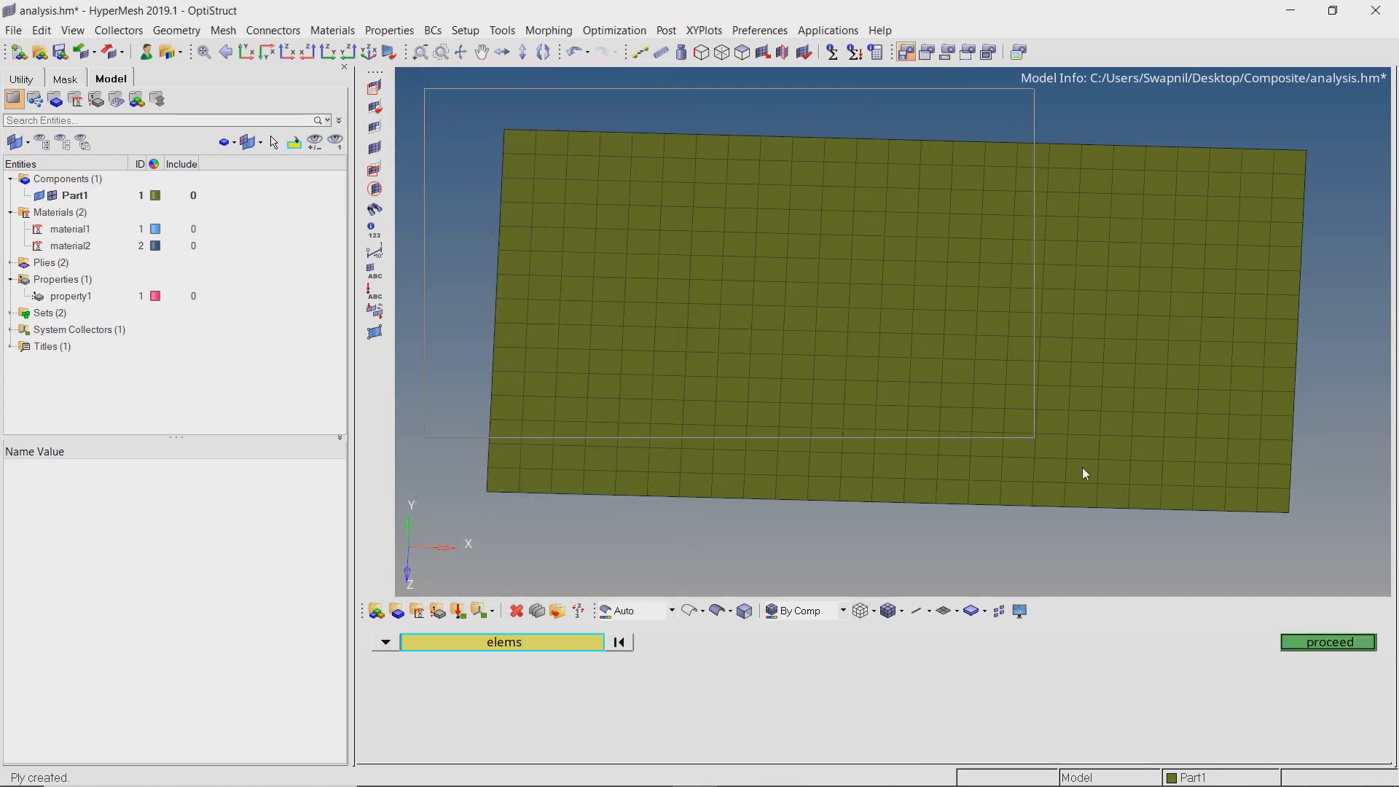
left_click(1328, 642)
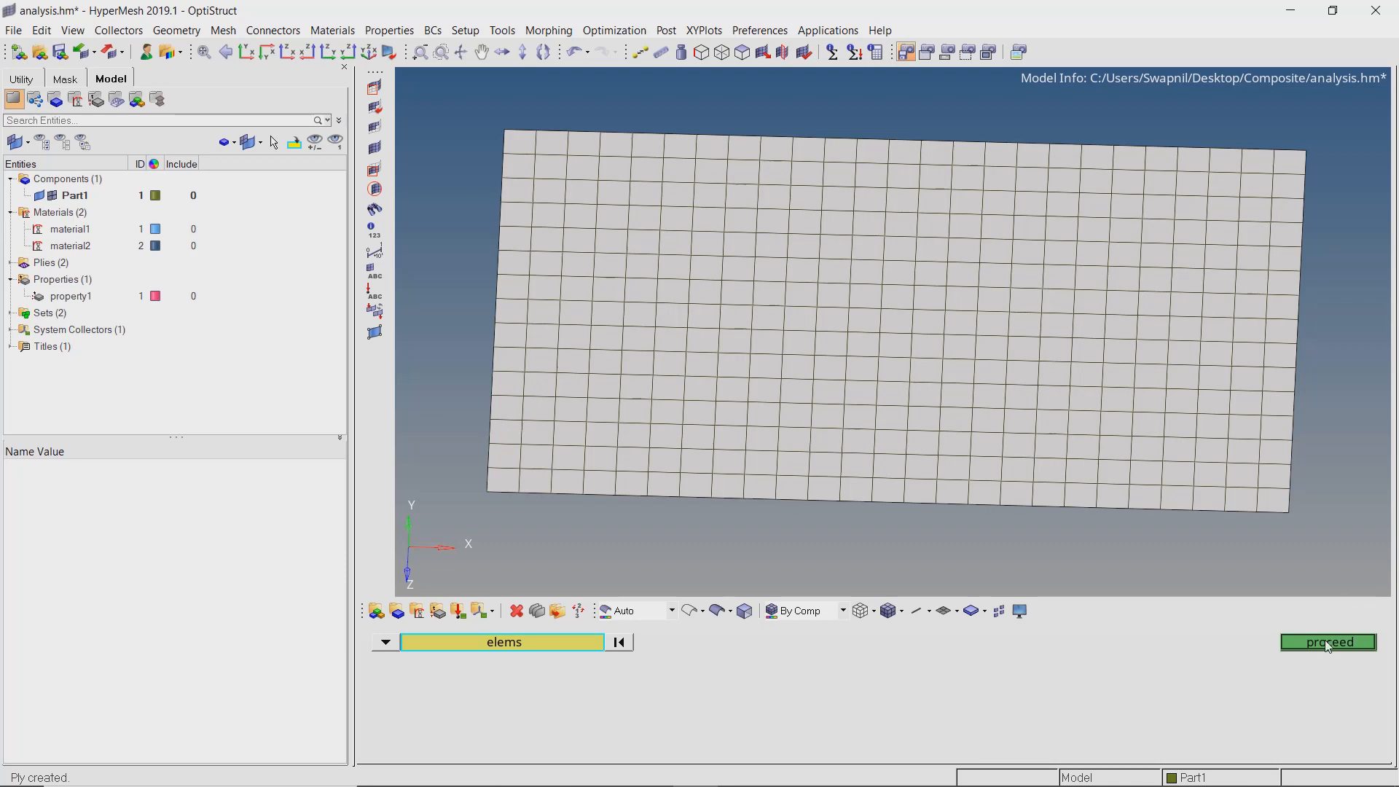
left_click(1326, 641)
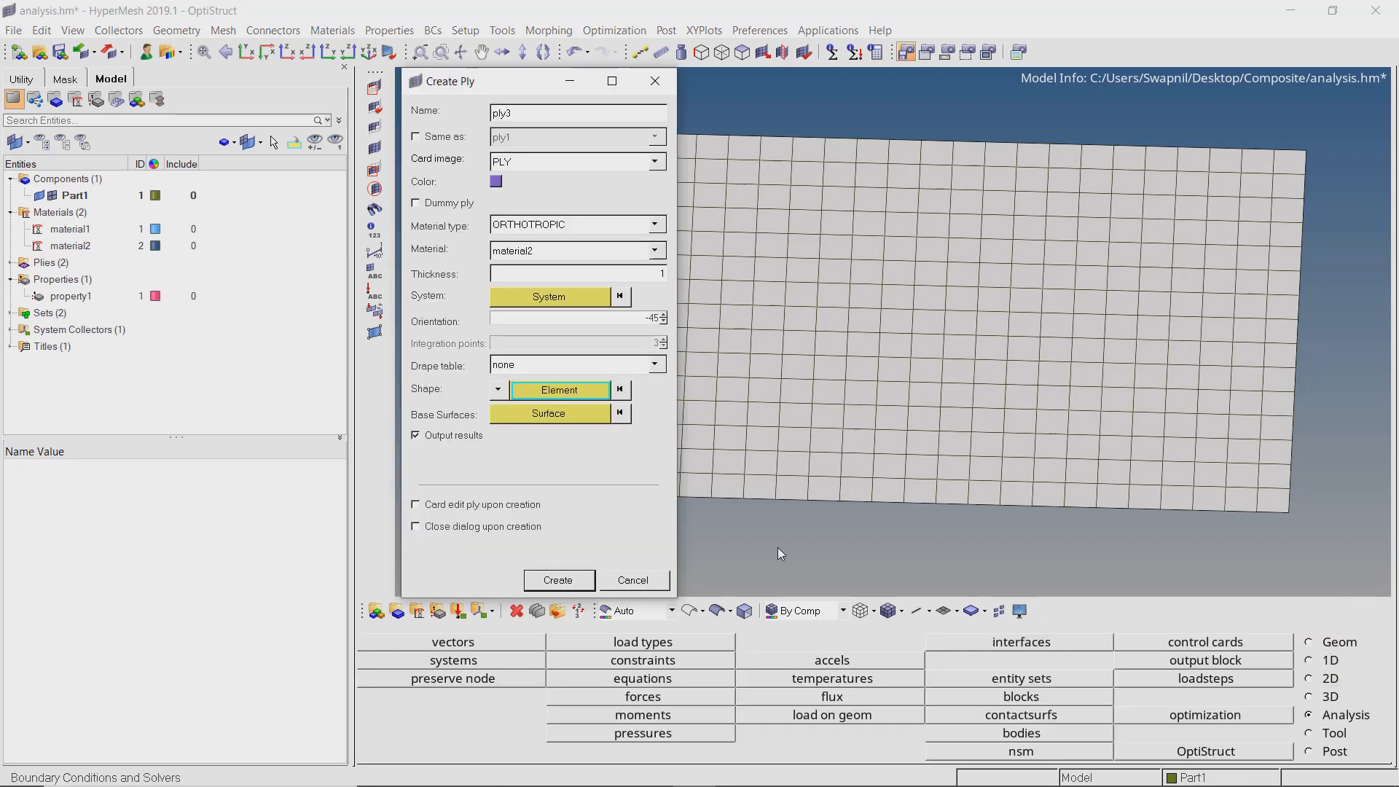
left_click(558, 580)
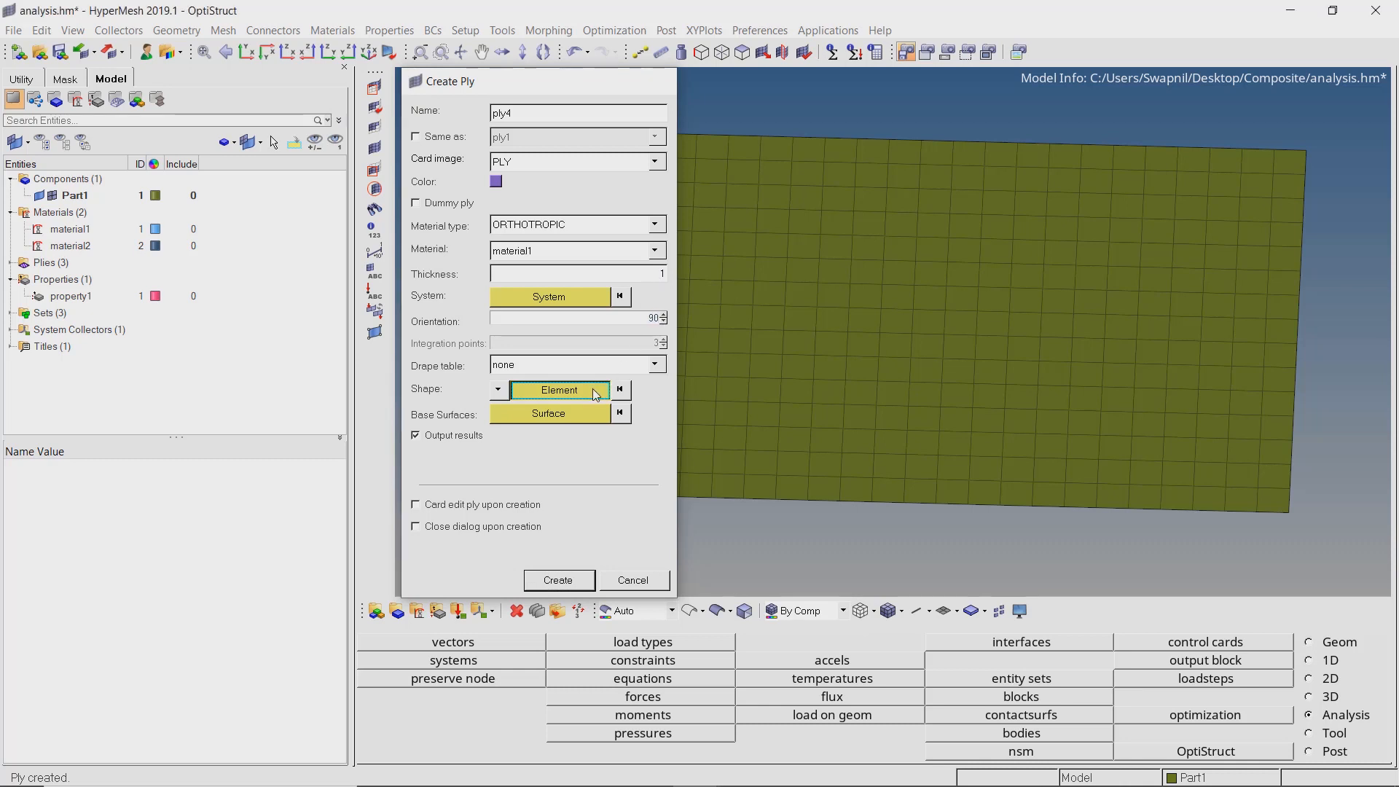
Create ply4 from material1 at 90° over the plate, finish ply creation and list the four plies.
left_click(558, 580)
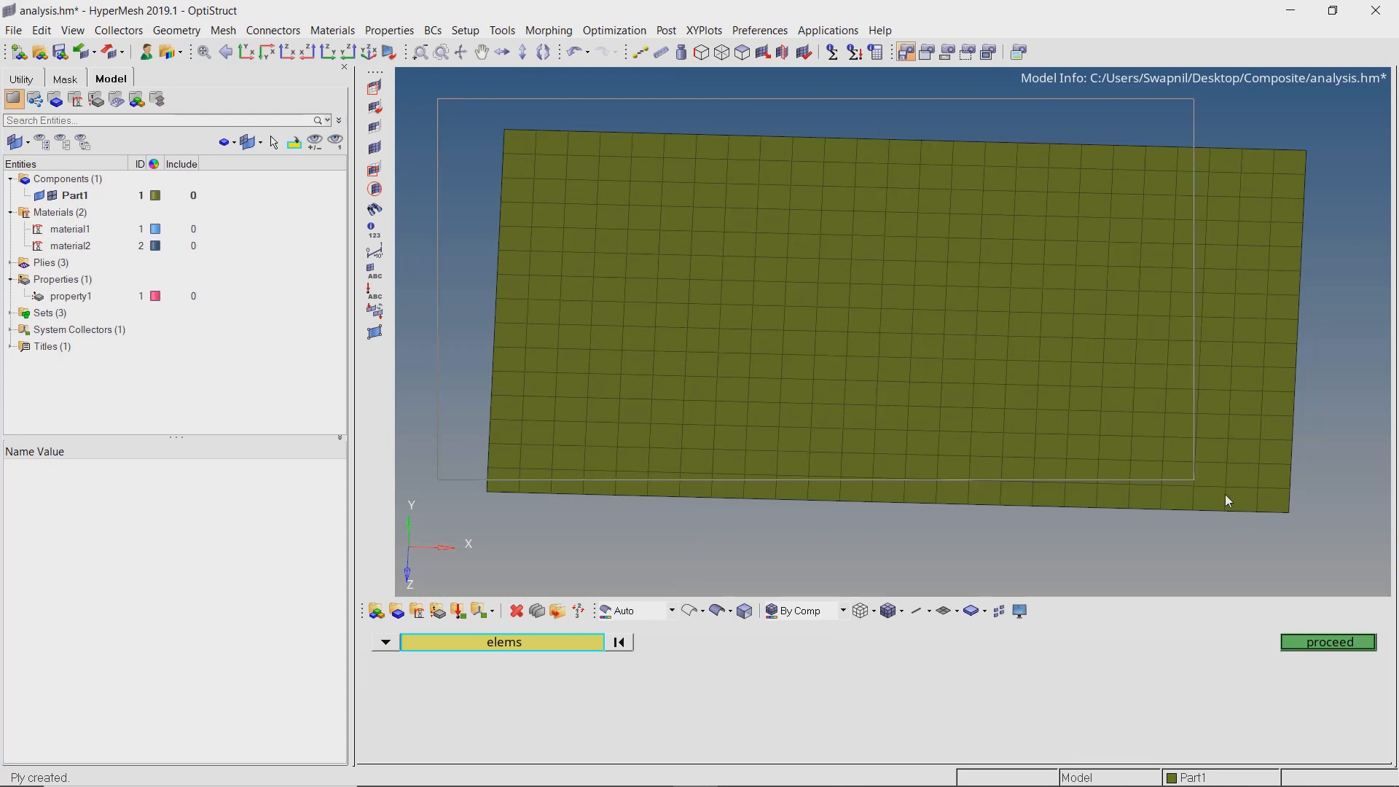
left_click(1328, 642)
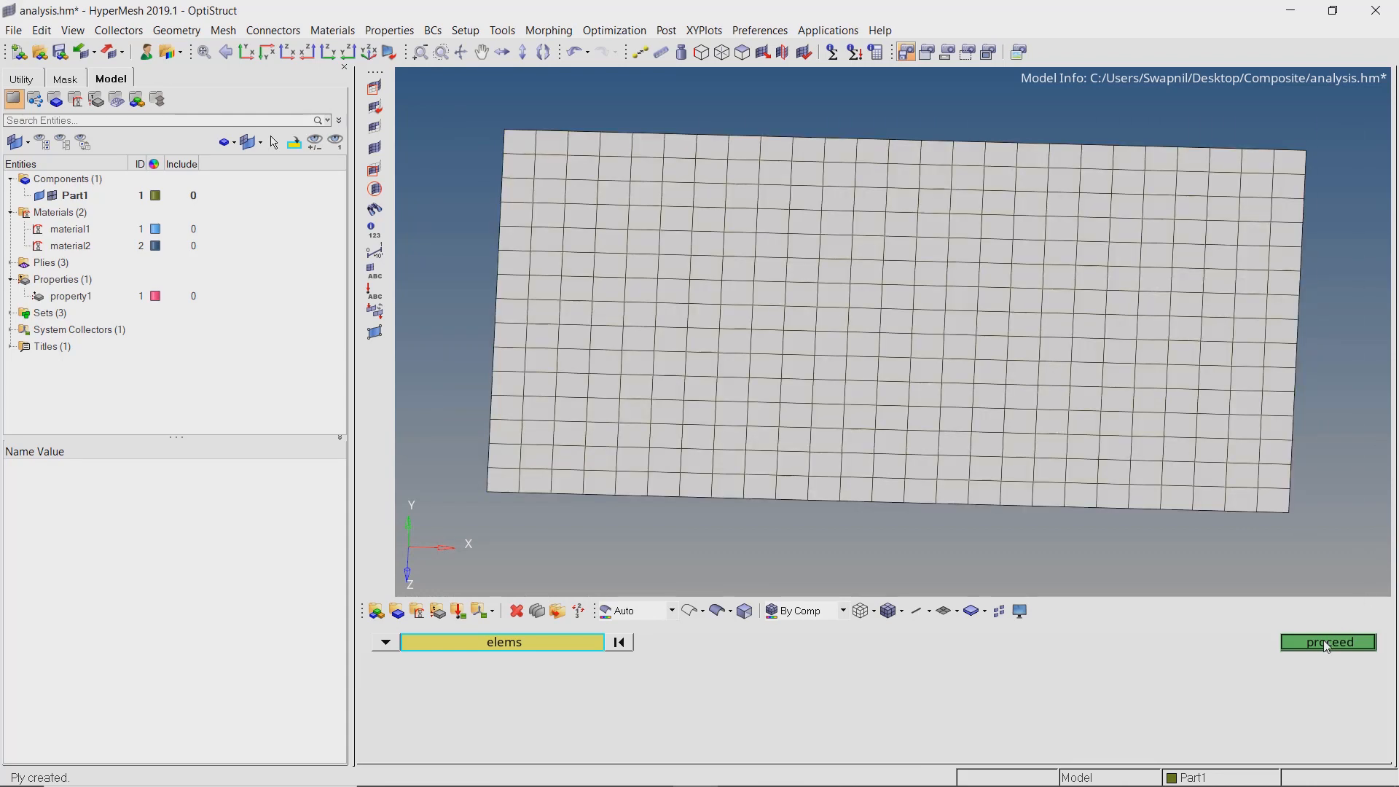
left_click(1327, 642)
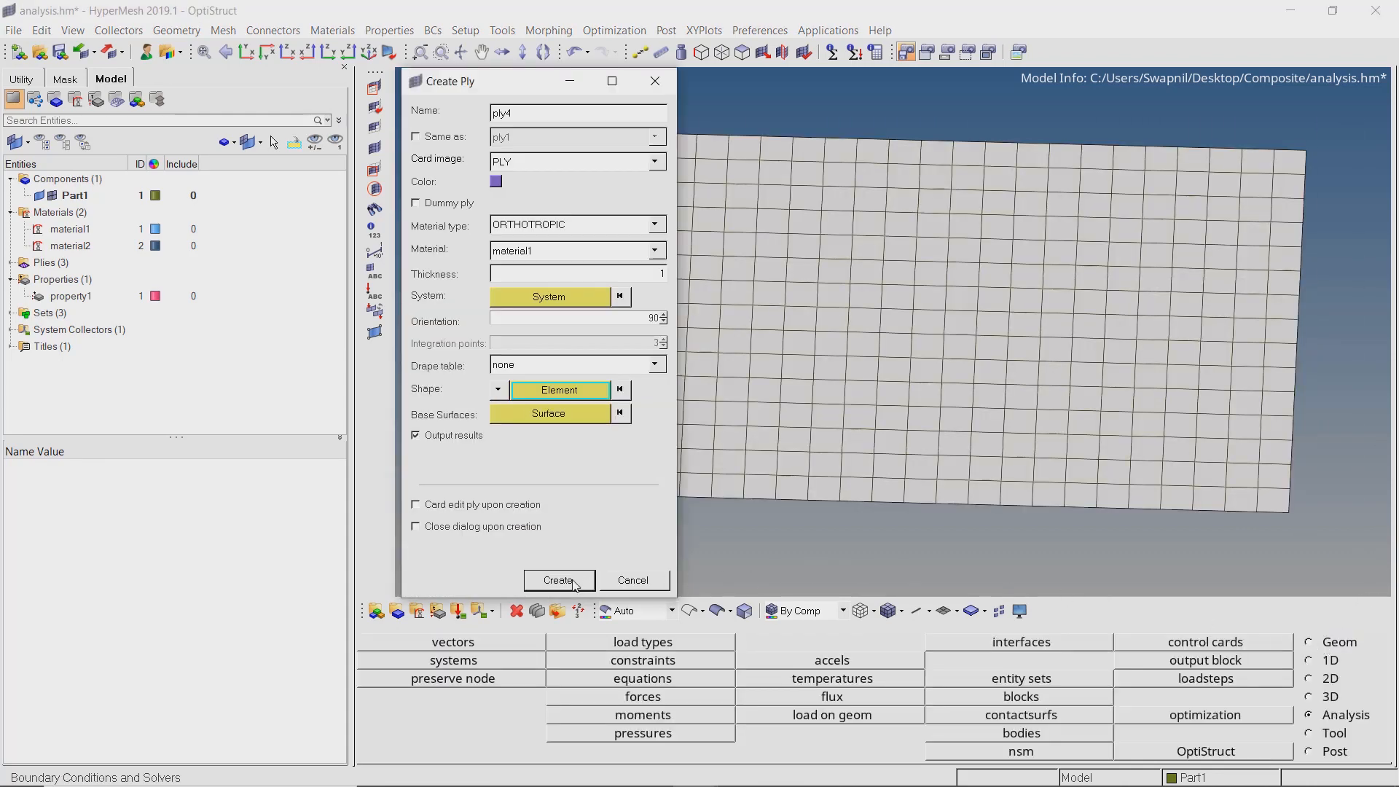
left_click(558, 581)
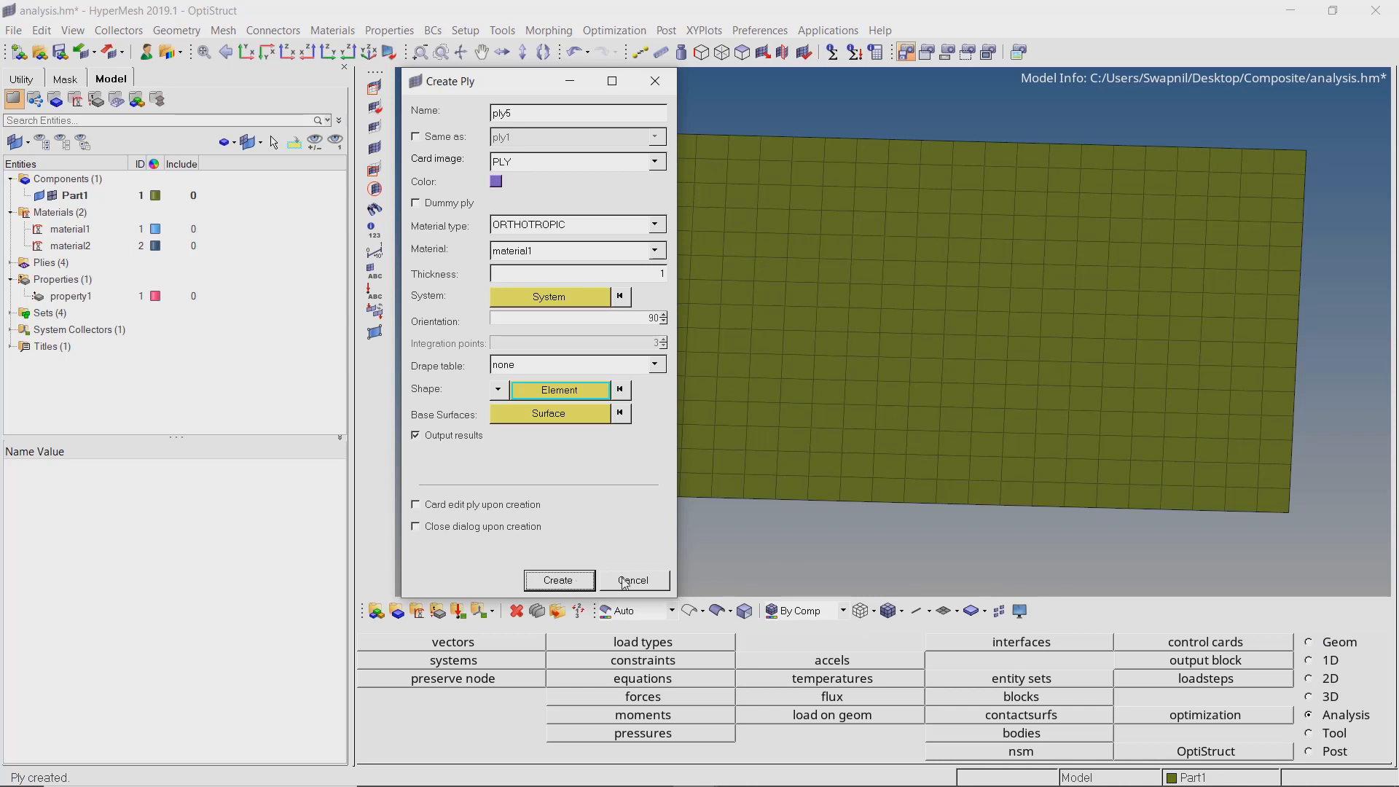
left_click(631, 581)
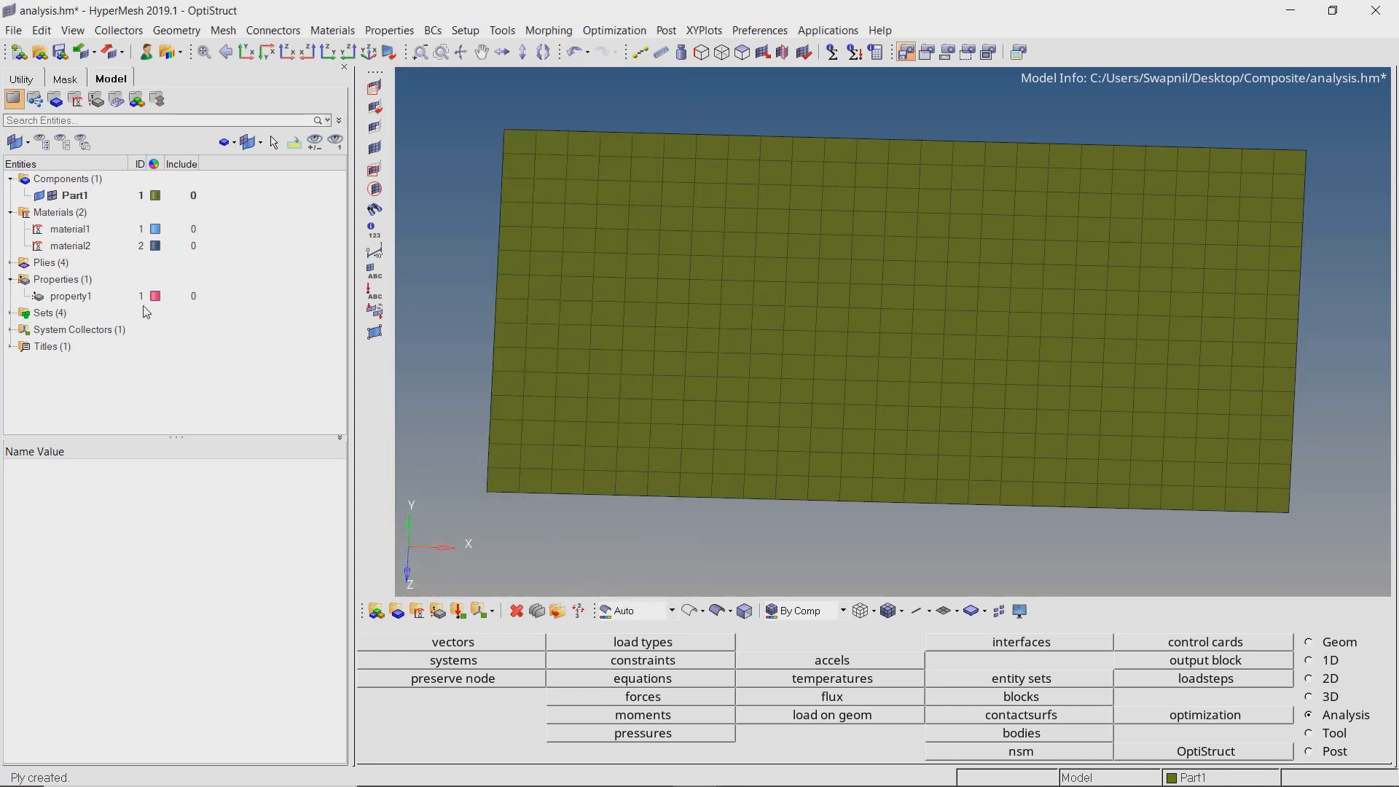
left_click(8, 262)
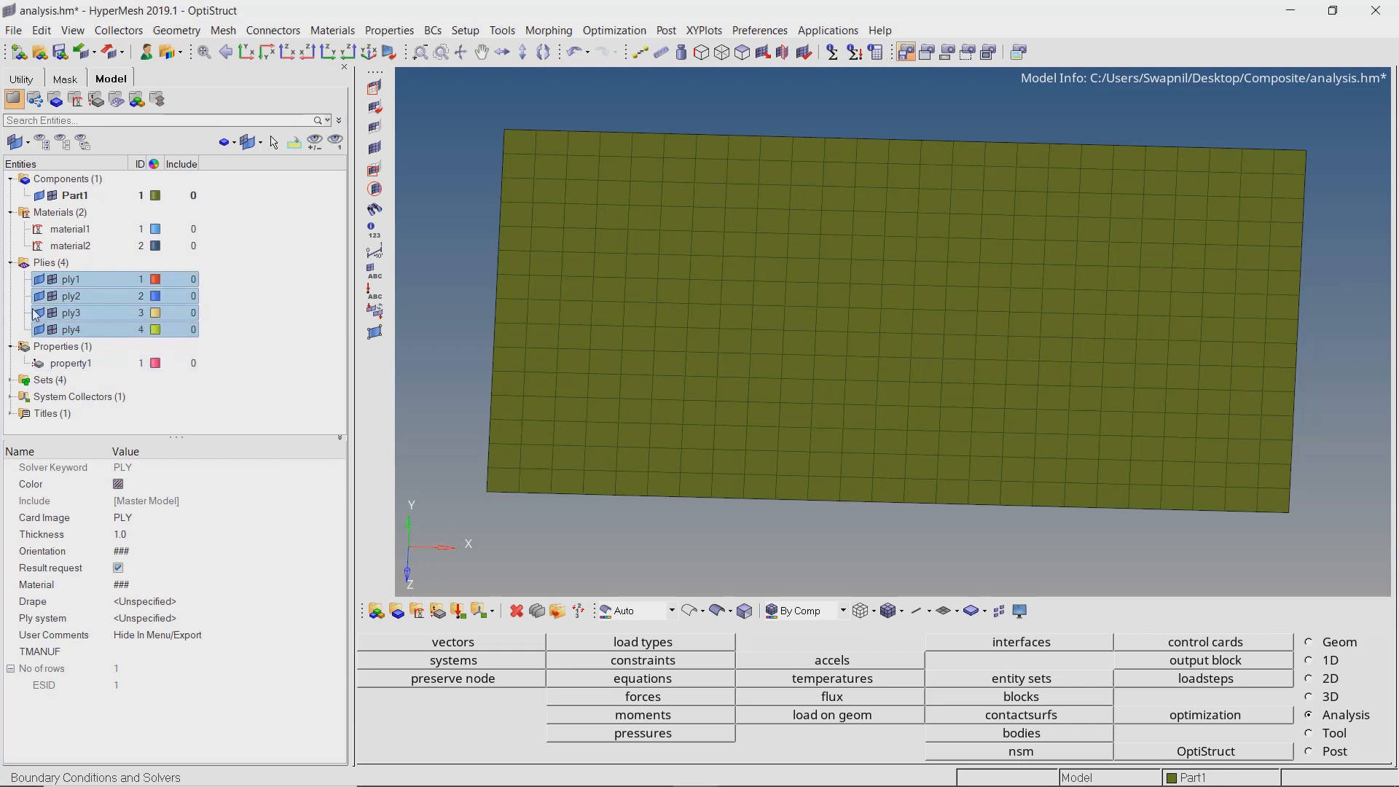
Collapse the Plies group in the Model browser after reviewing ply1–ply4.
left_click(10, 262)
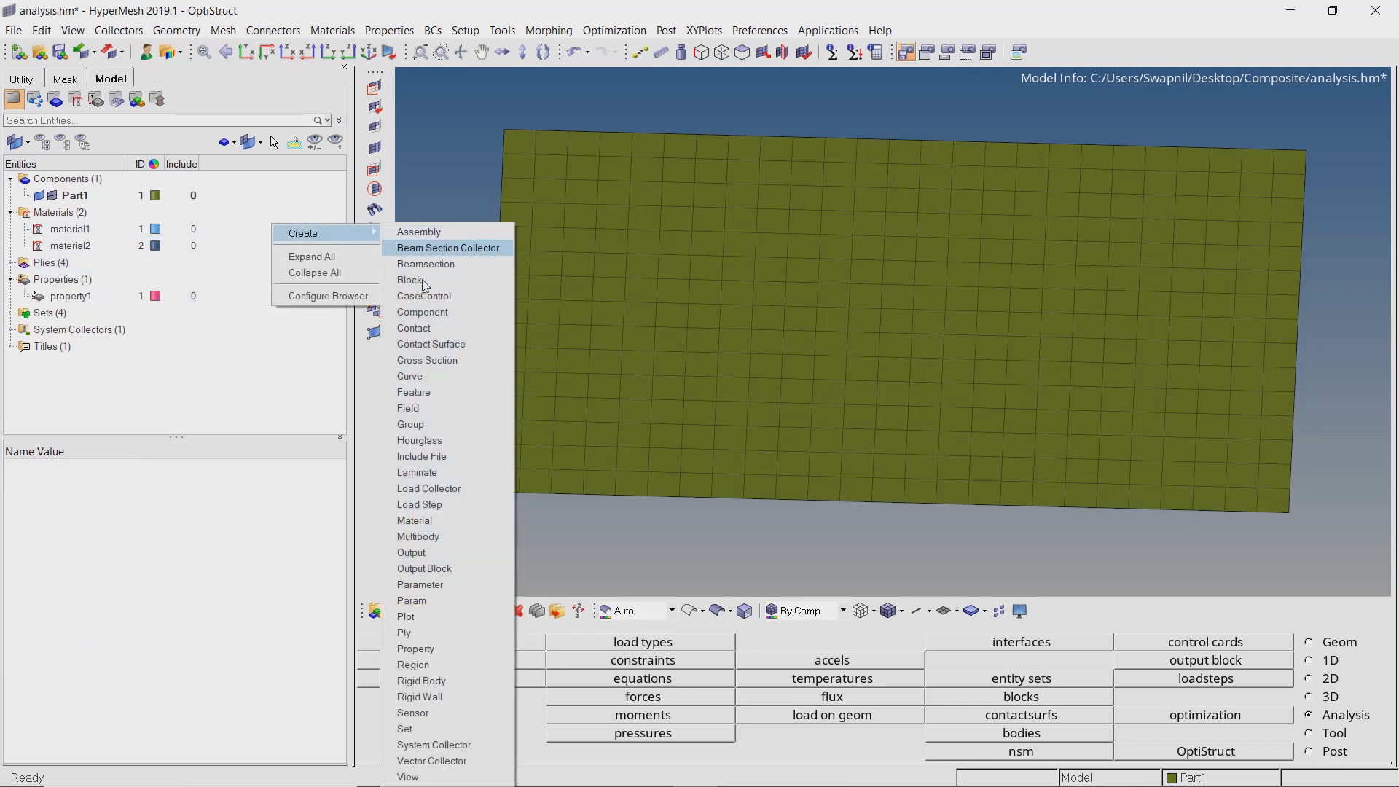
Create laminate1 with option Total stacking ply1, ply2, ply3, ply4, then close the dialog.
left_click(416, 472)
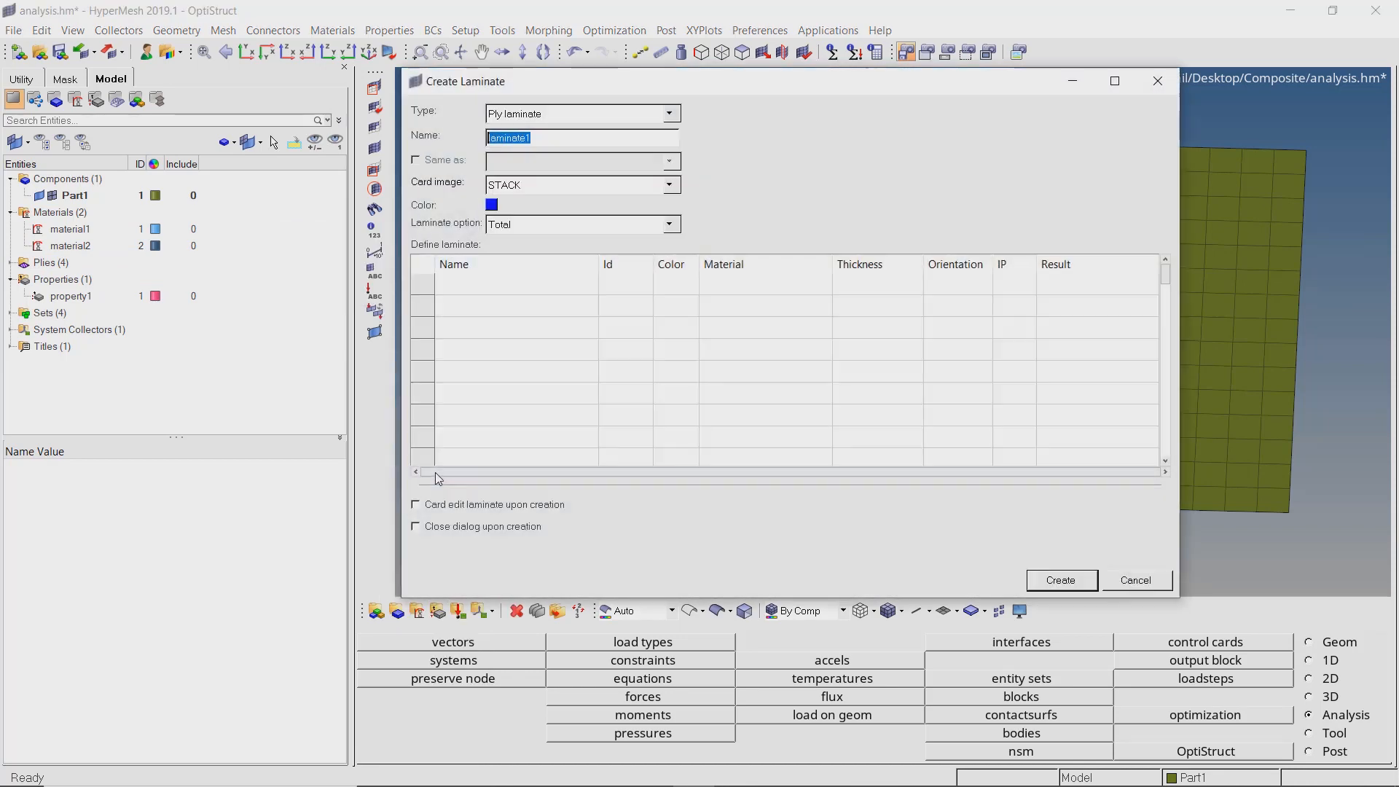
mouse_move(563, 275)
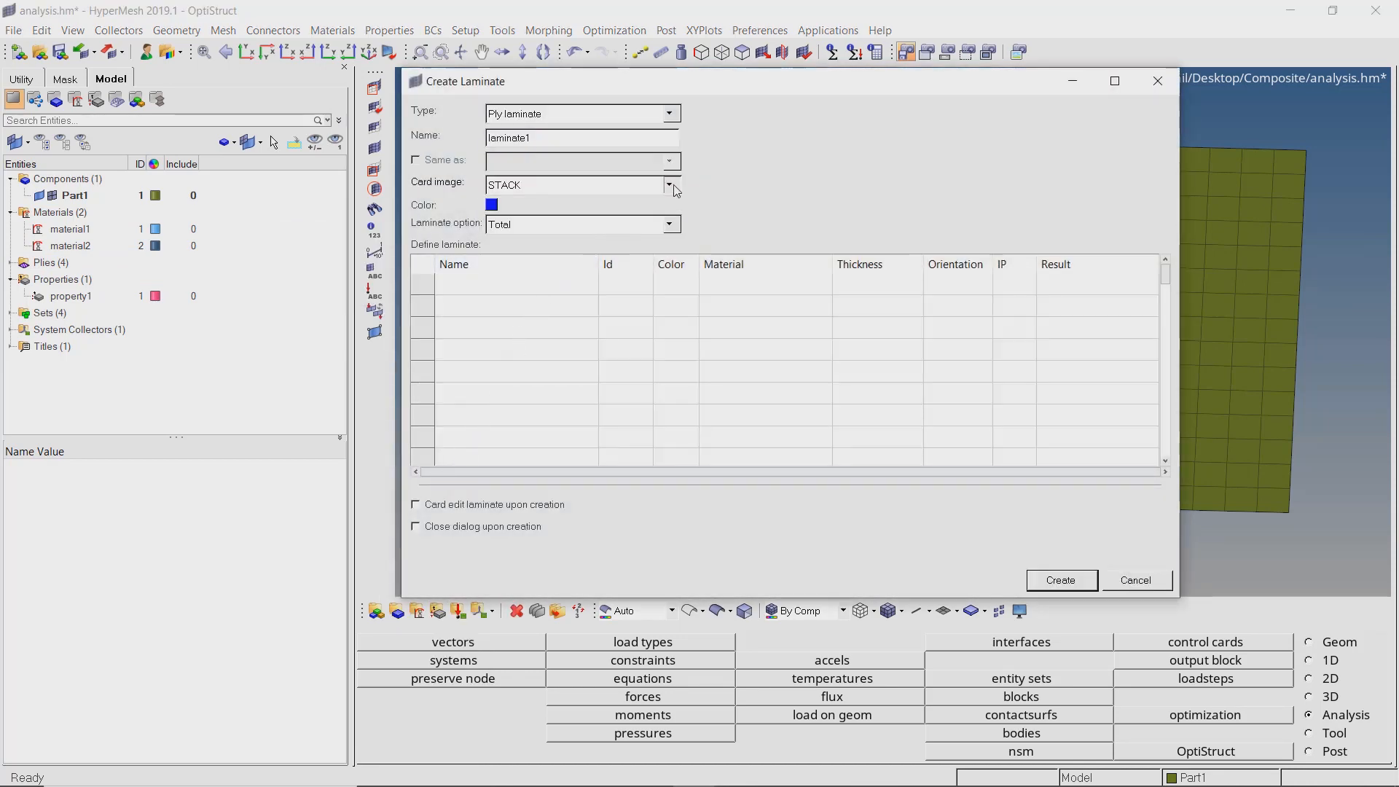
left_click(669, 225)
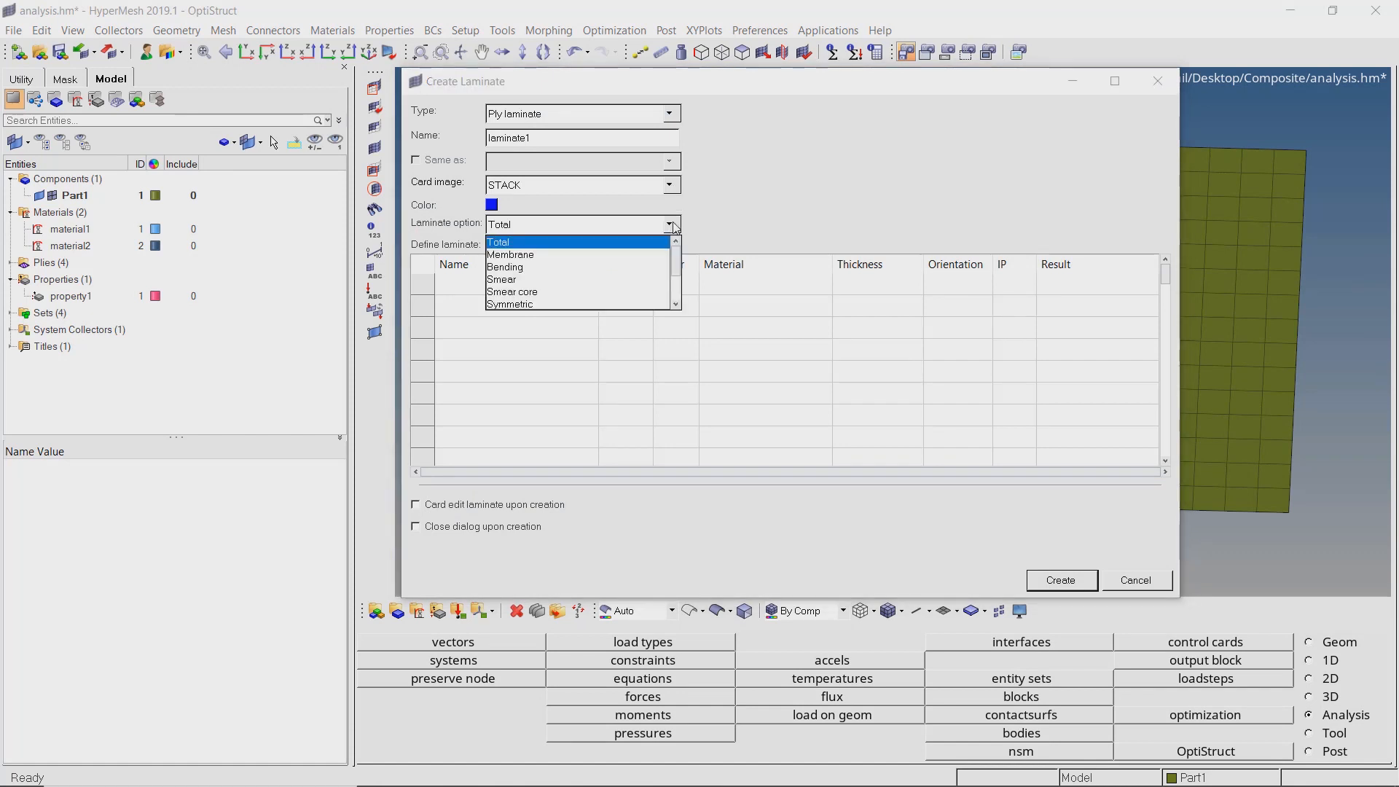
left_click(500, 242)
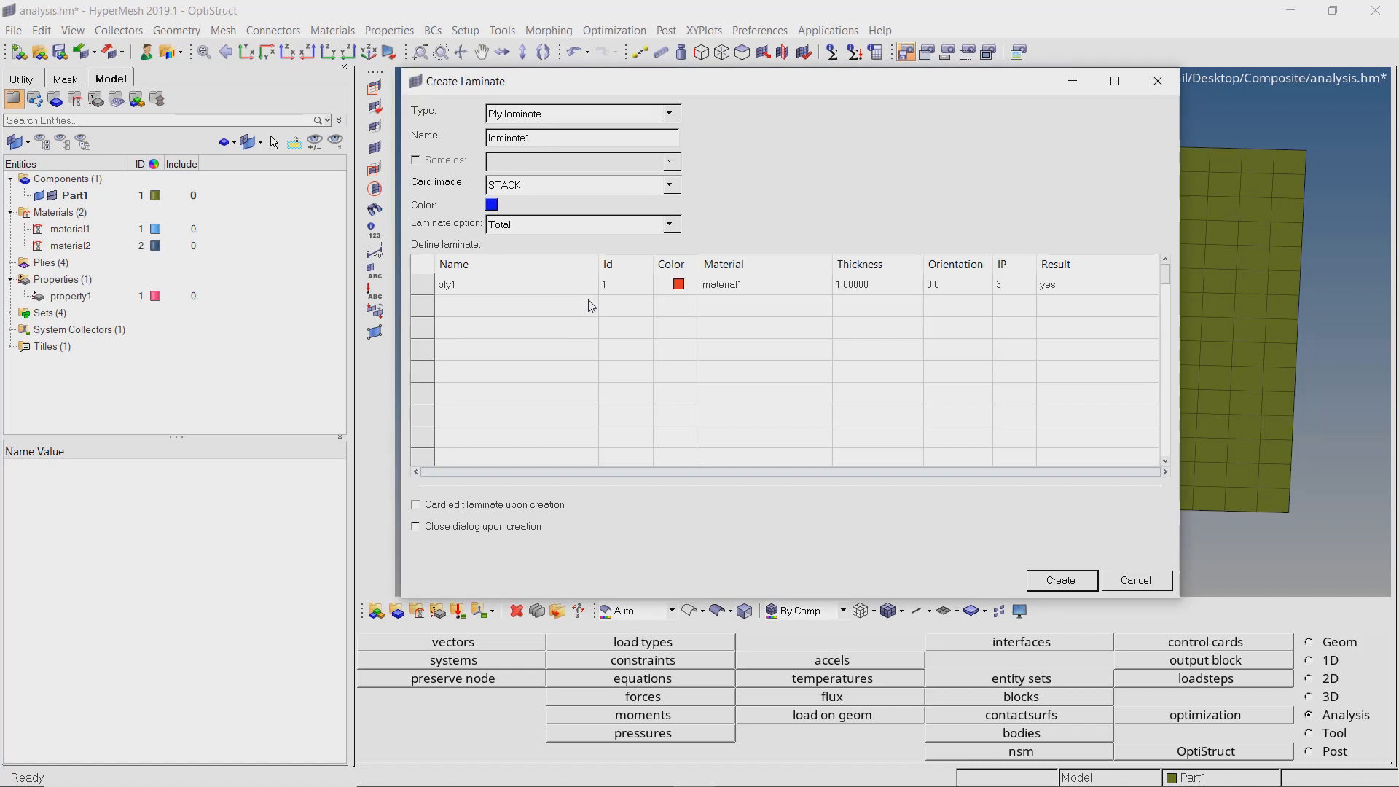
left_click(515, 305)
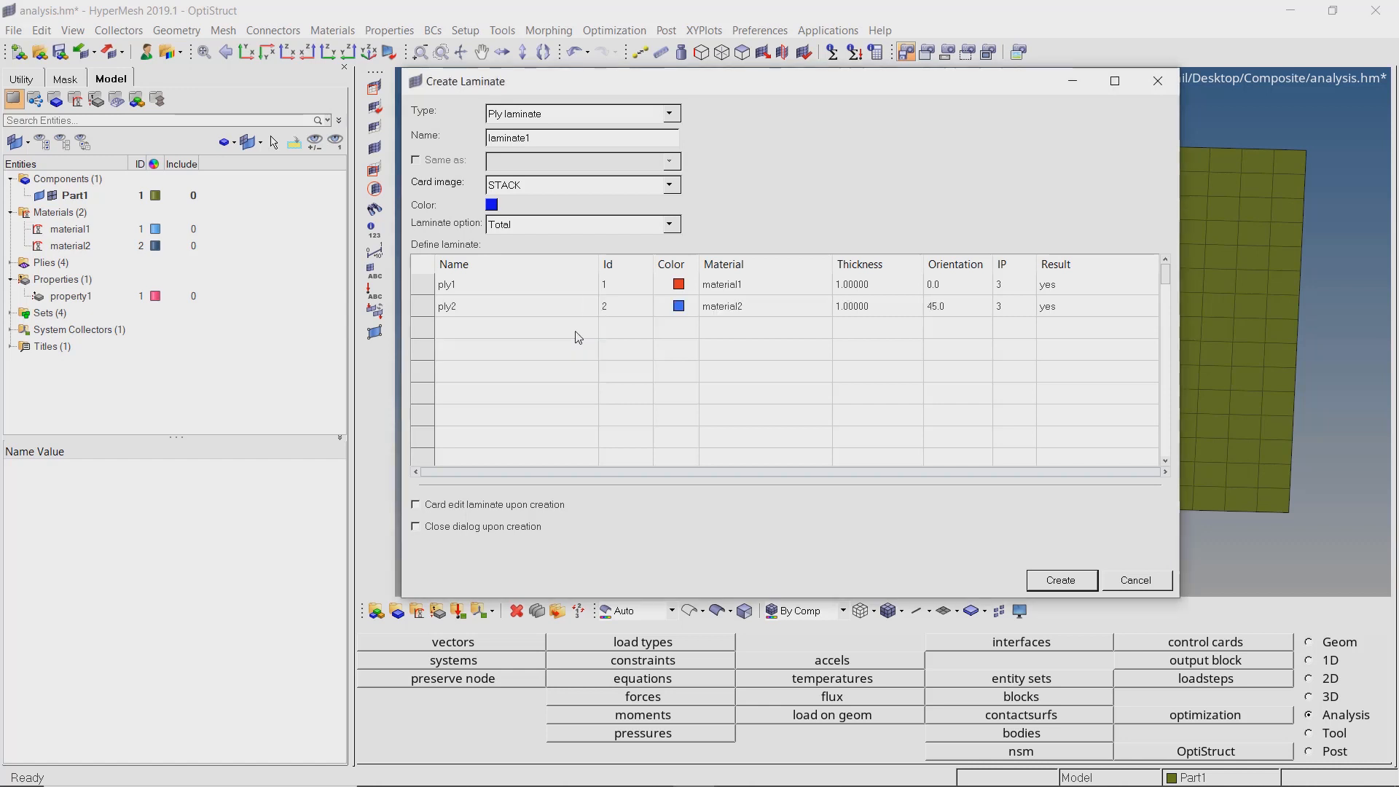
left_click(586, 328)
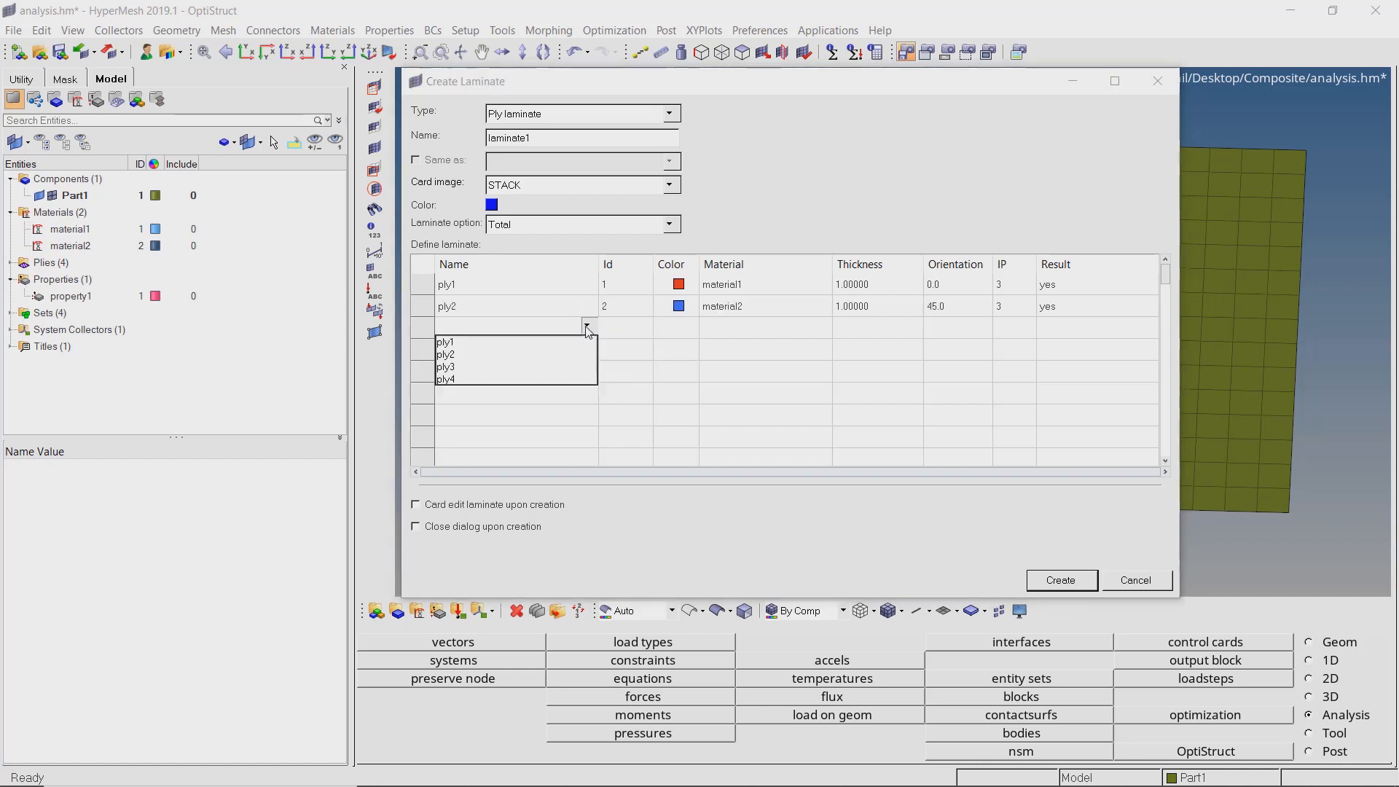
left_click(446, 368)
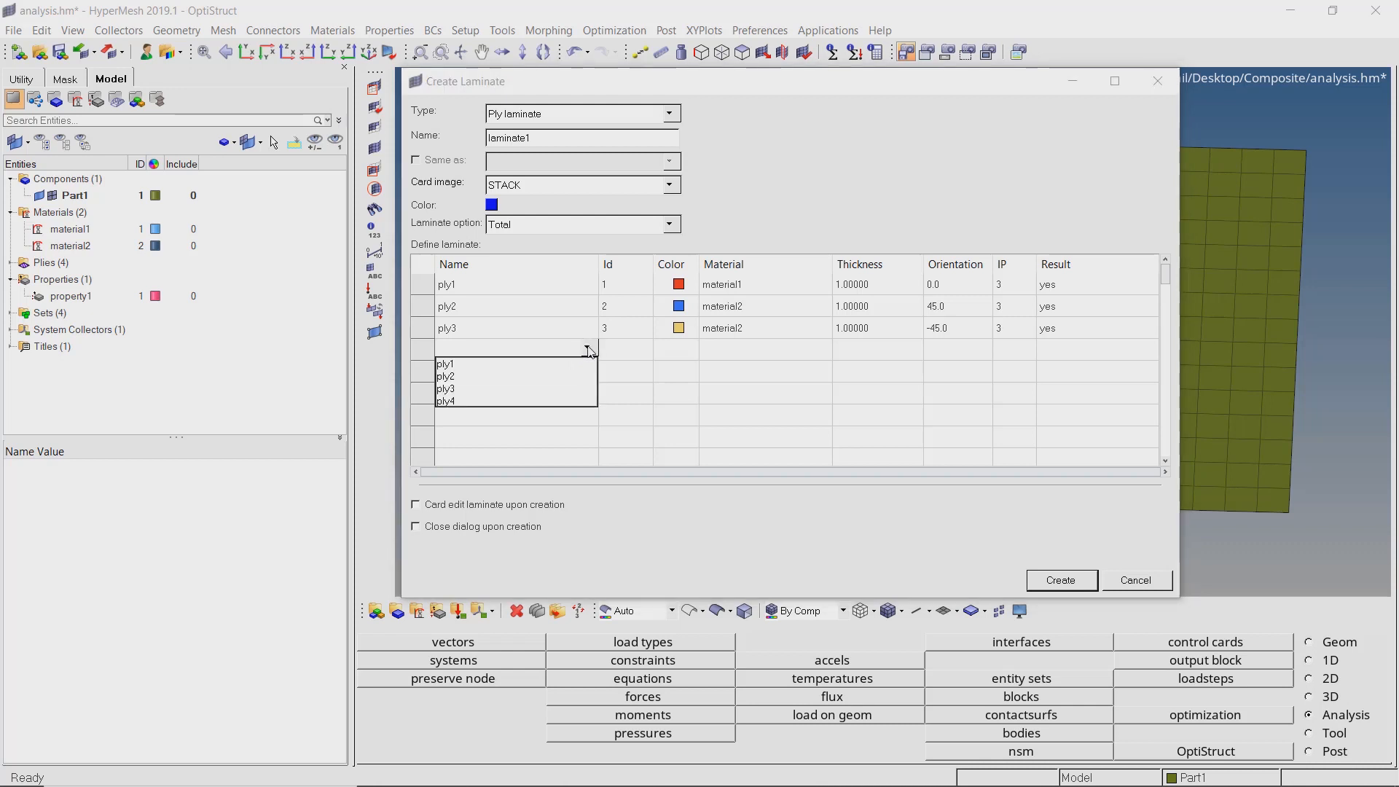
left_click(446, 399)
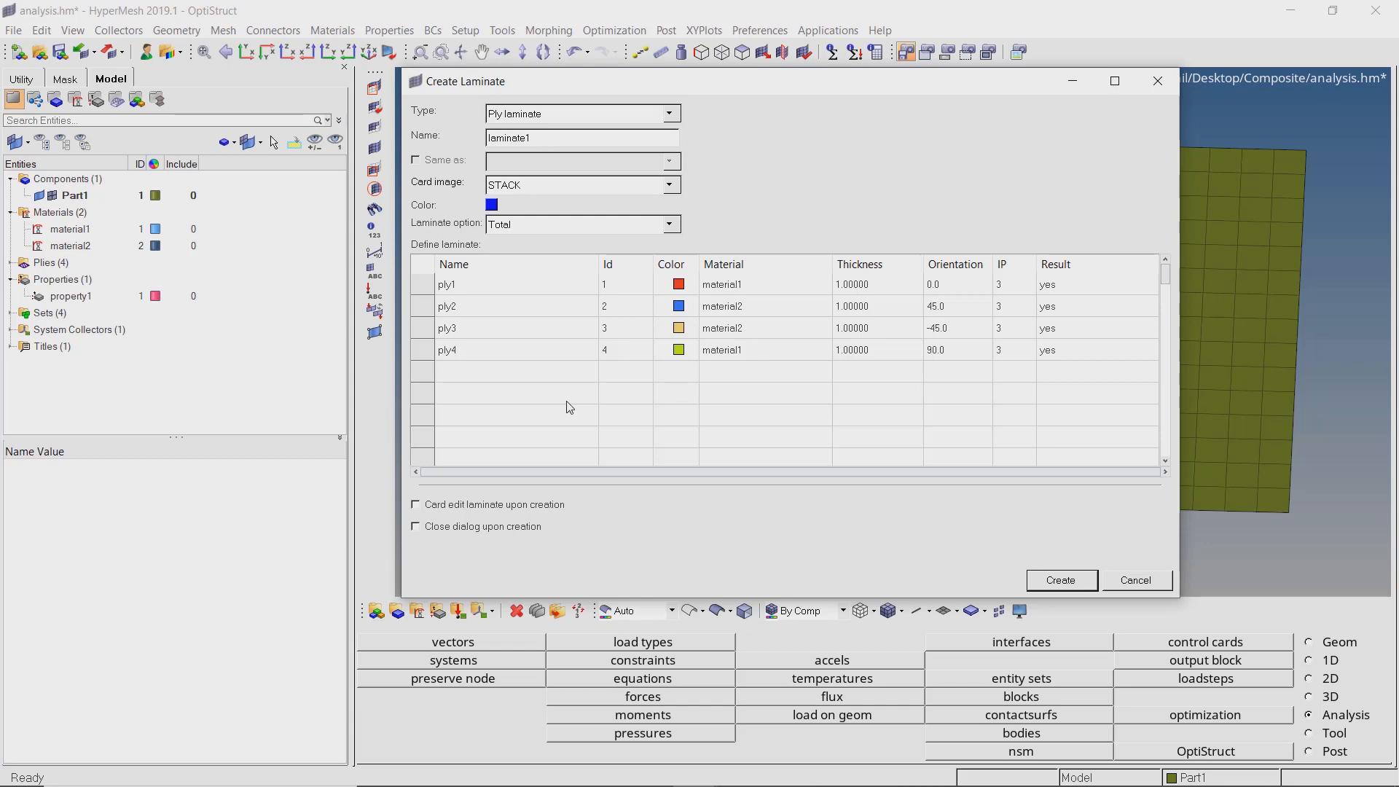
mouse_move(1059, 580)
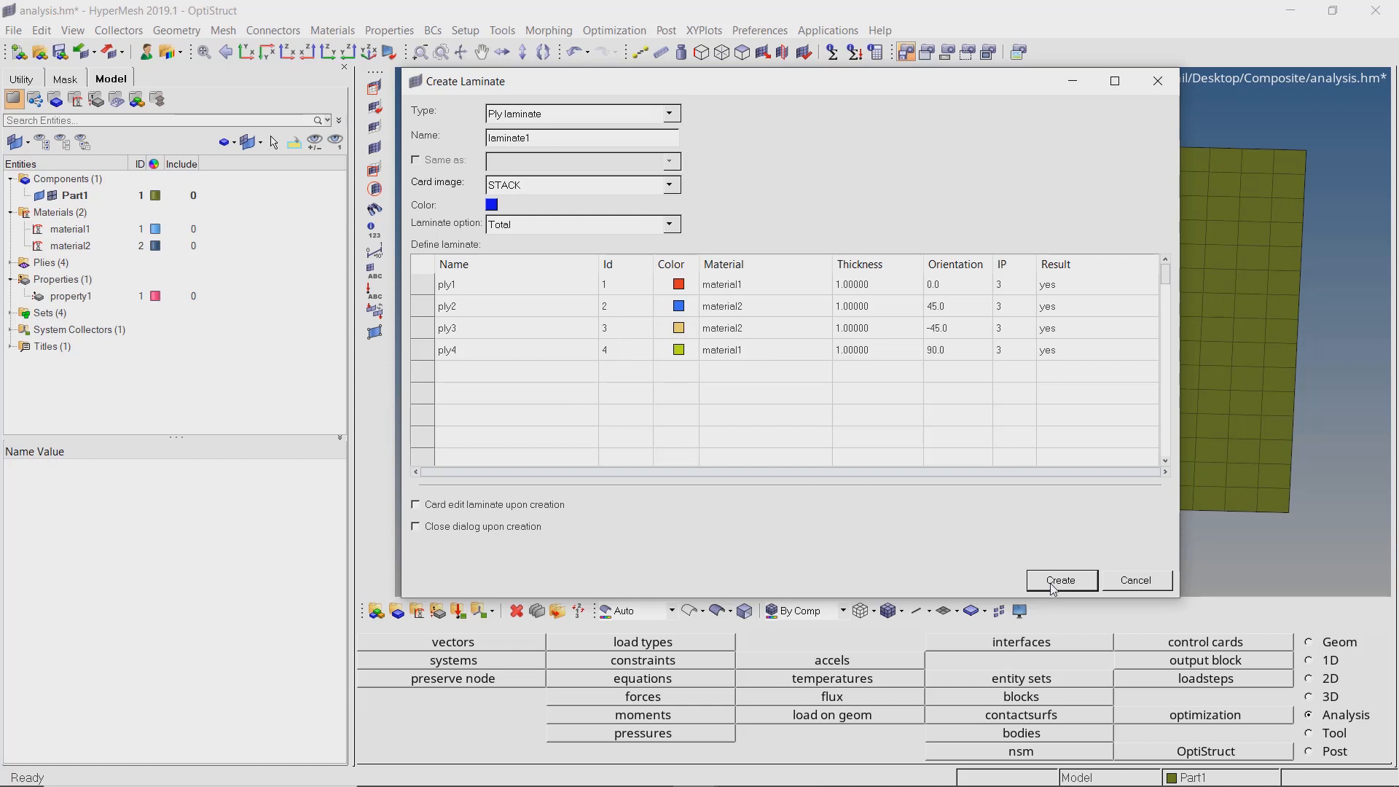
left_click(1062, 580)
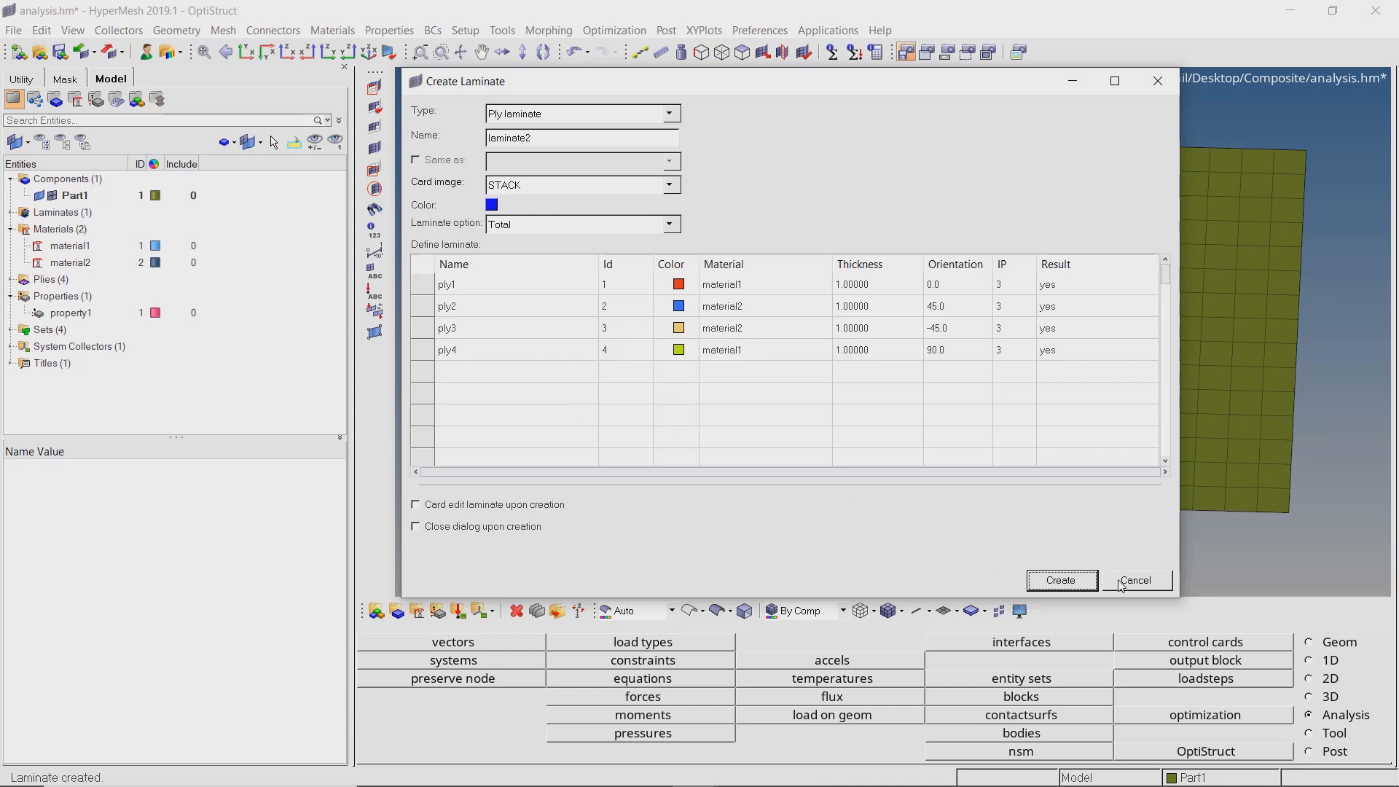
left_click(1135, 580)
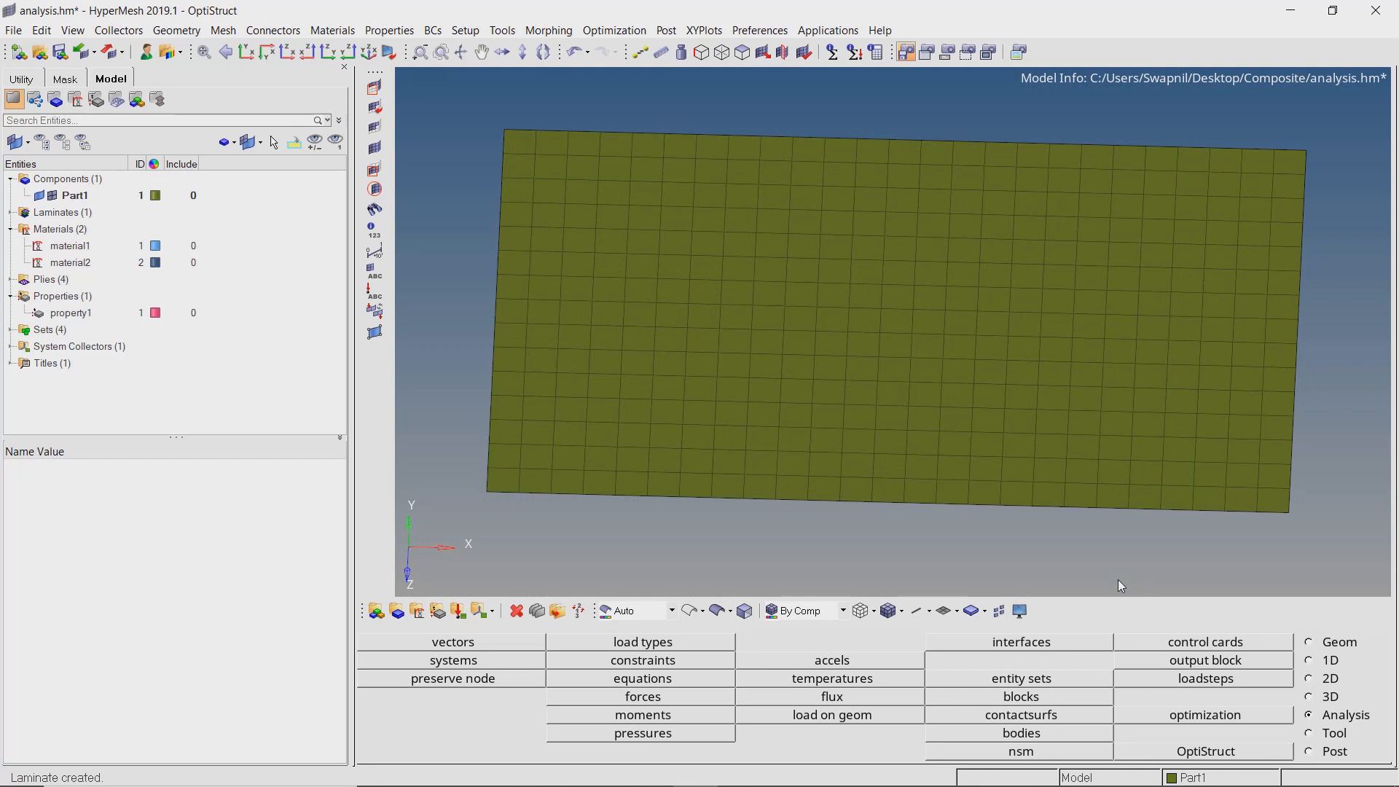
mouse_move(218, 228)
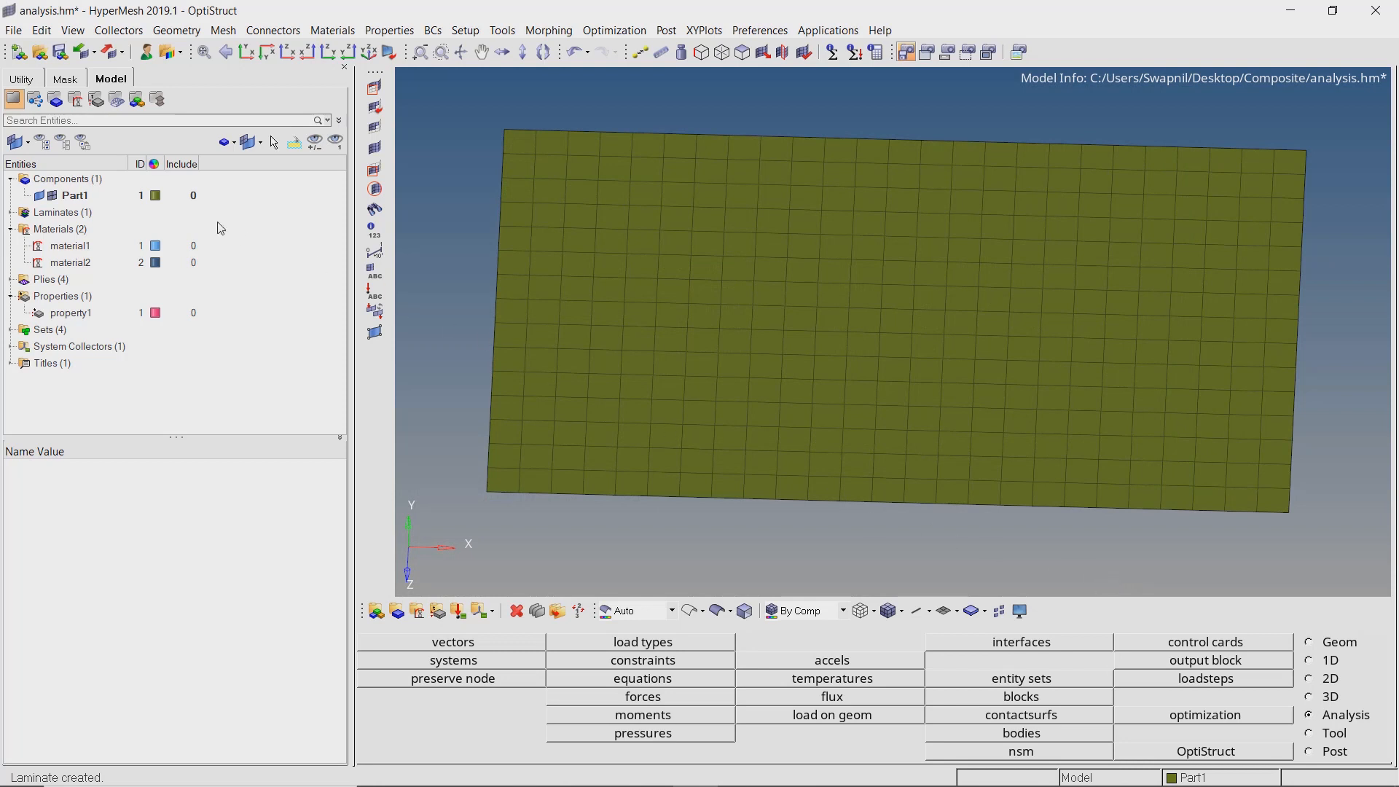
Assign property1 (PCOMPP) as the property of the Part1 component.
left_click(74, 194)
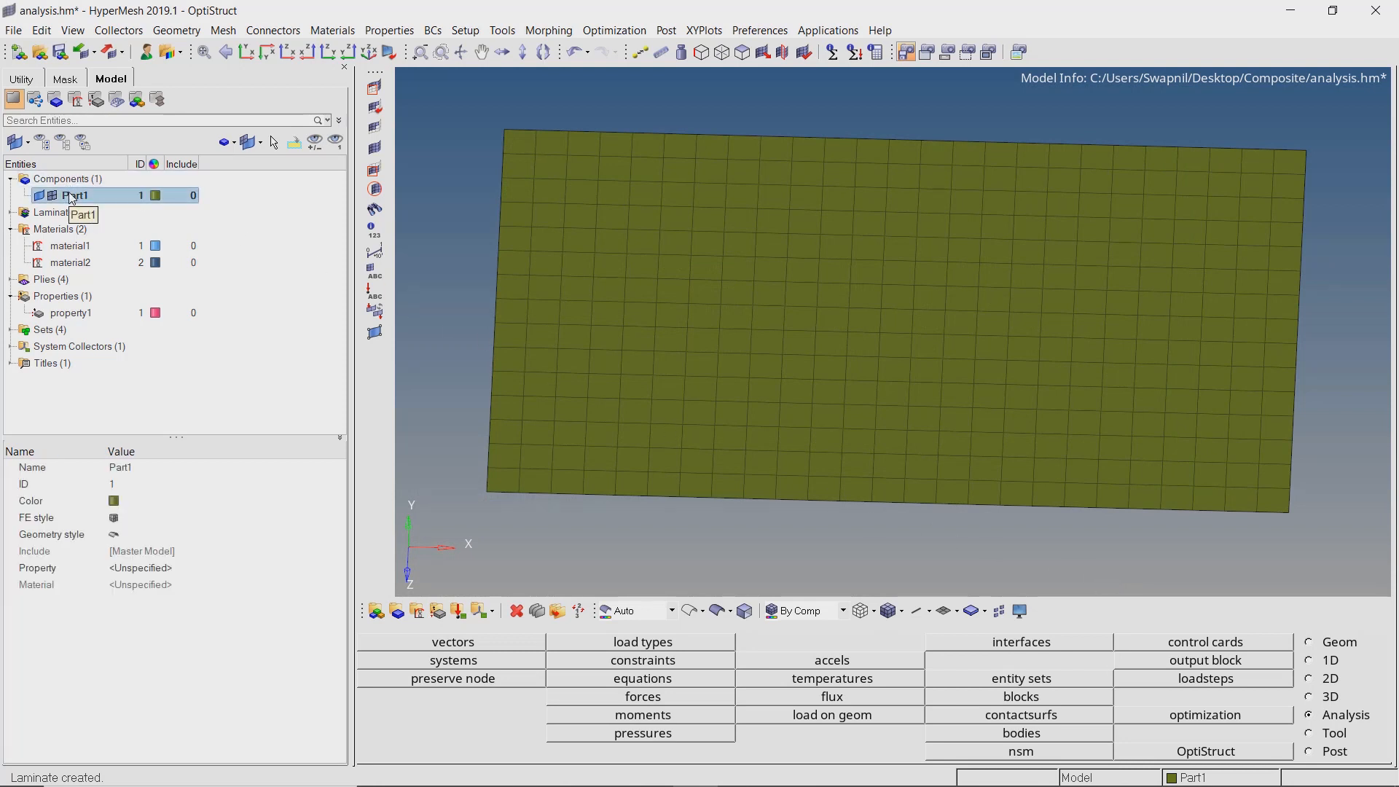
left_click(140, 568)
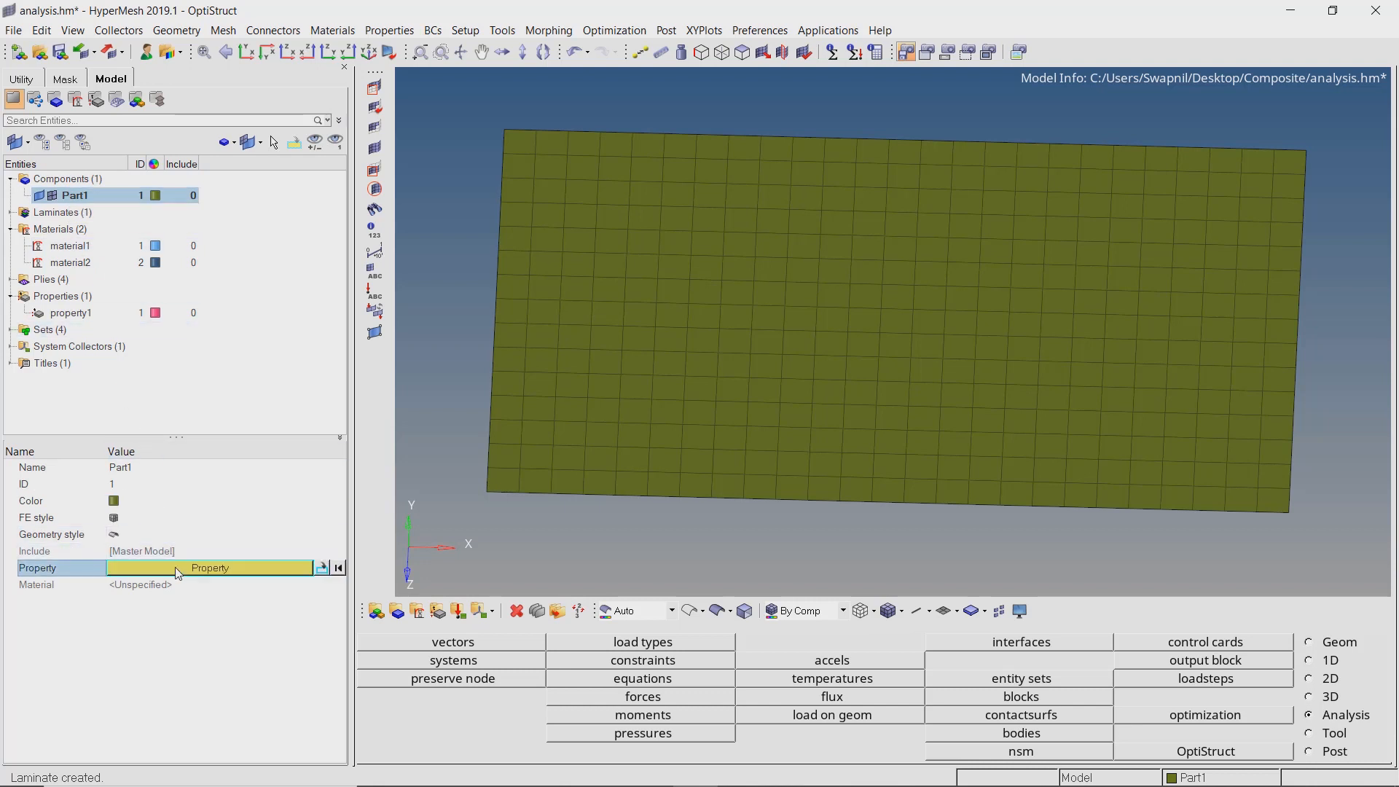
left_click(319, 567)
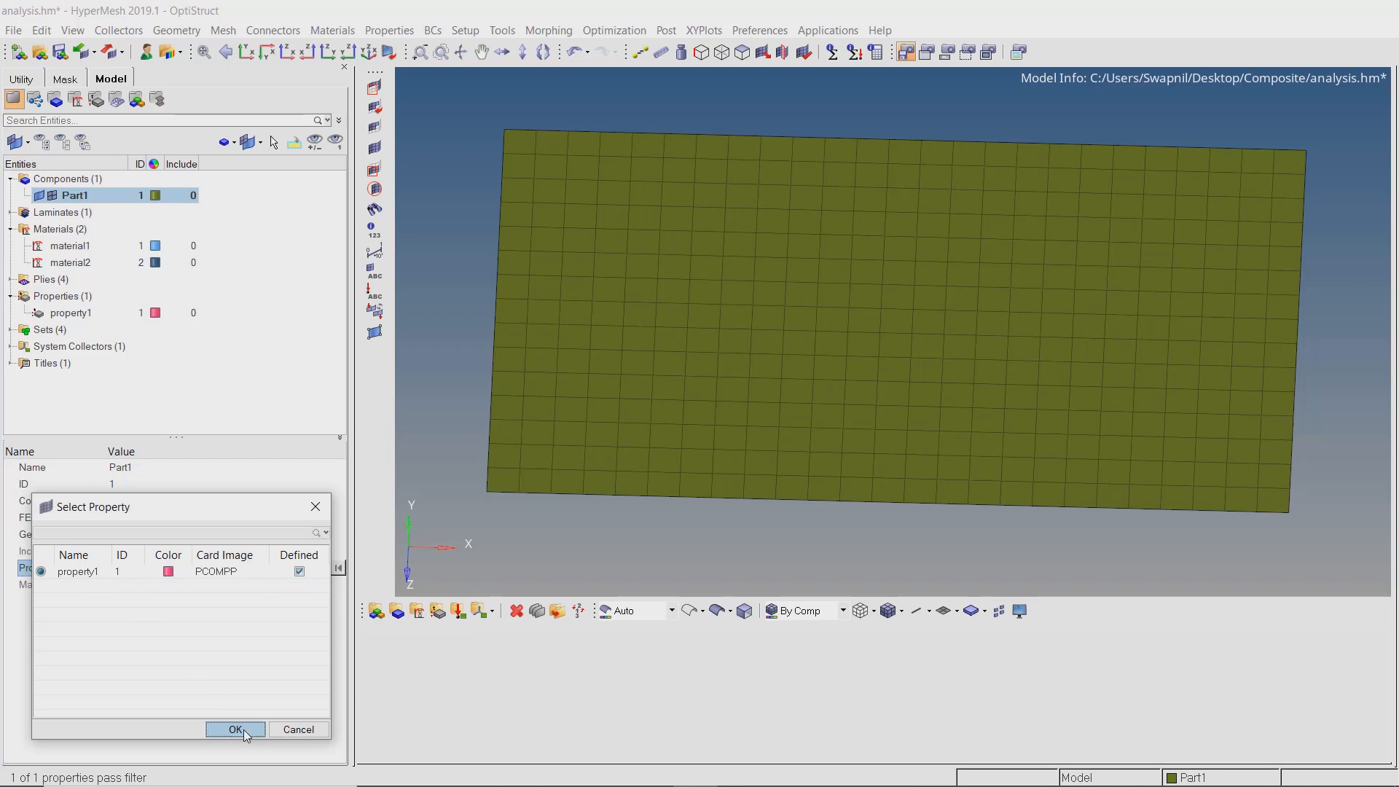
left_click(235, 729)
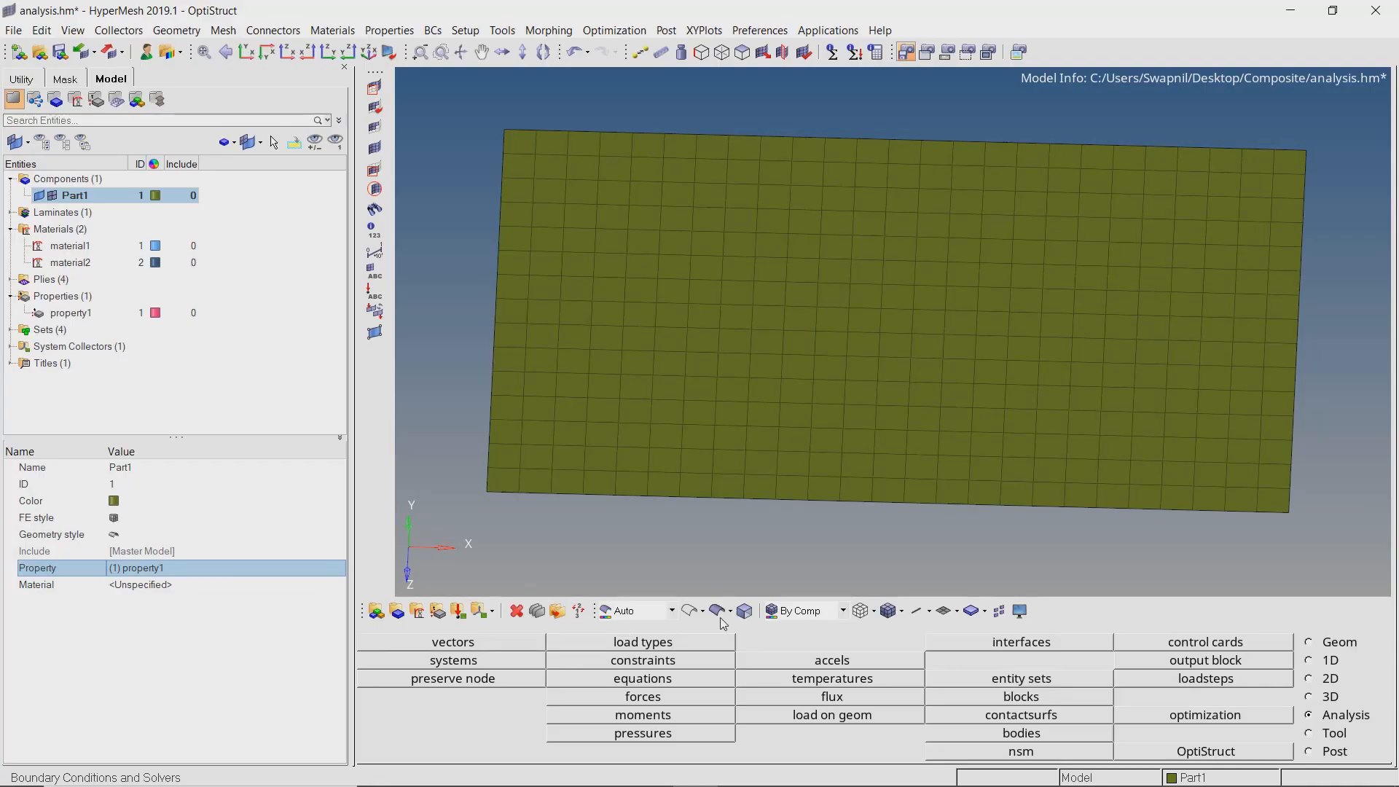
Colour the mesh By Prop and show 2D detailed elements split into coloured ply layers.
left_click(808, 610)
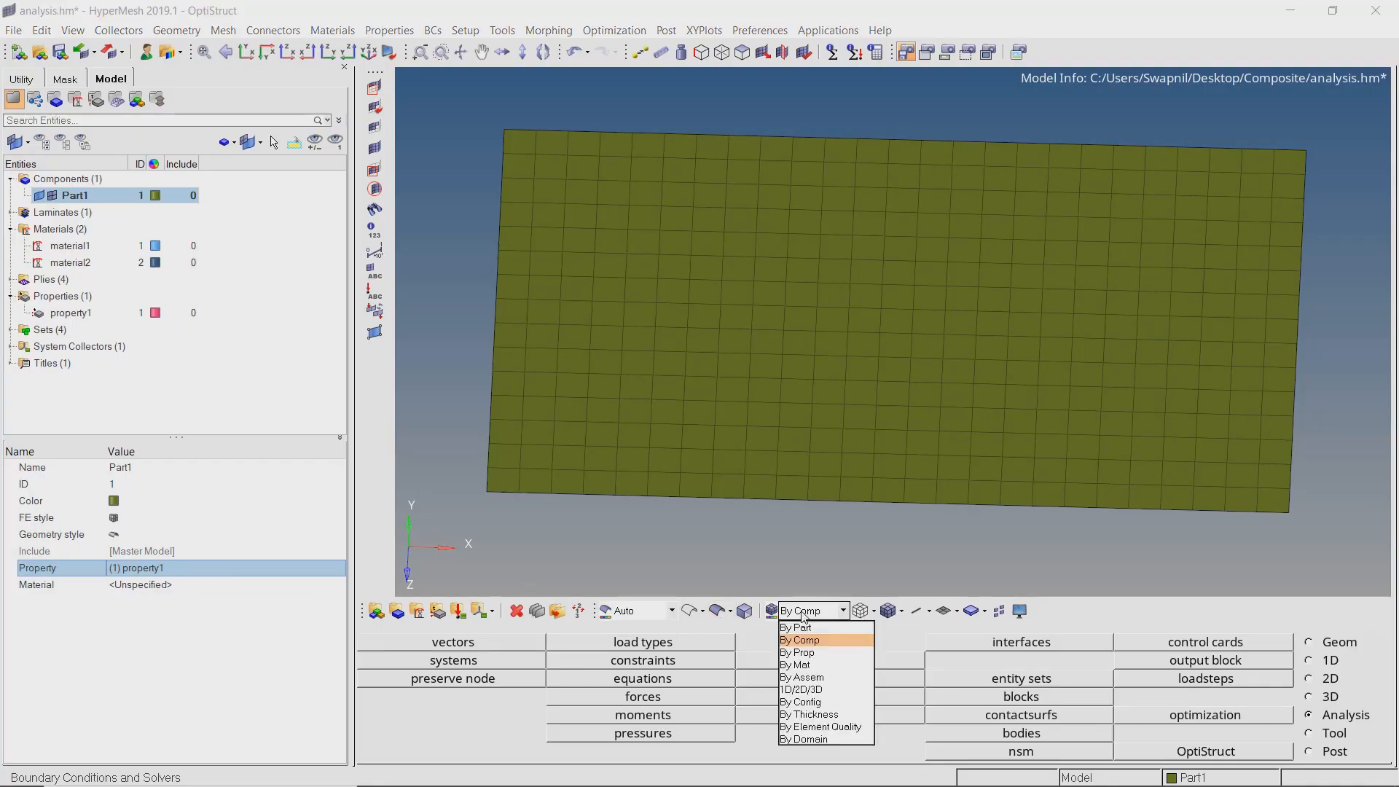
left_click(797, 653)
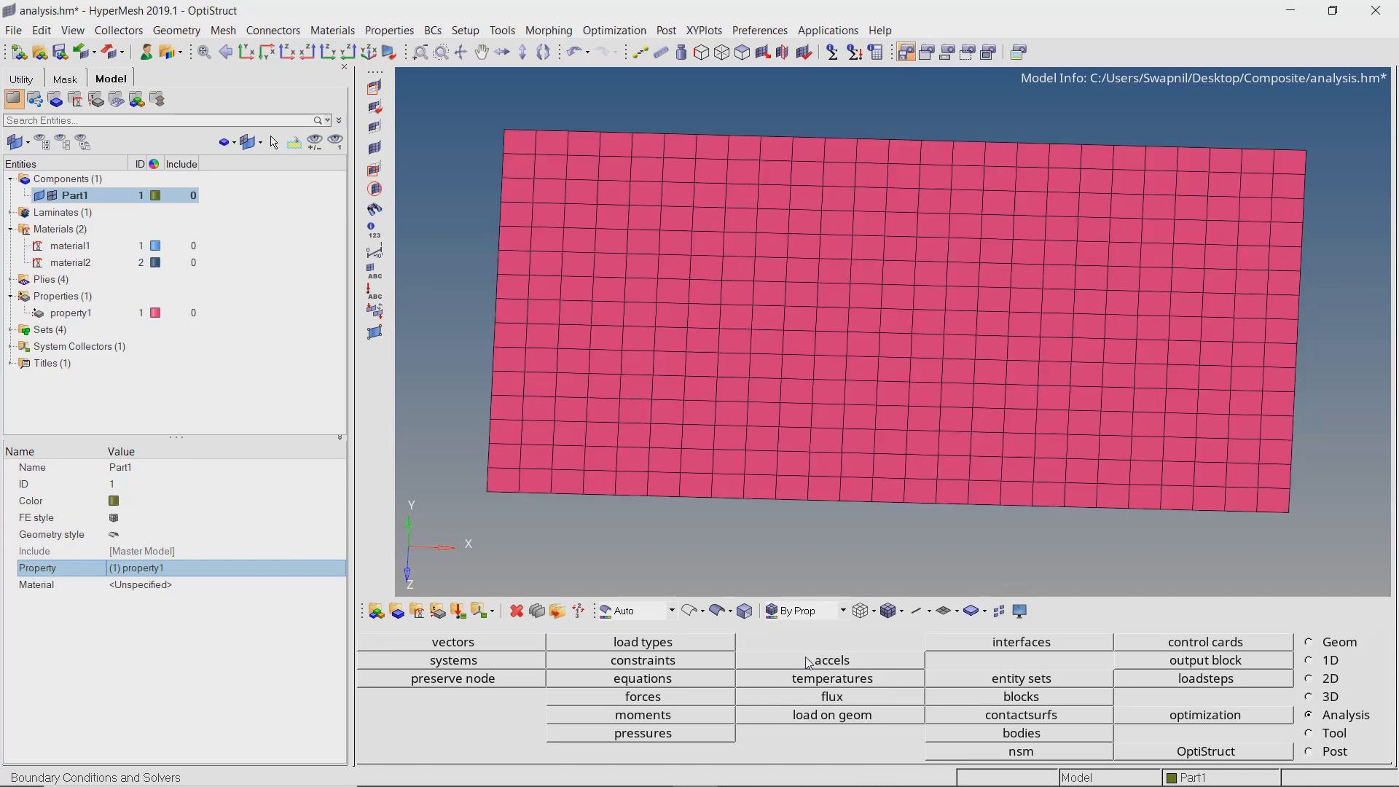
mouse_move(904, 630)
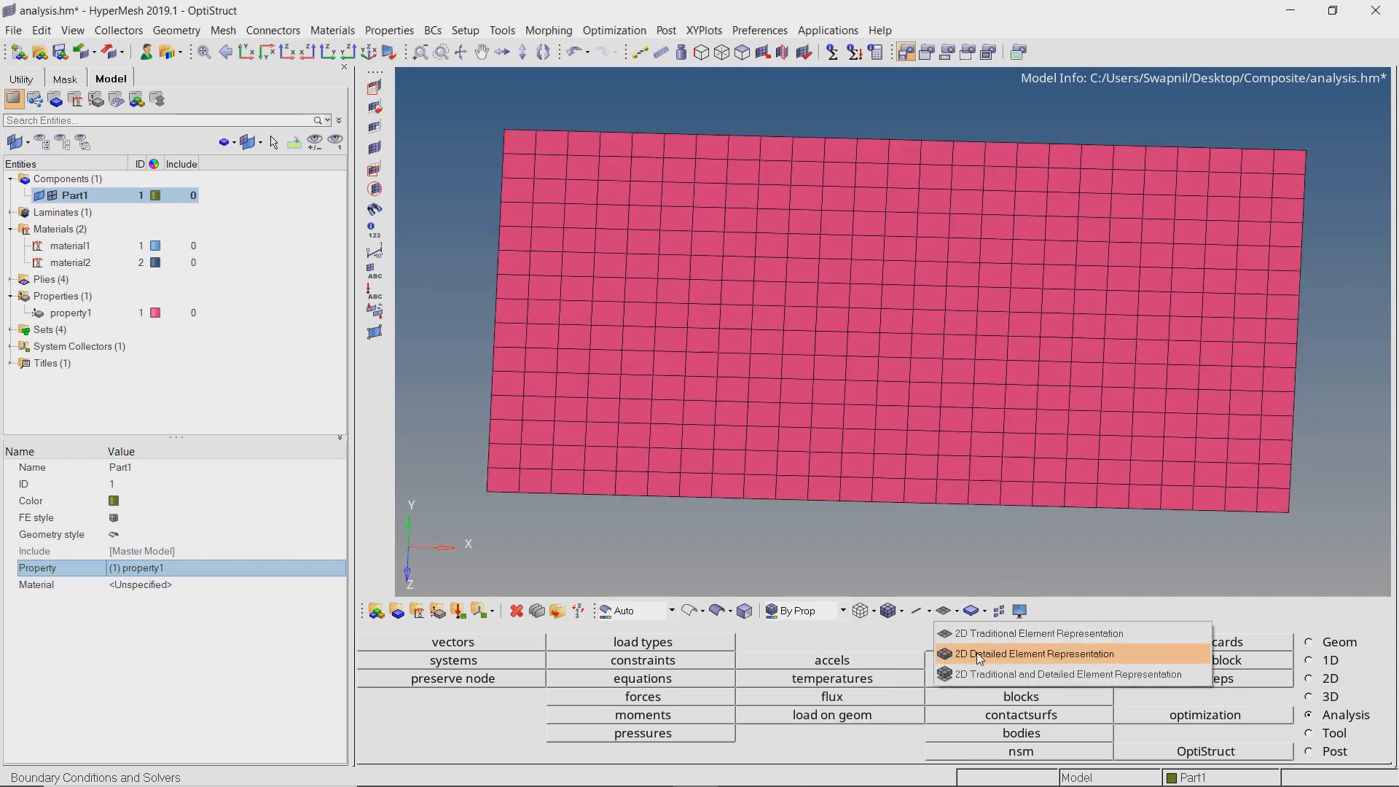
left_click(1033, 653)
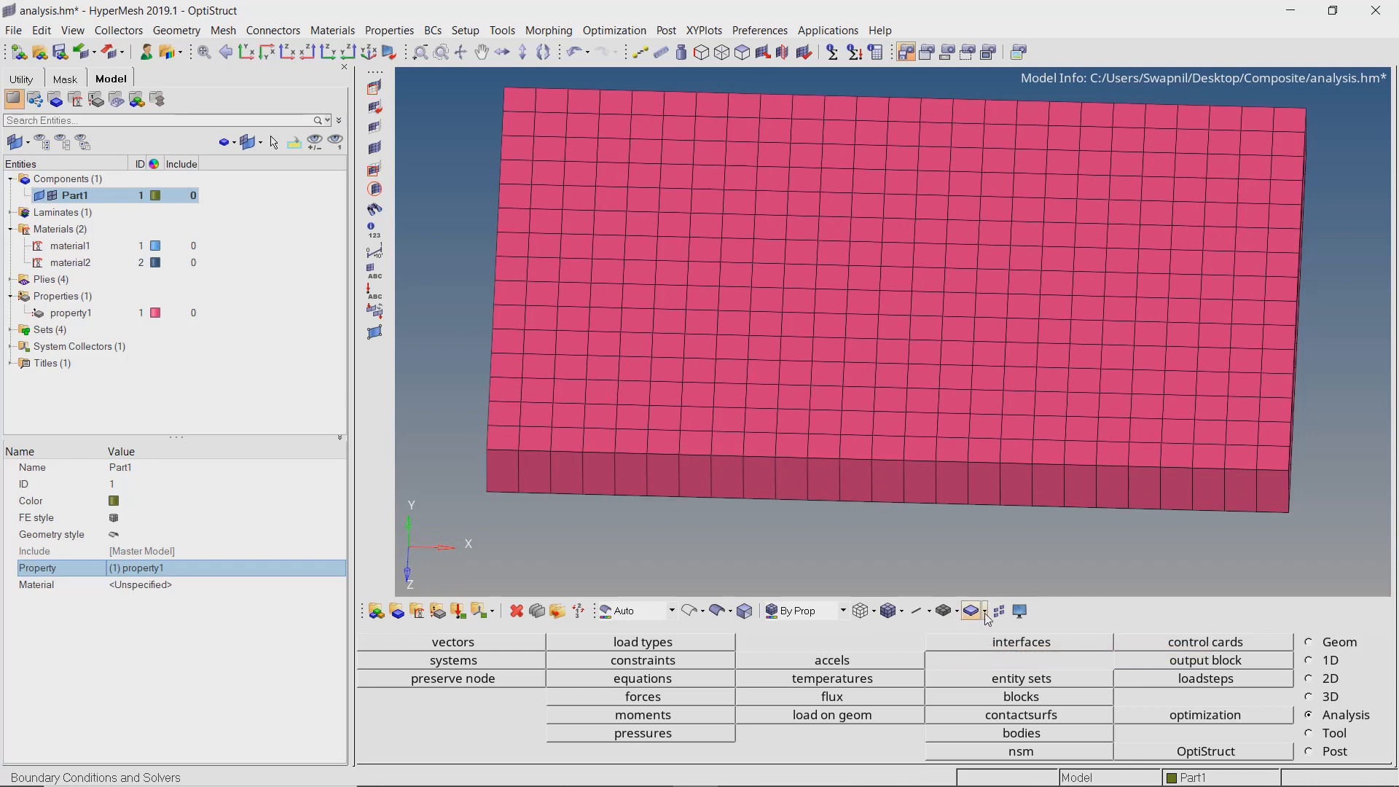
left_click(973, 611)
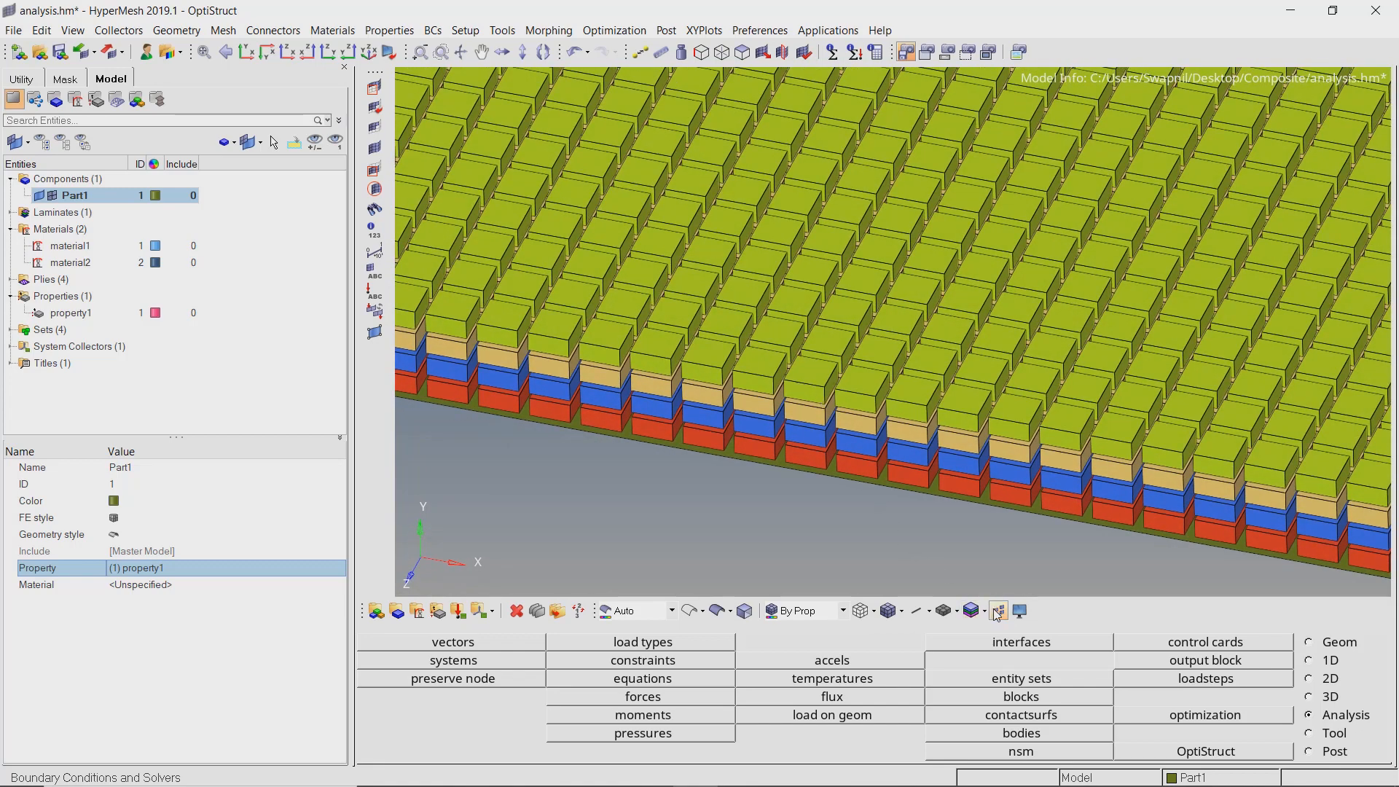
Turn off element shrink and display fiber orientation arrows on the ply layers.
left_click(968, 610)
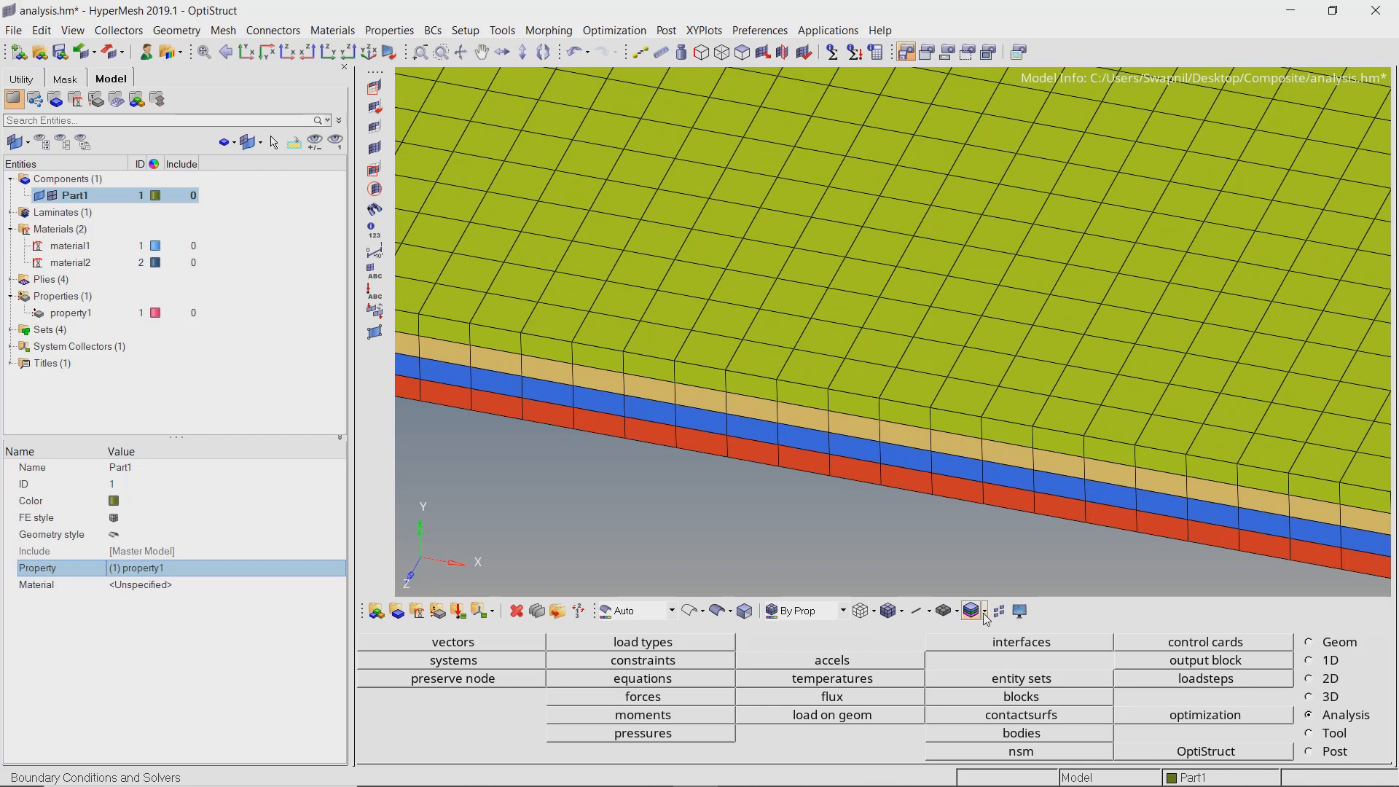
left_click(972, 610)
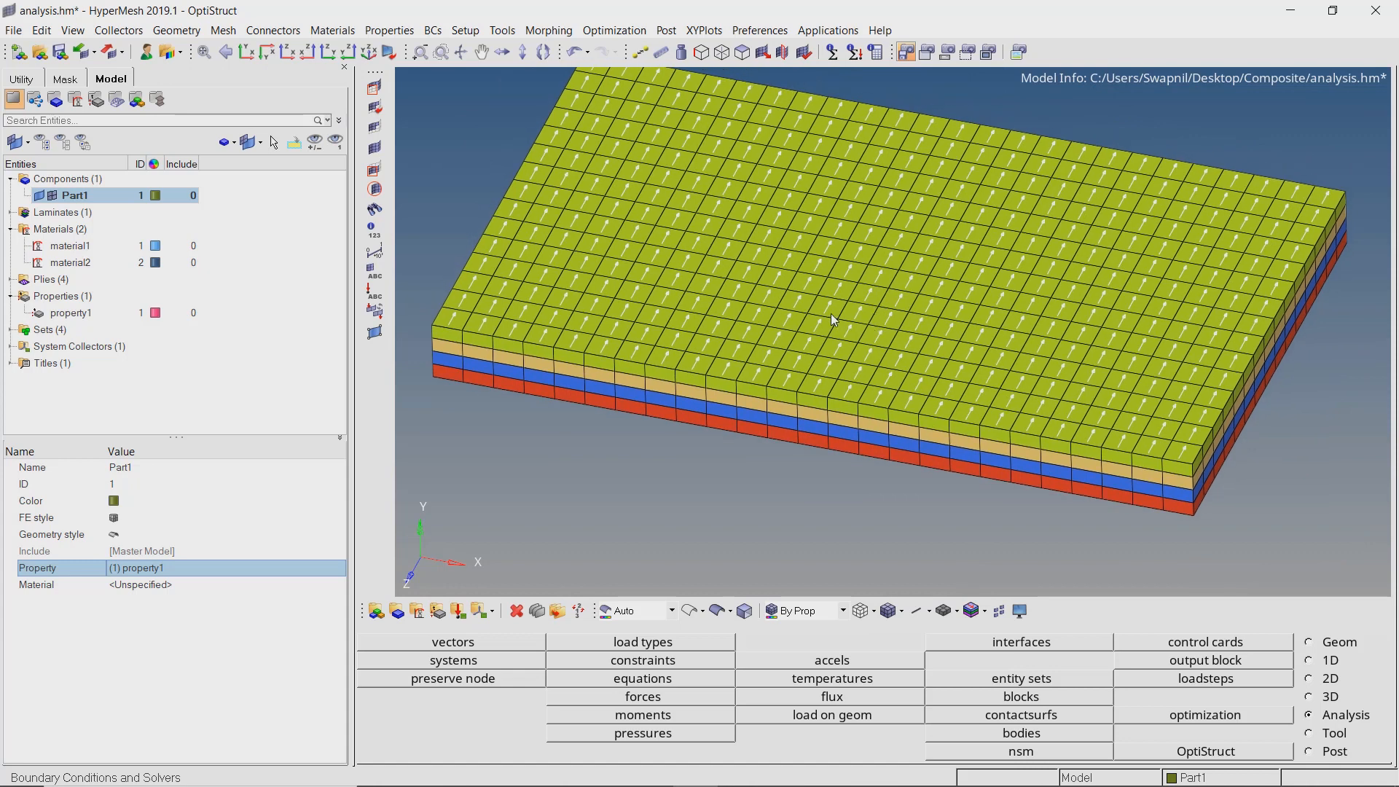
Toggle ply visibility to inspect single layers, ending with ply1–ply3 shown and ply4 hidden.
left_click(10, 280)
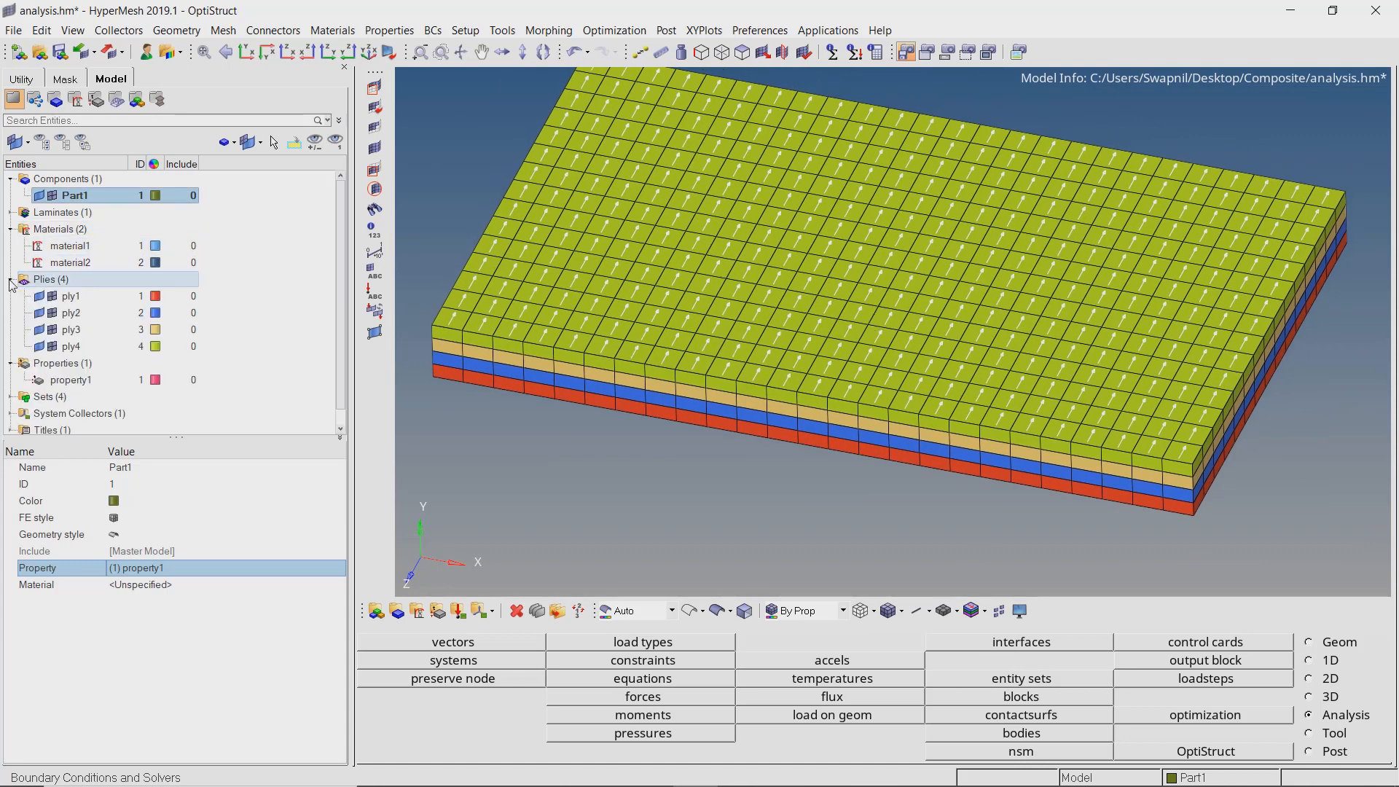
left_click(70, 346)
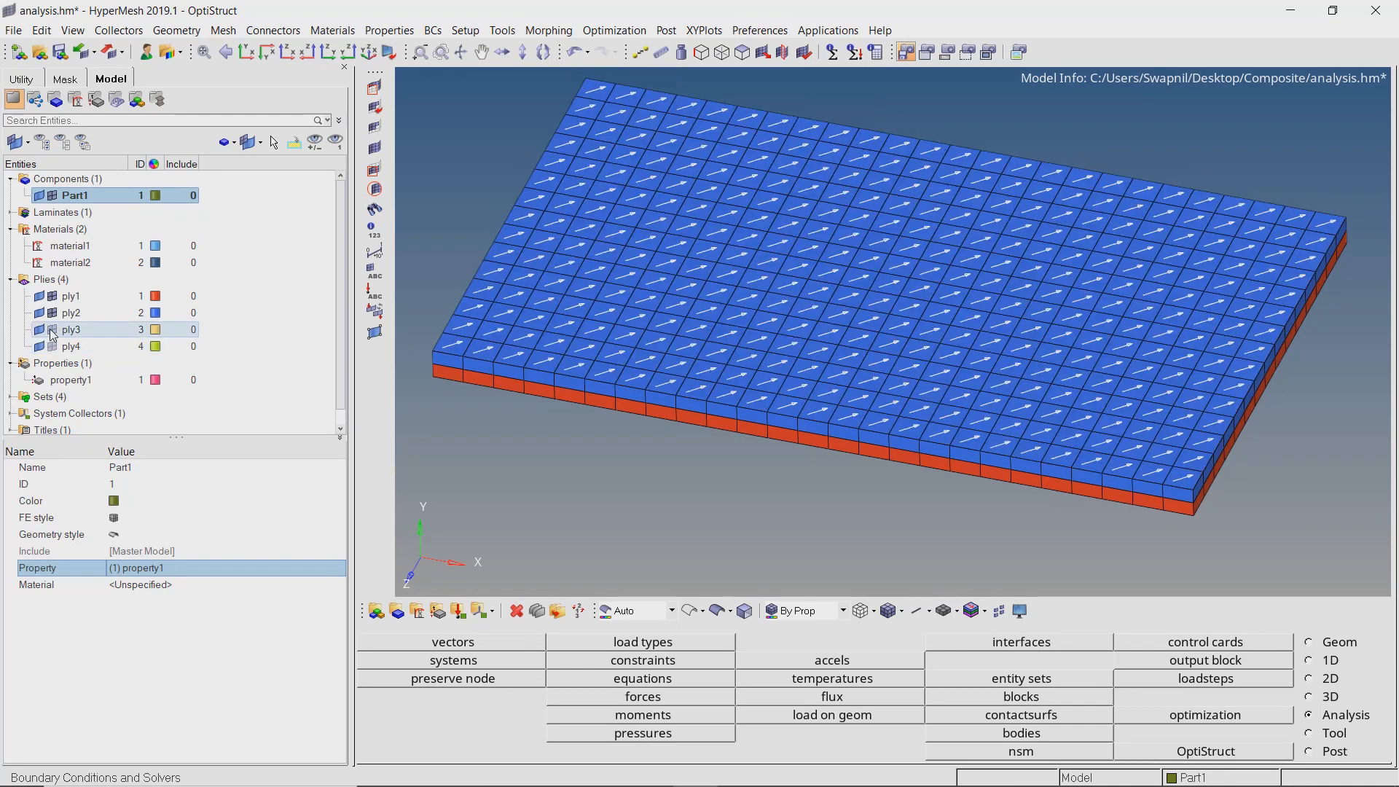
left_click(70, 312)
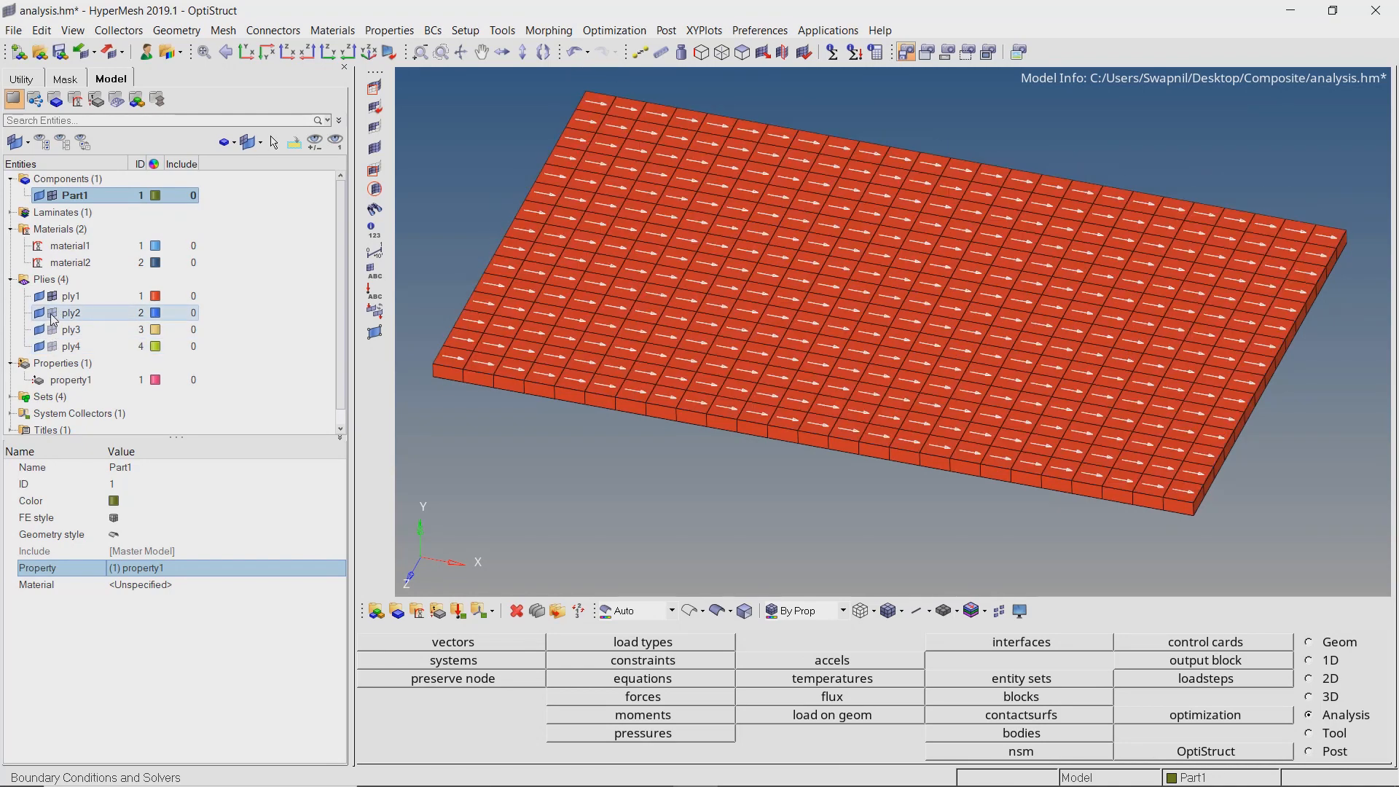
left_click(70, 330)
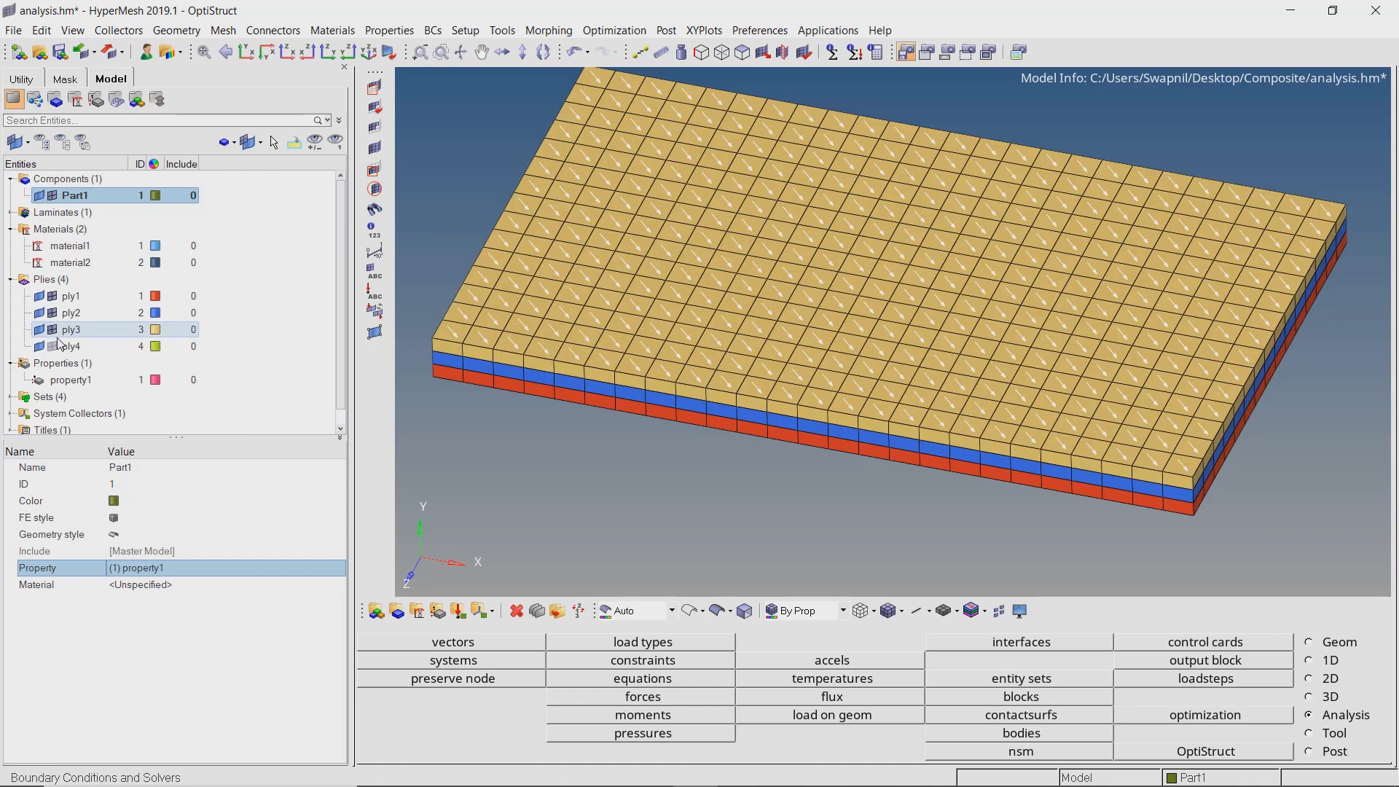